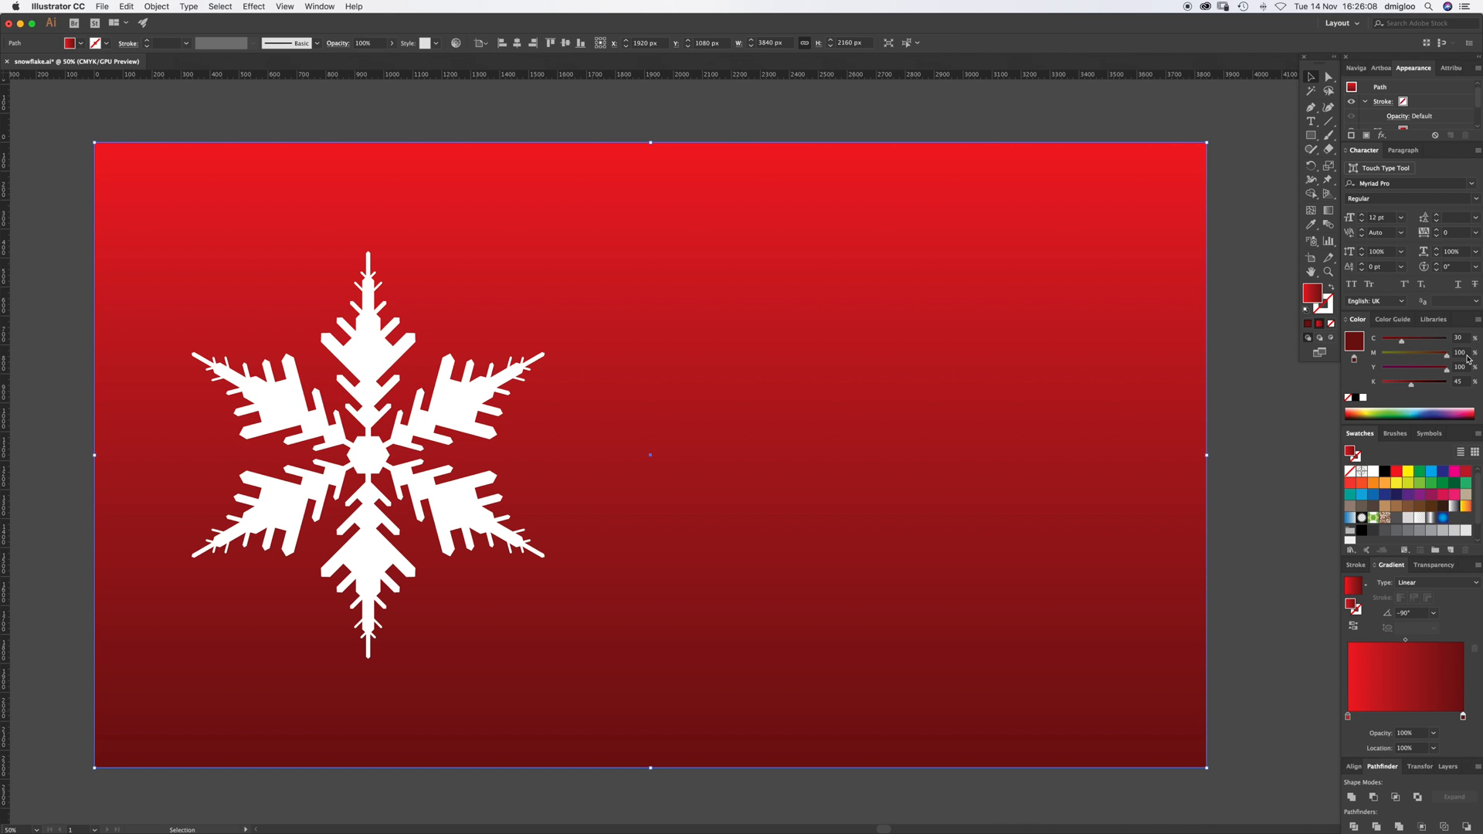
mouse_move(1202, 484)
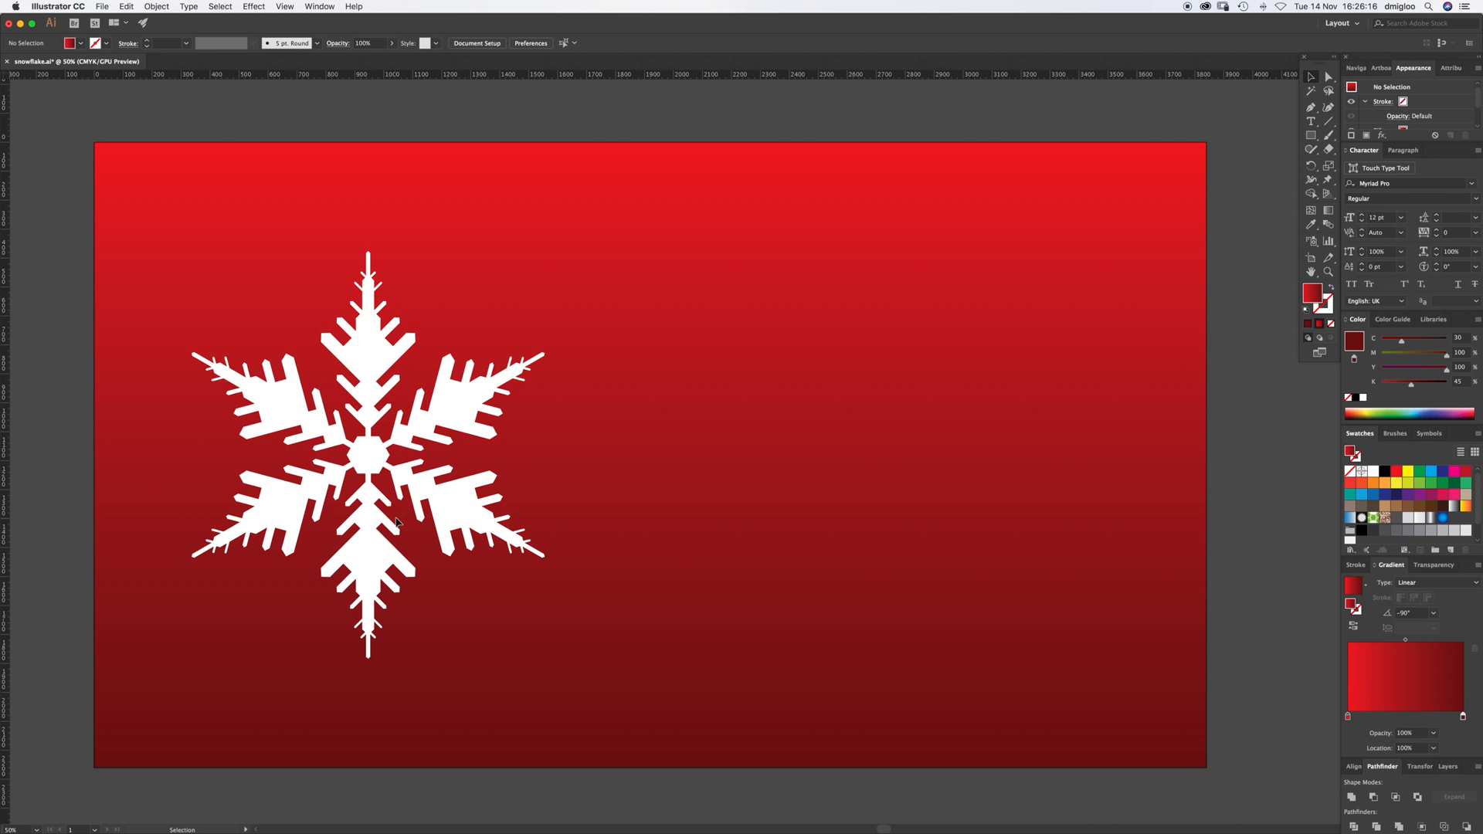
mouse_move(439, 443)
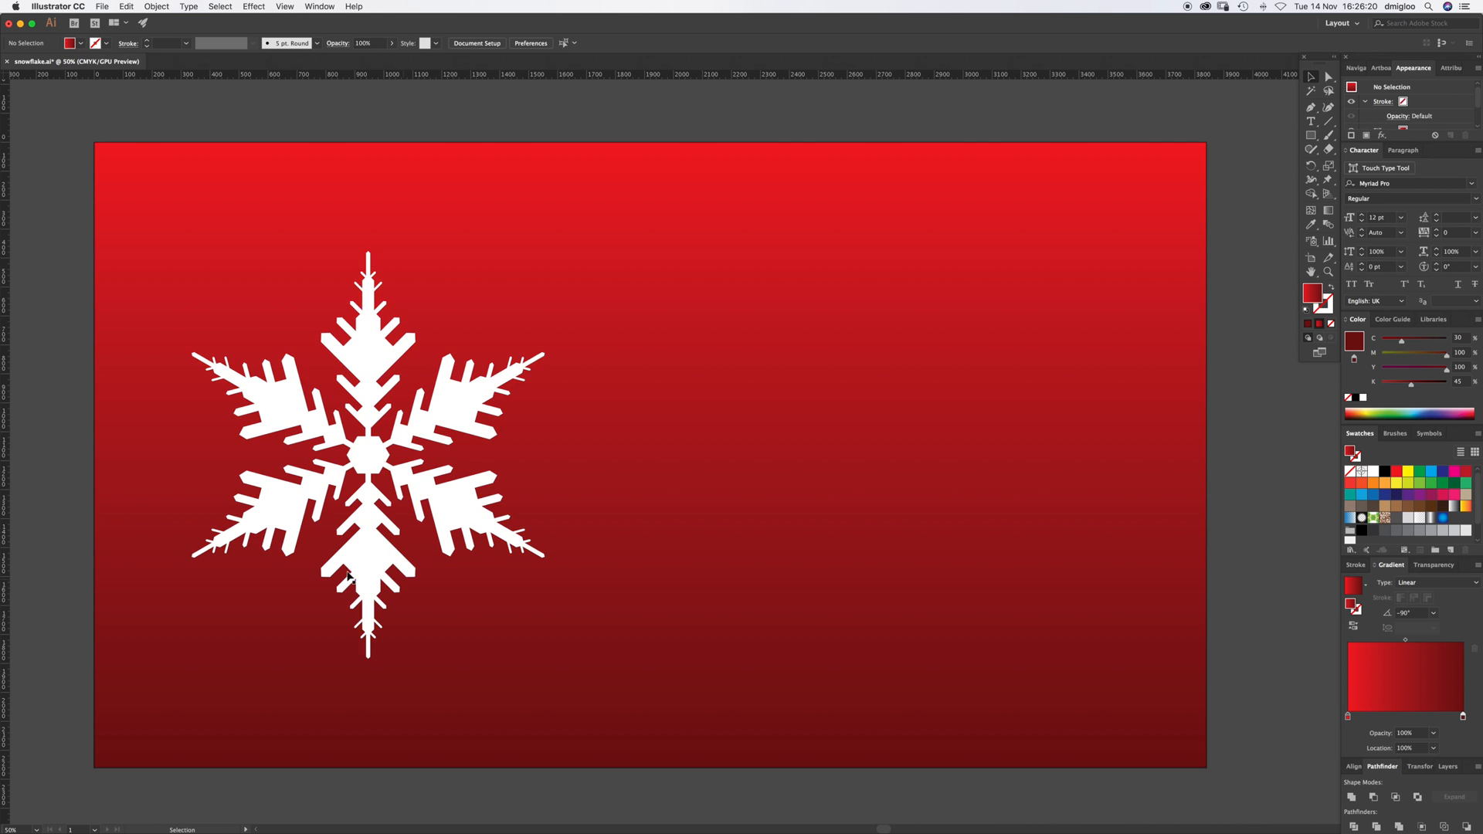
mouse_move(420, 573)
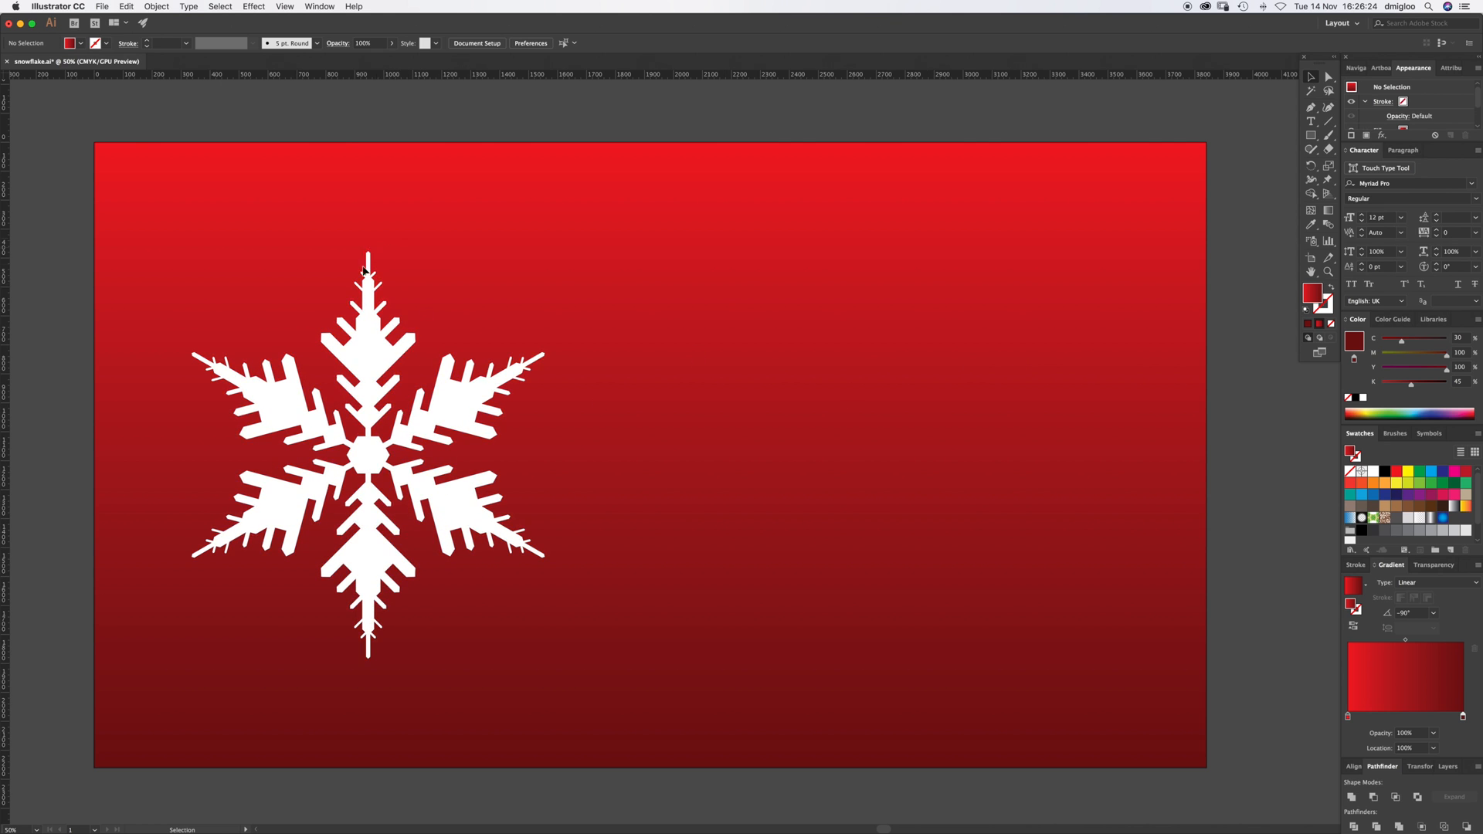
mouse_move(1310, 136)
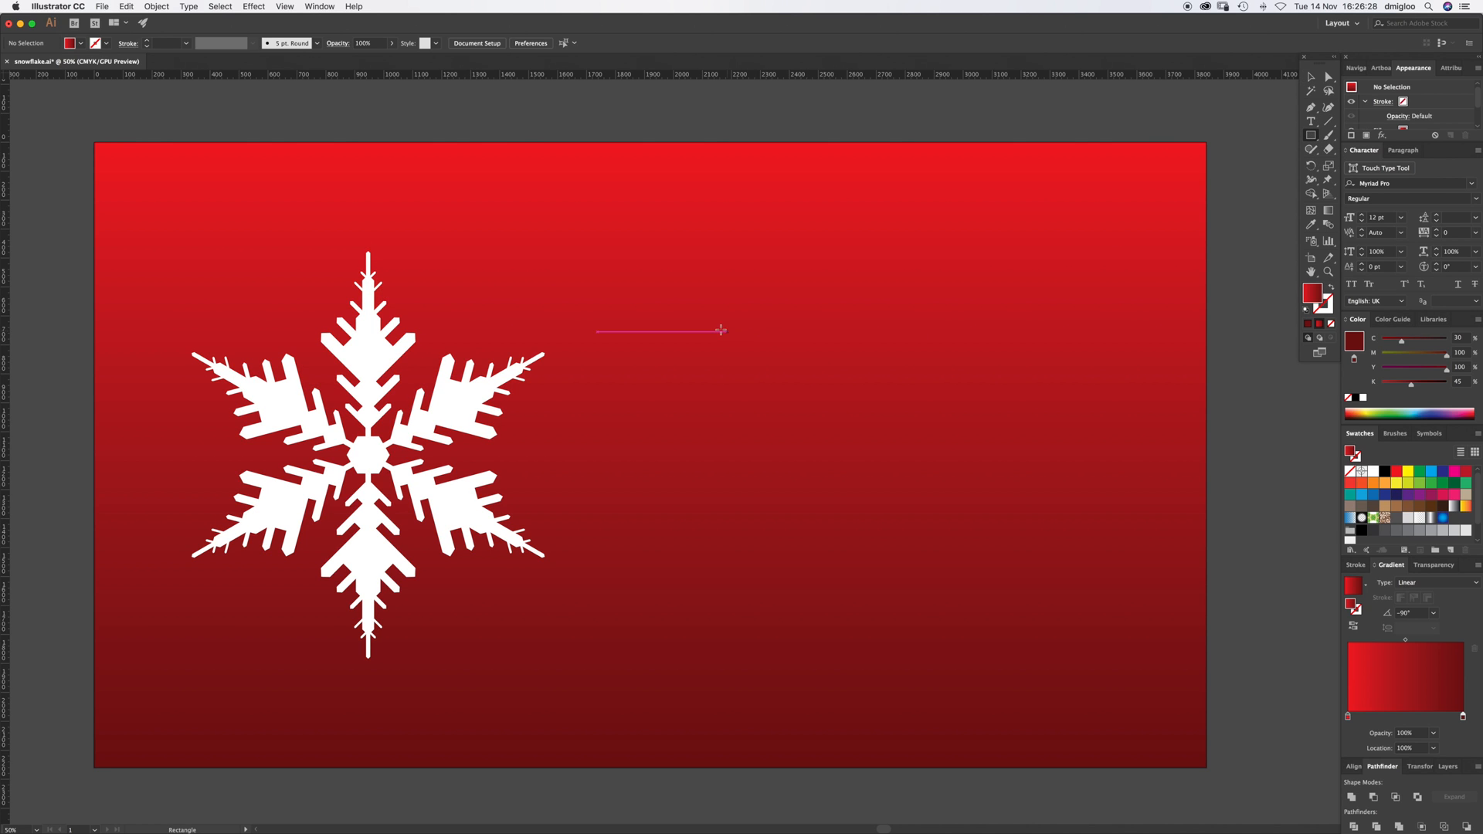
Step: Unite a rectangle and triangle into a thin white bar with a pointed tip
left_click_drag(738, 329, 896, 501)
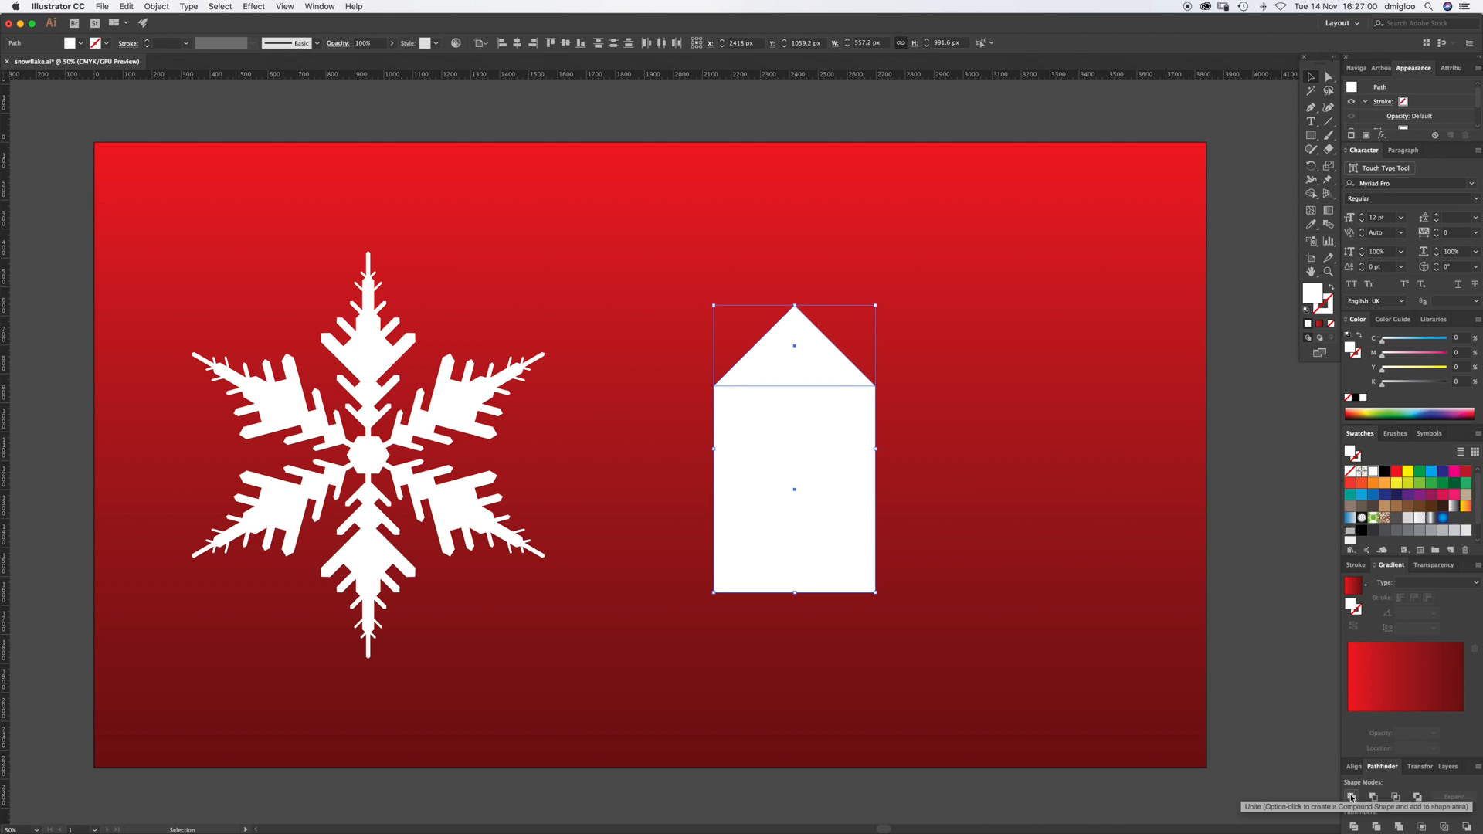
left_click(1351, 796)
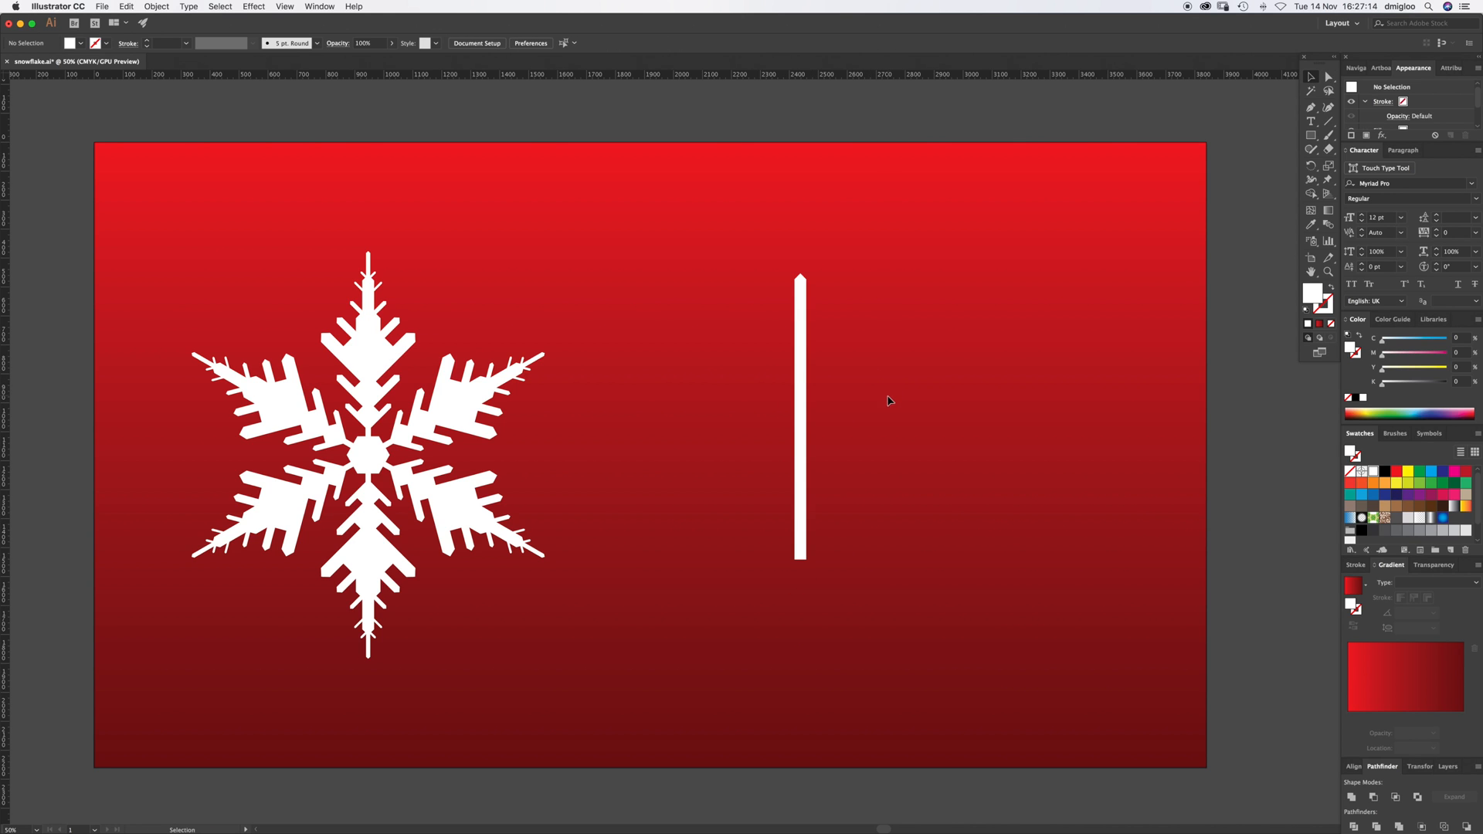
mouse_move(846, 398)
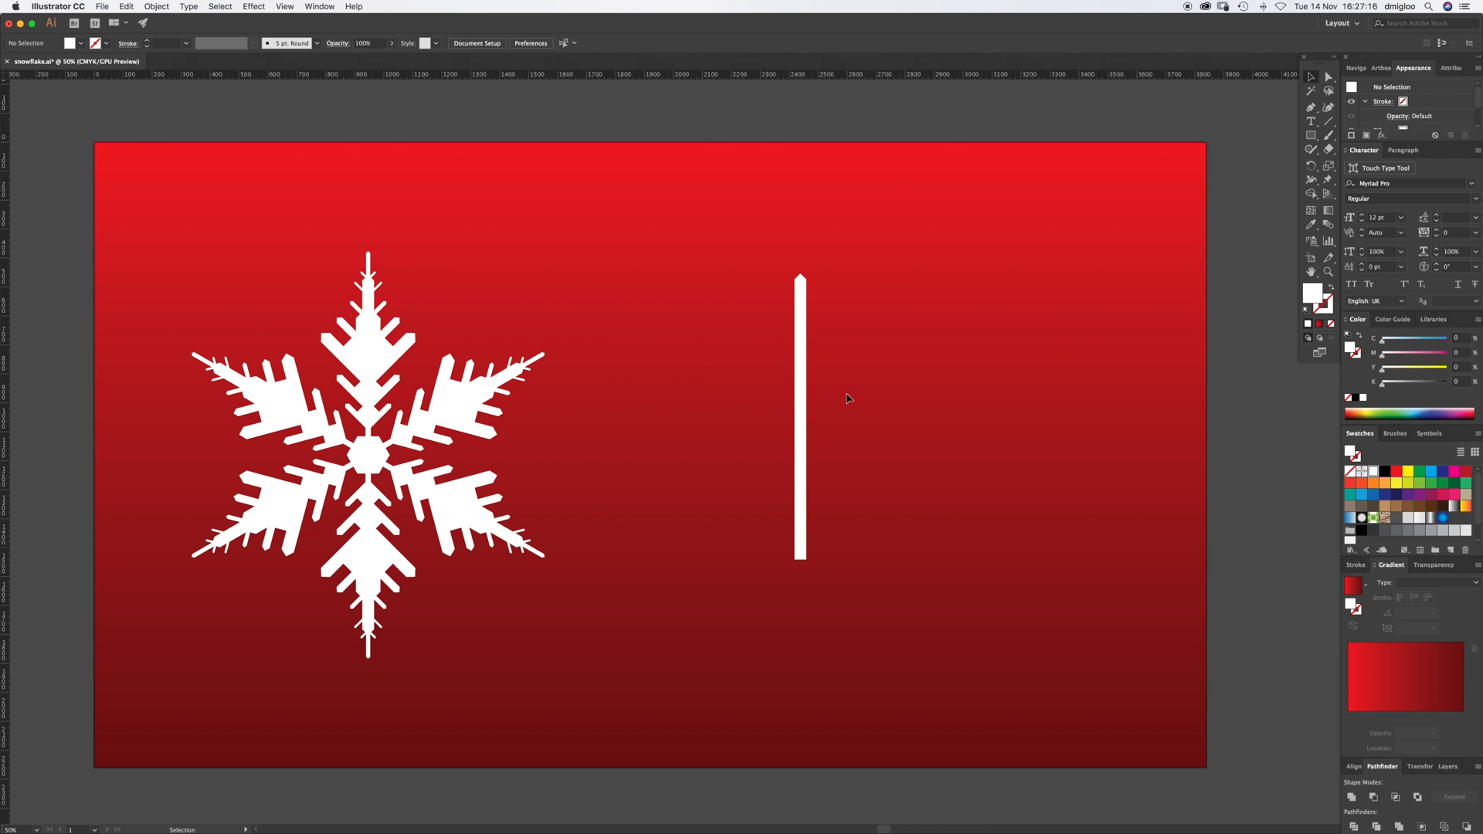
mouse_move(789, 354)
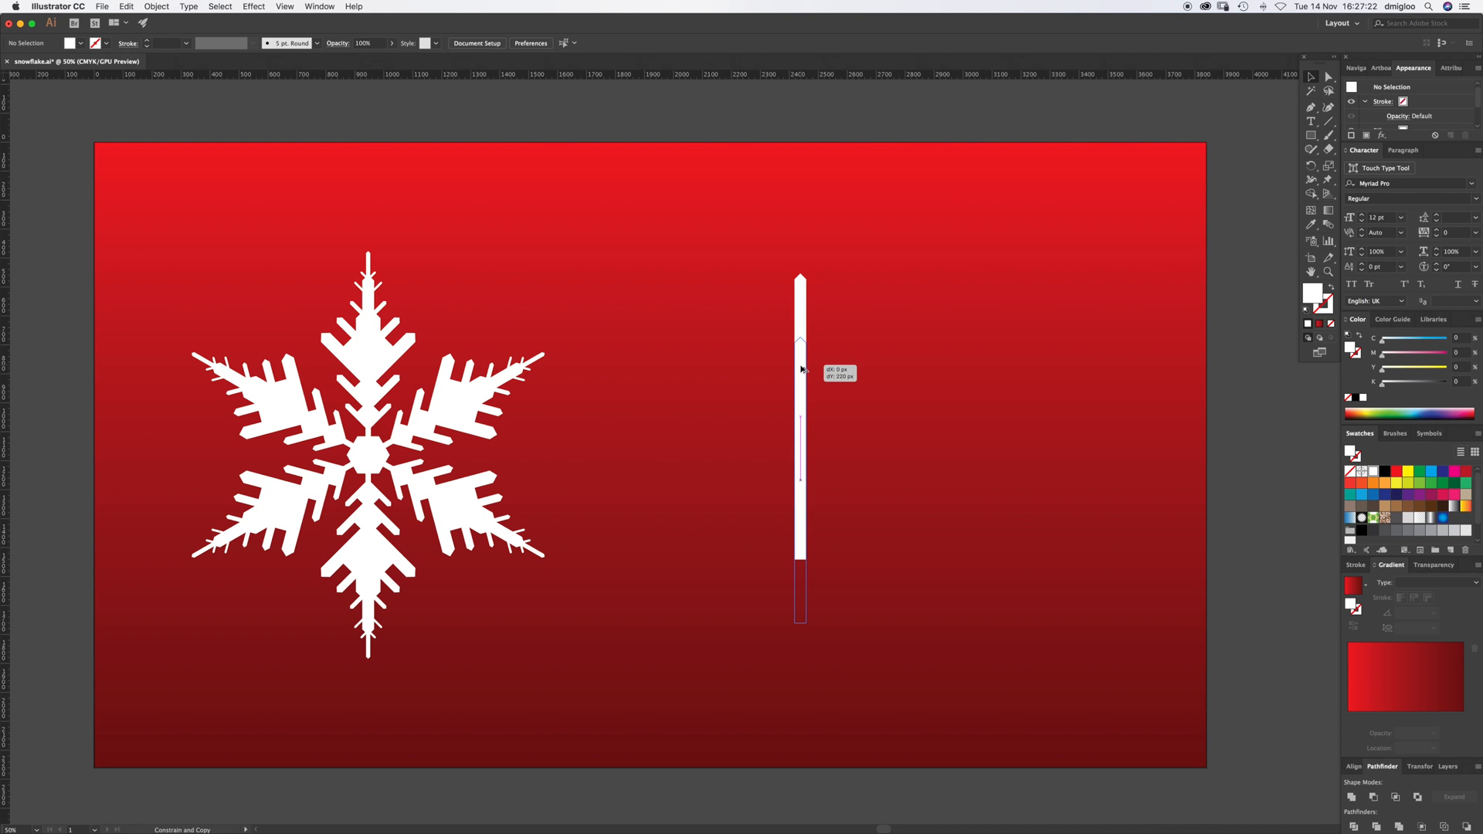
Step: Duplicate the pointed bar straight downward and stretch the copy to lengthen the arm
left_click_drag(799, 369, 800, 374)
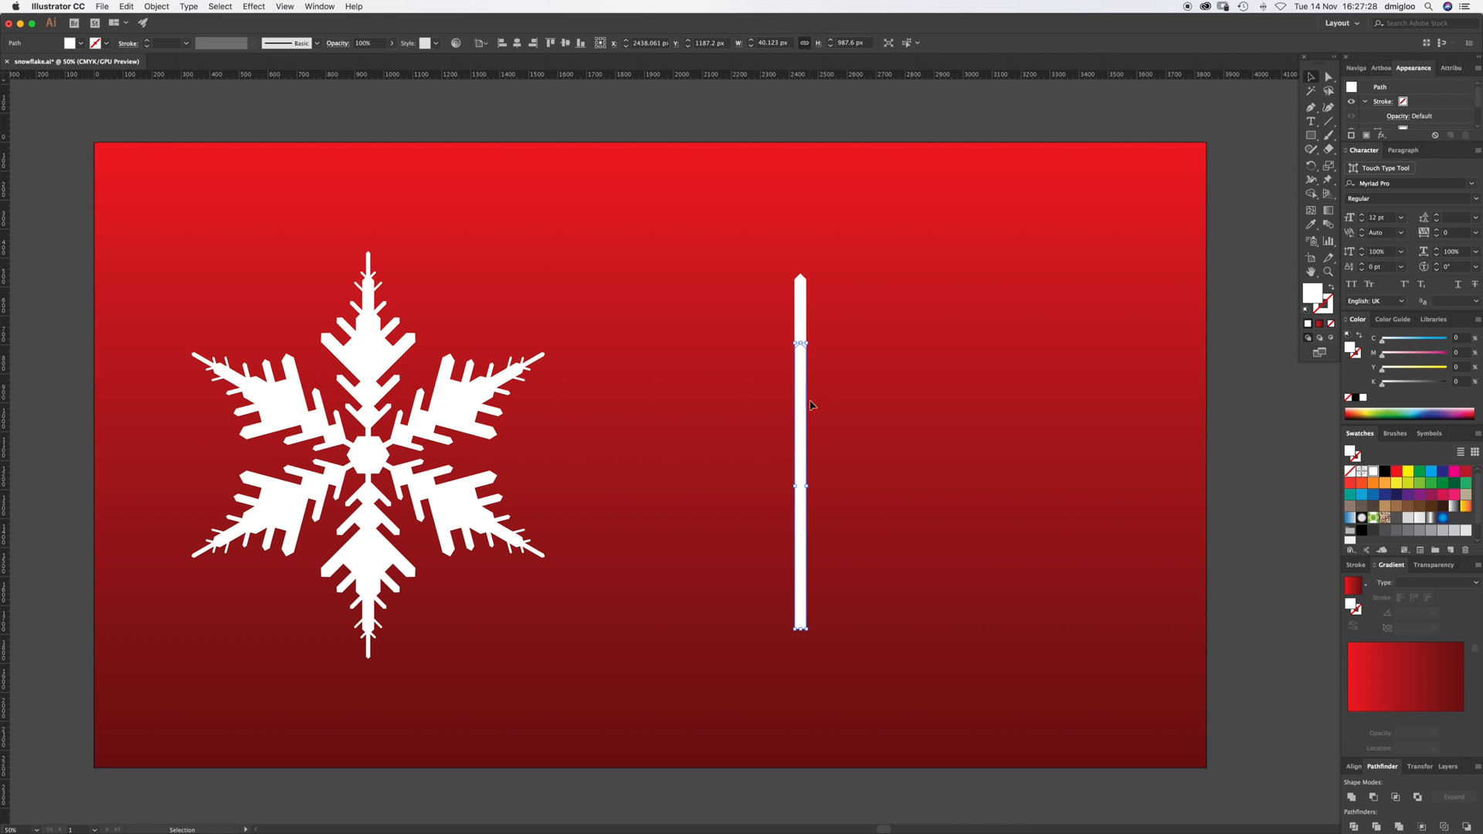
left_click_drag(800, 627, 801, 653)
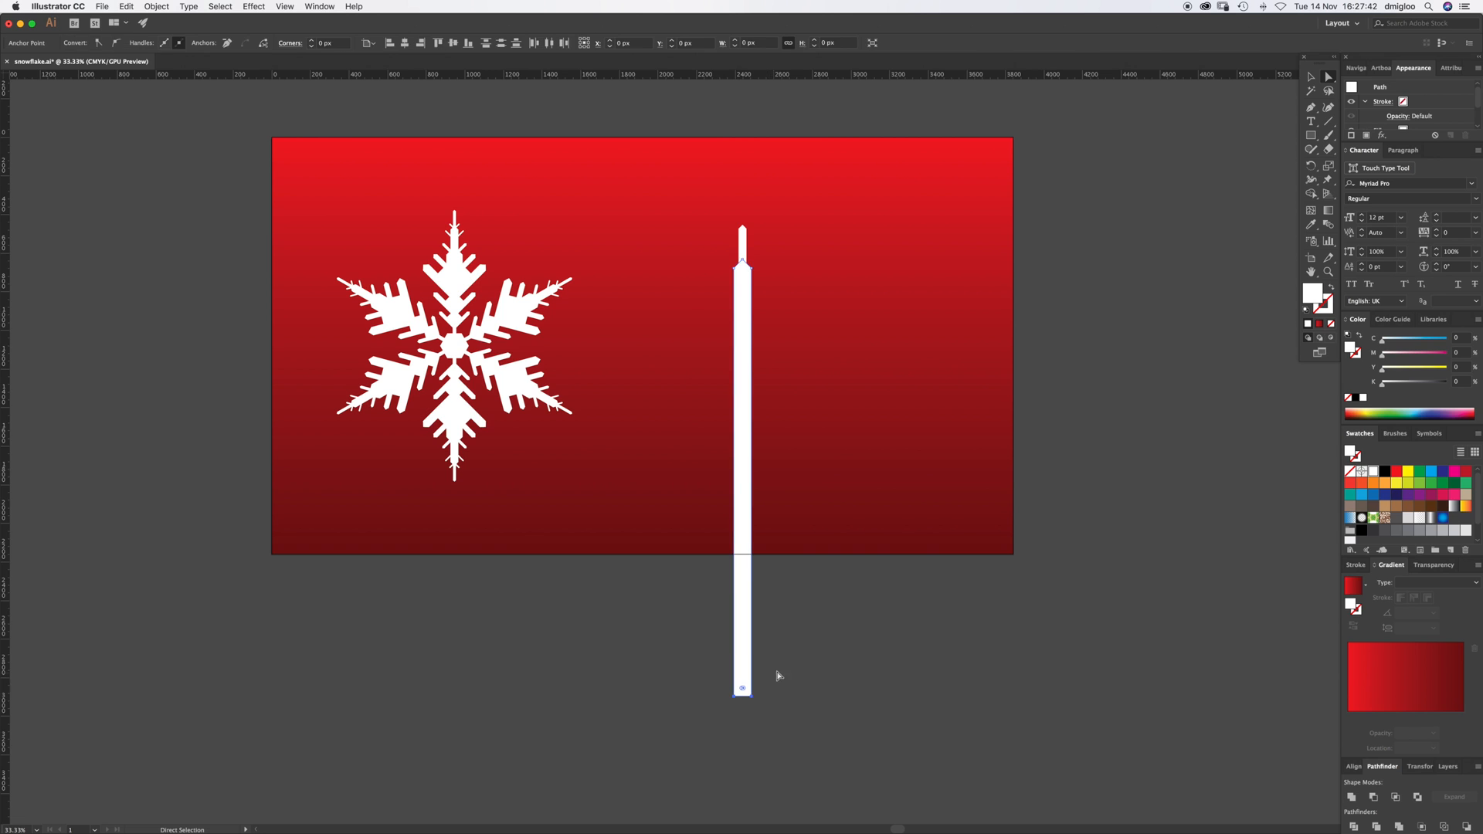
left_click_drag(741, 687, 742, 388)
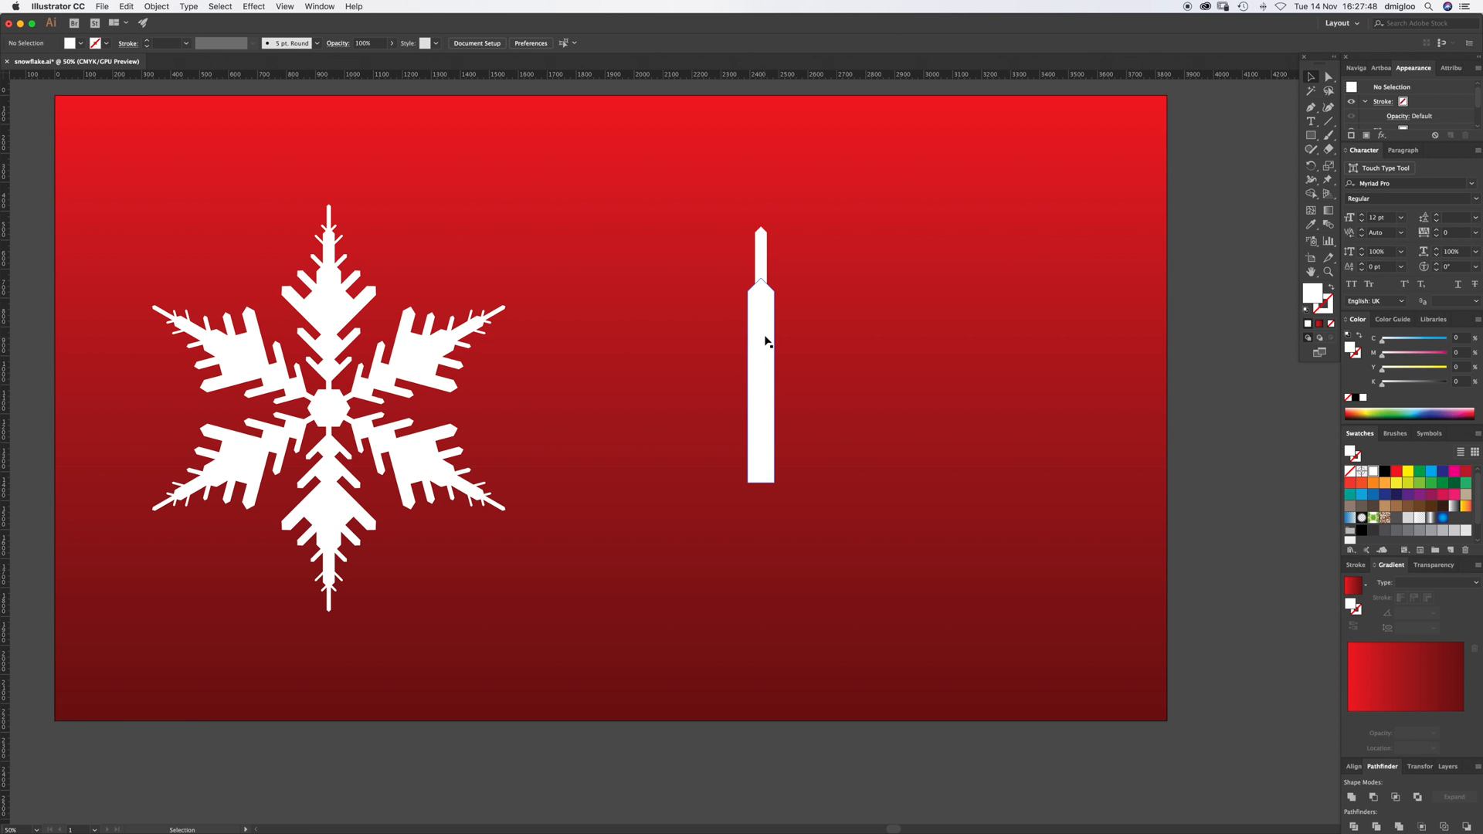
mouse_move(763, 329)
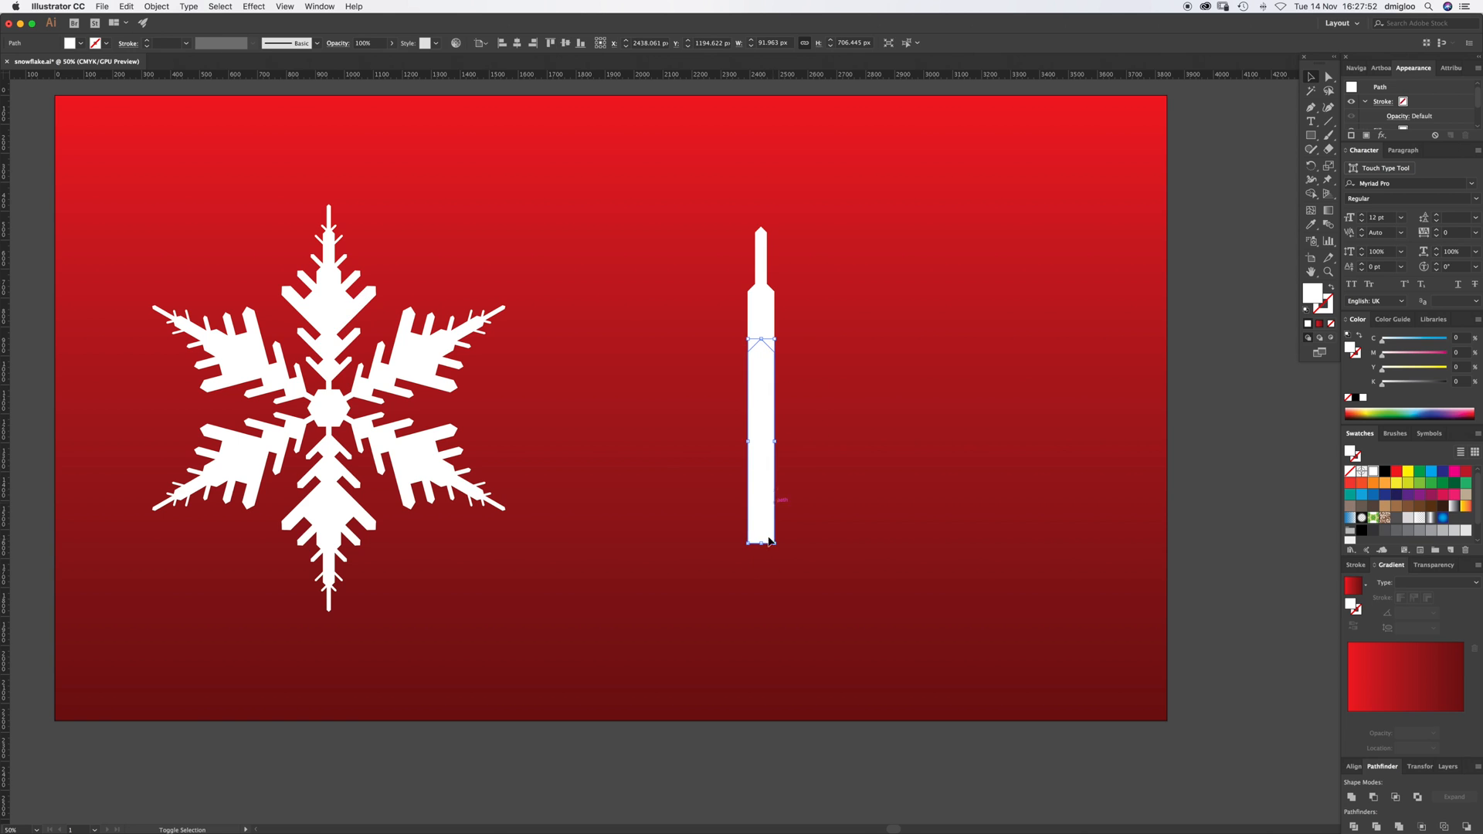
Step: Scale lower copies progressively wider to form two stacked peaked tiers
left_click_drag(759, 540, 763, 648)
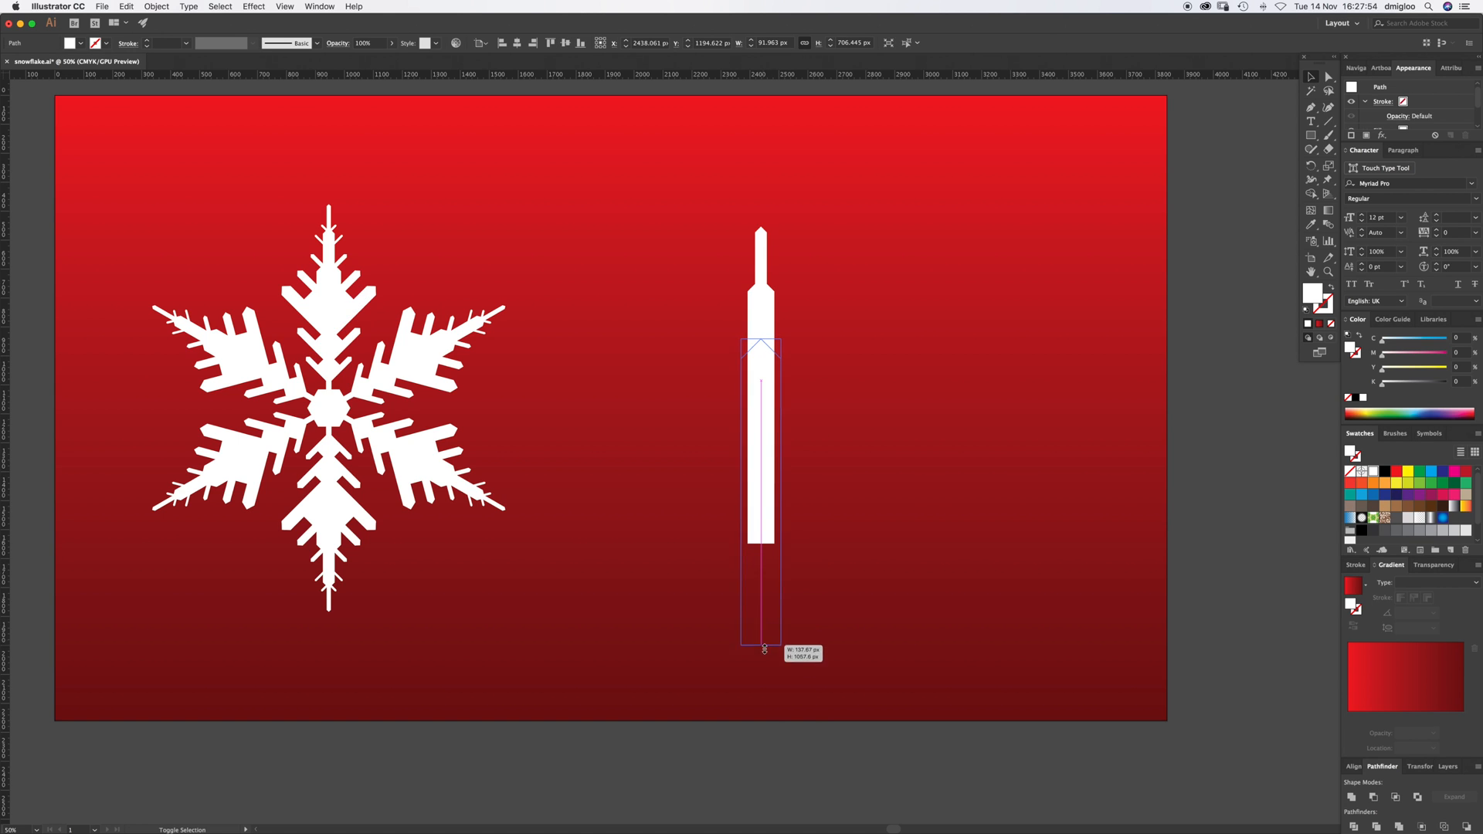
left_click_drag(764, 649, 755, 728)
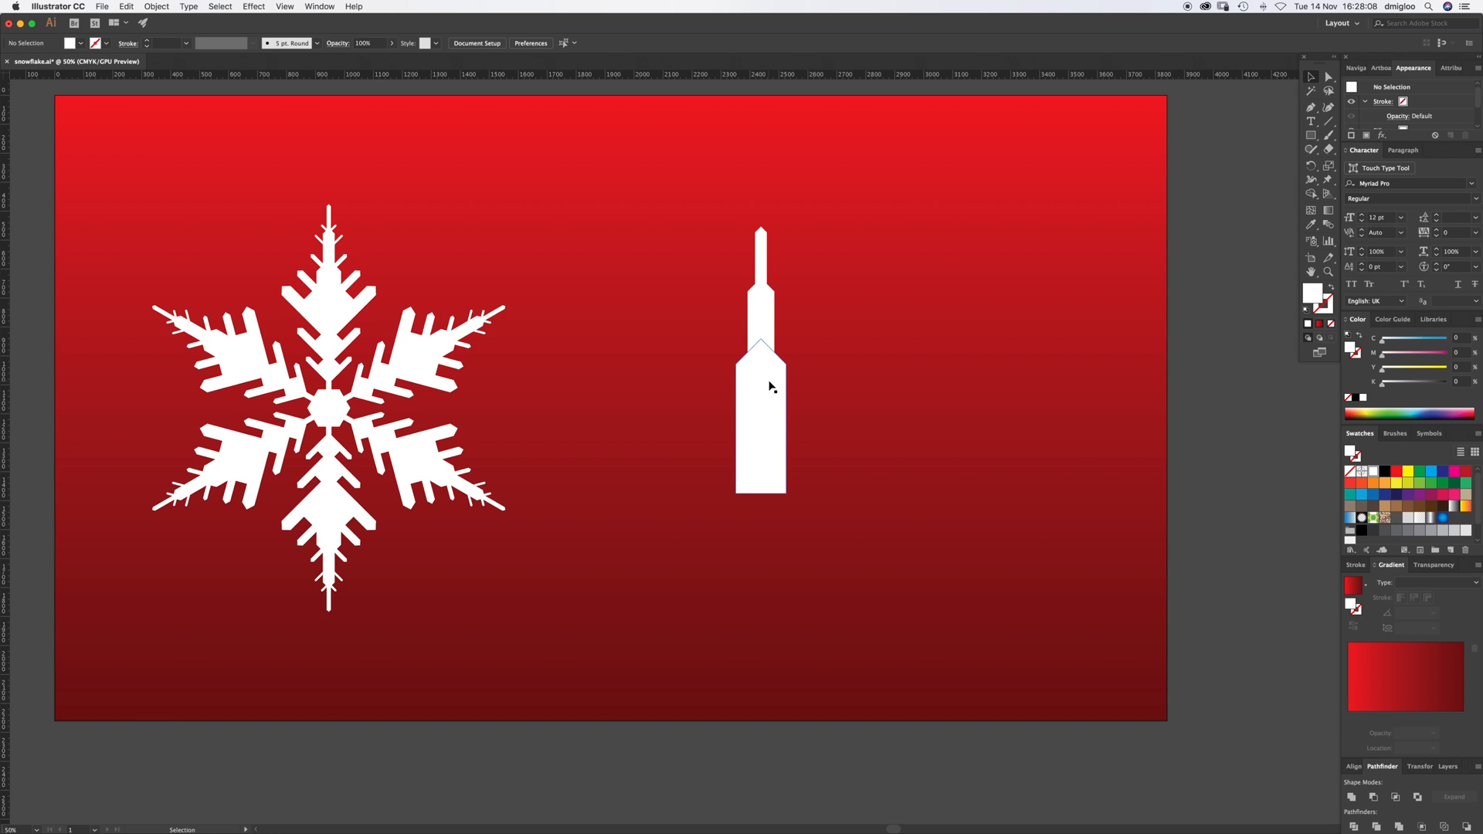
left_click_drag(761, 388, 774, 478)
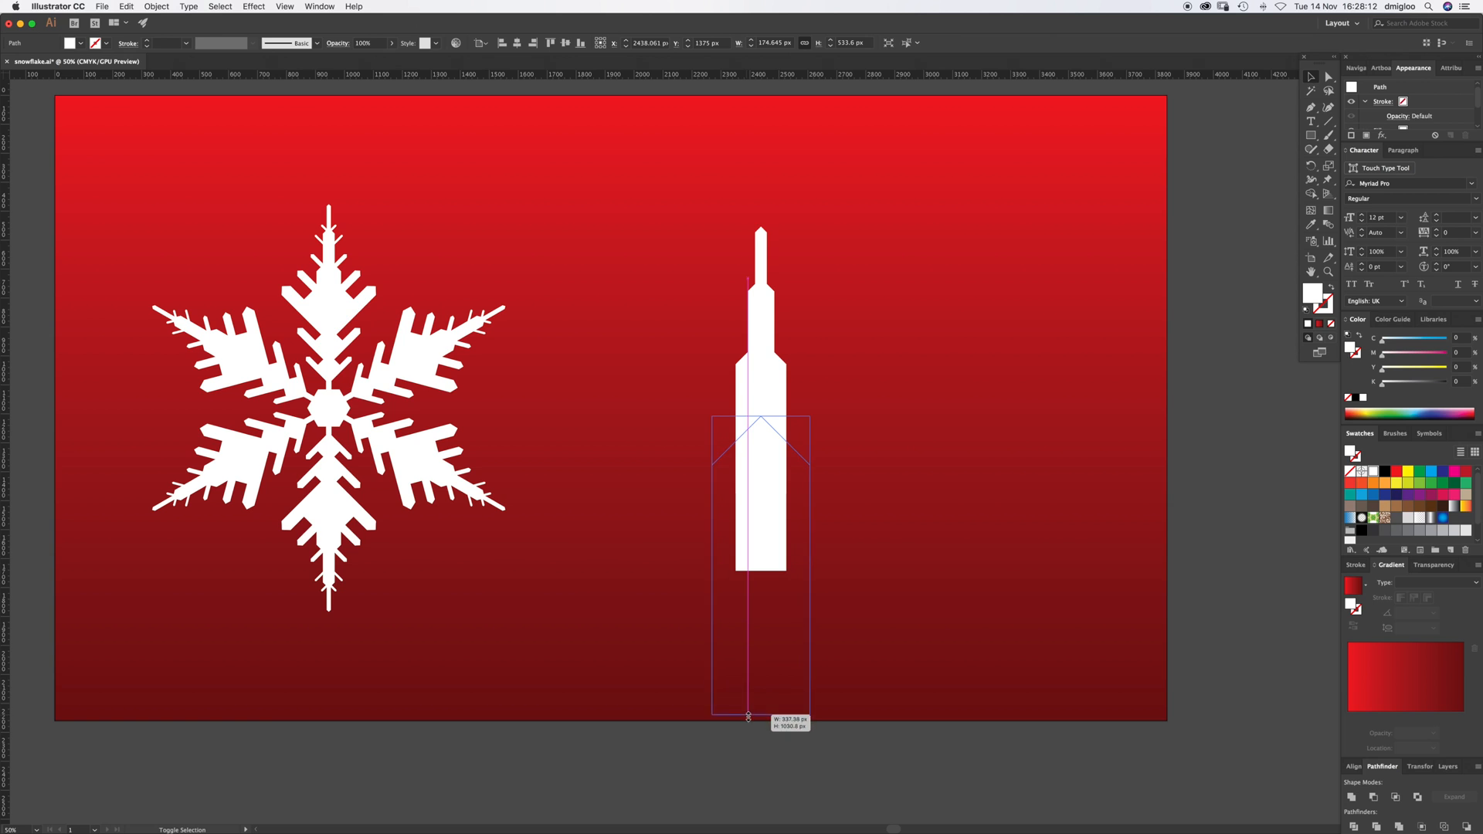
left_click_drag(747, 716, 751, 735)
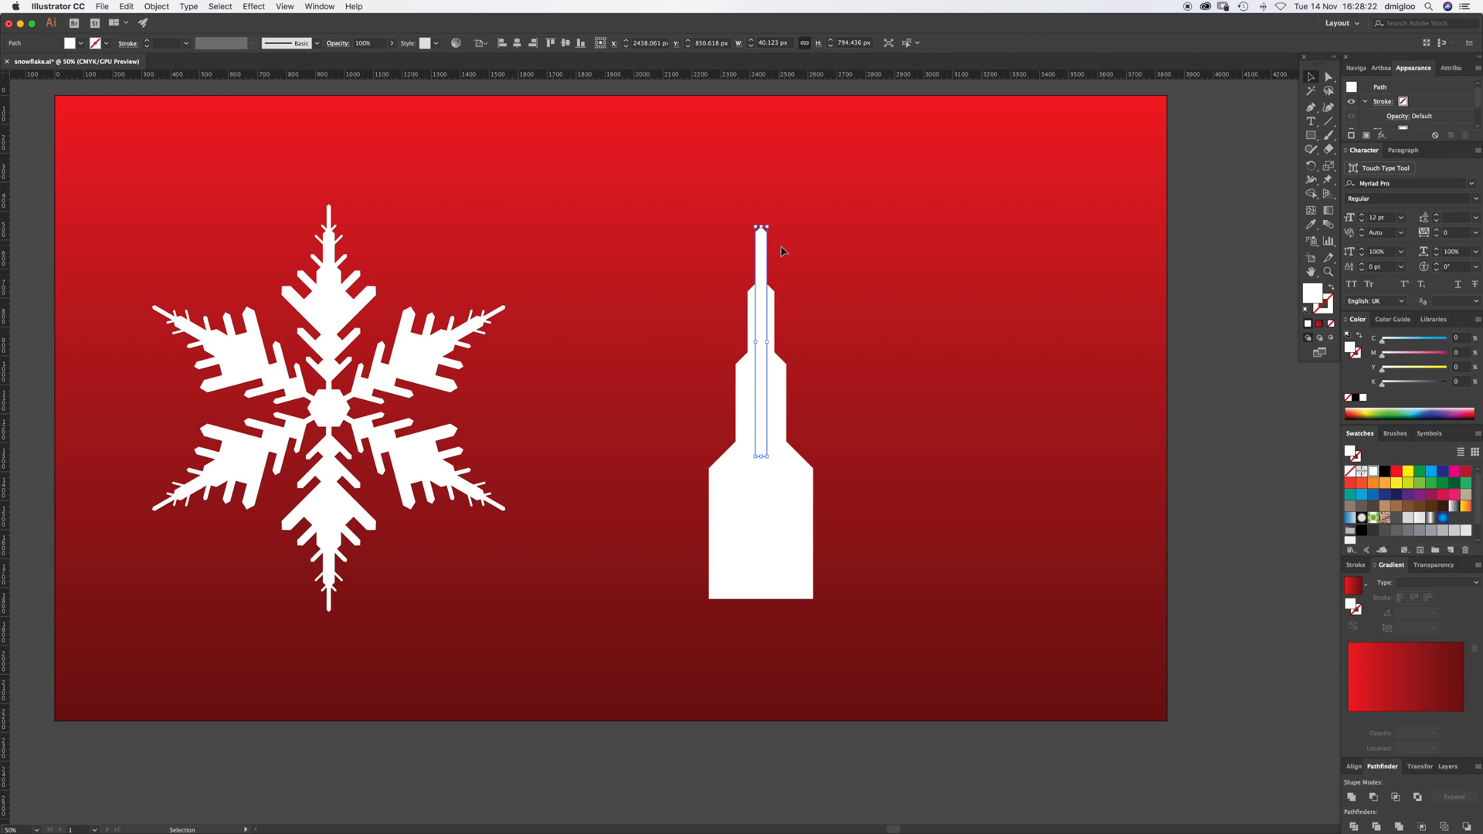
mouse_move(808, 215)
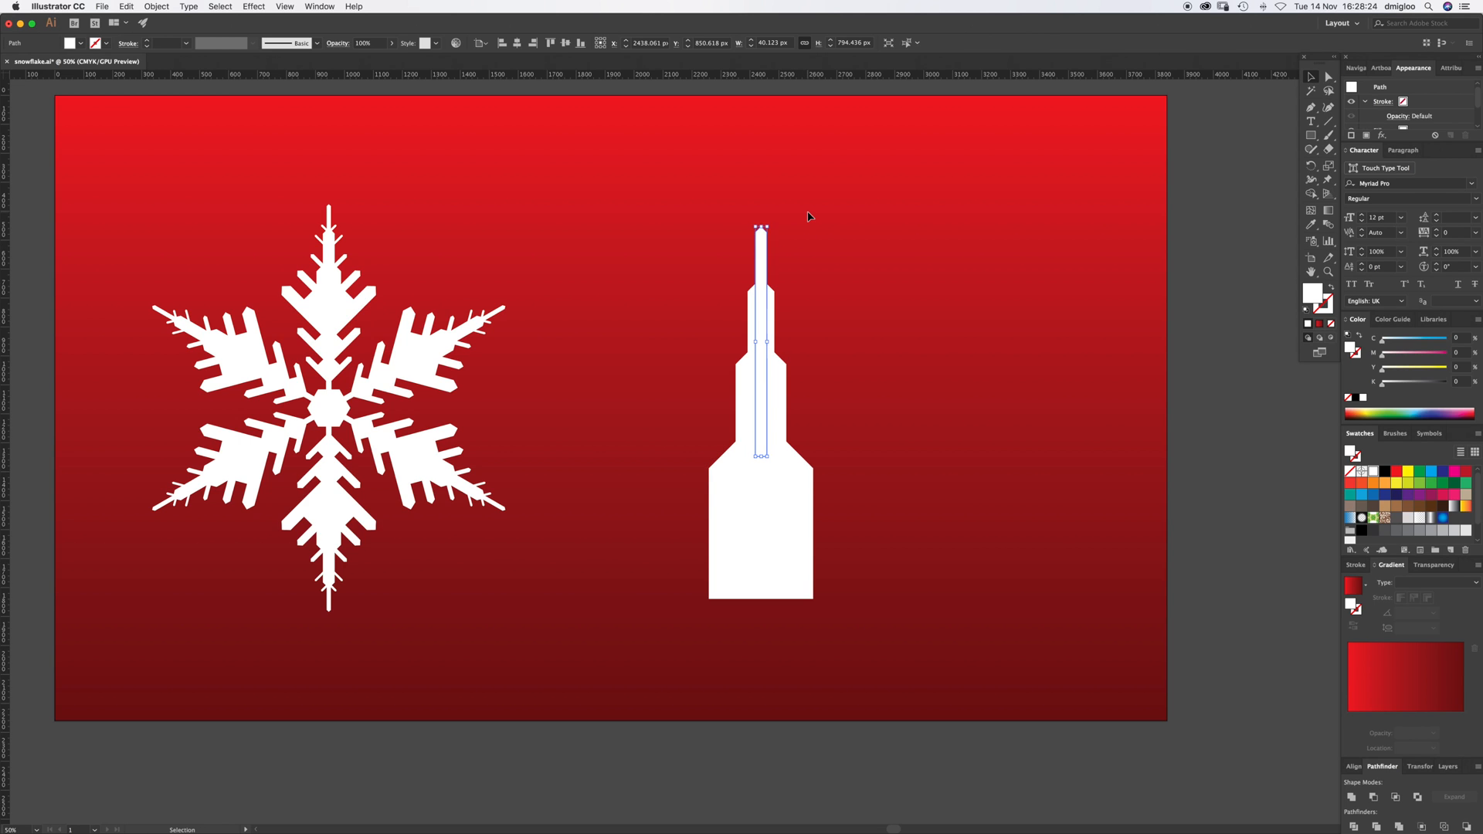
mouse_move(801, 223)
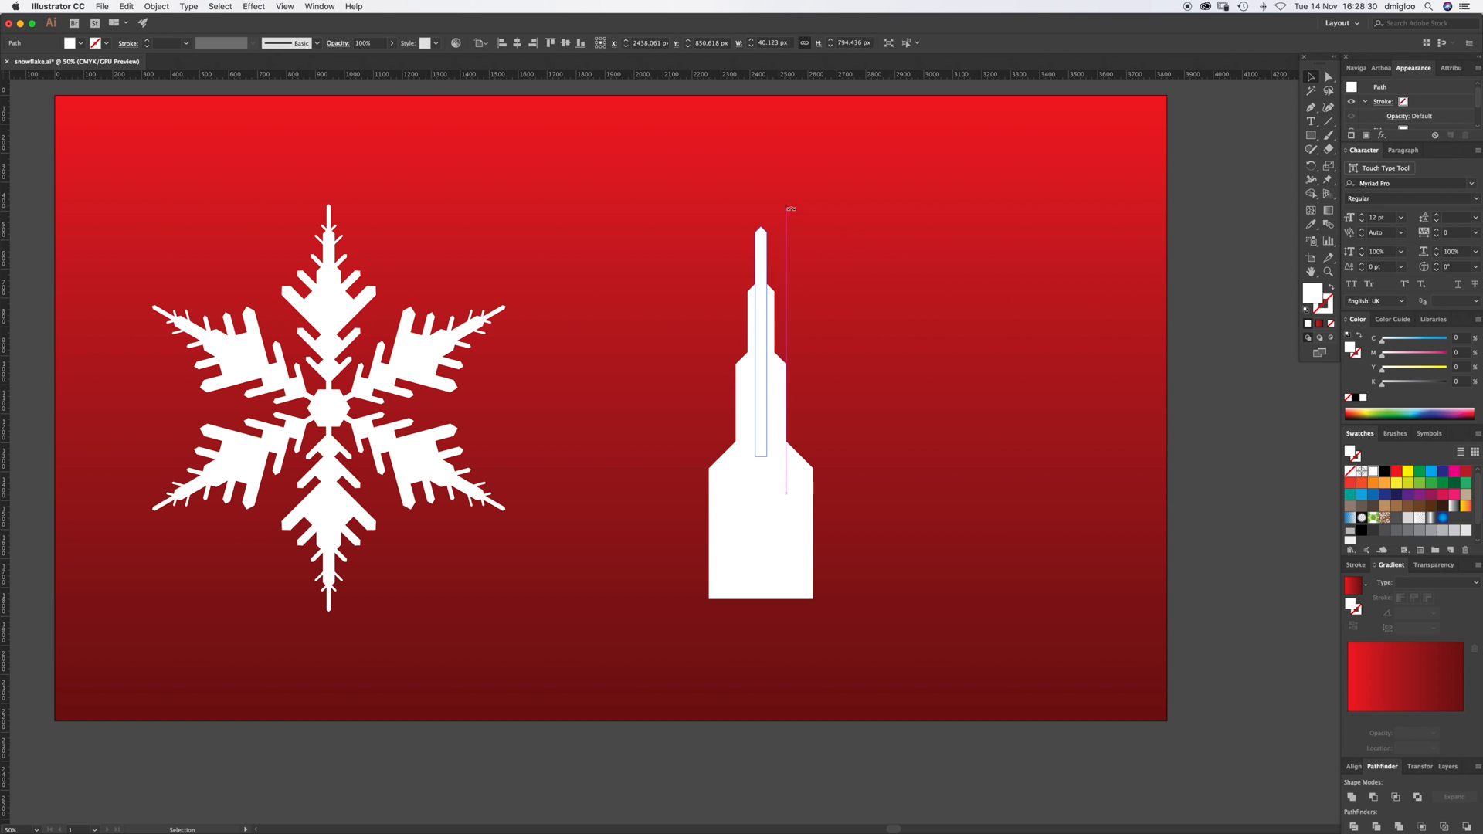
Step: Copy the thin tip bar and slant it at 45° as a diagonal branch
left_click_drag(789, 208, 917, 371)
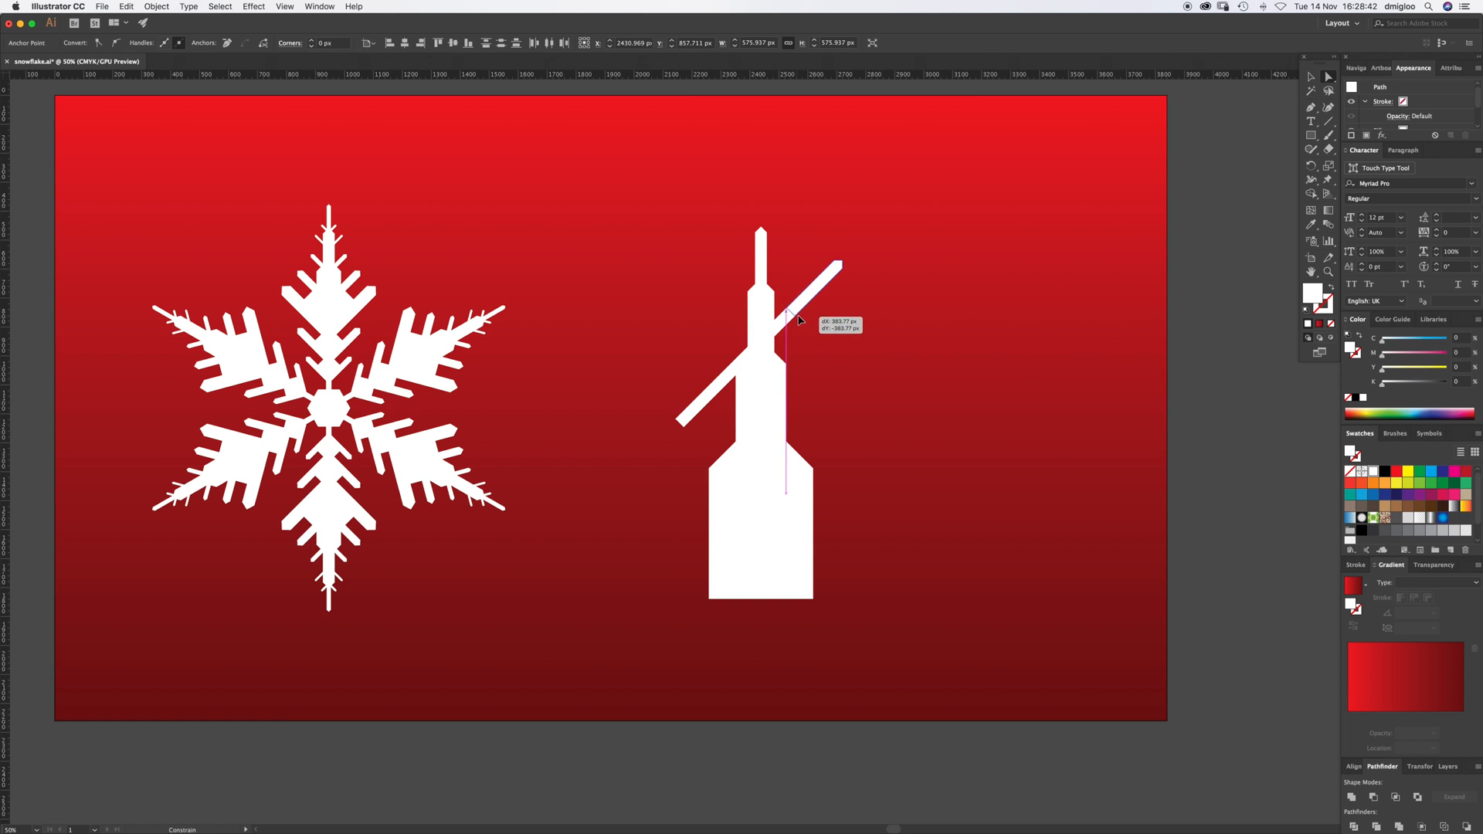
left_click_drag(797, 320, 809, 305)
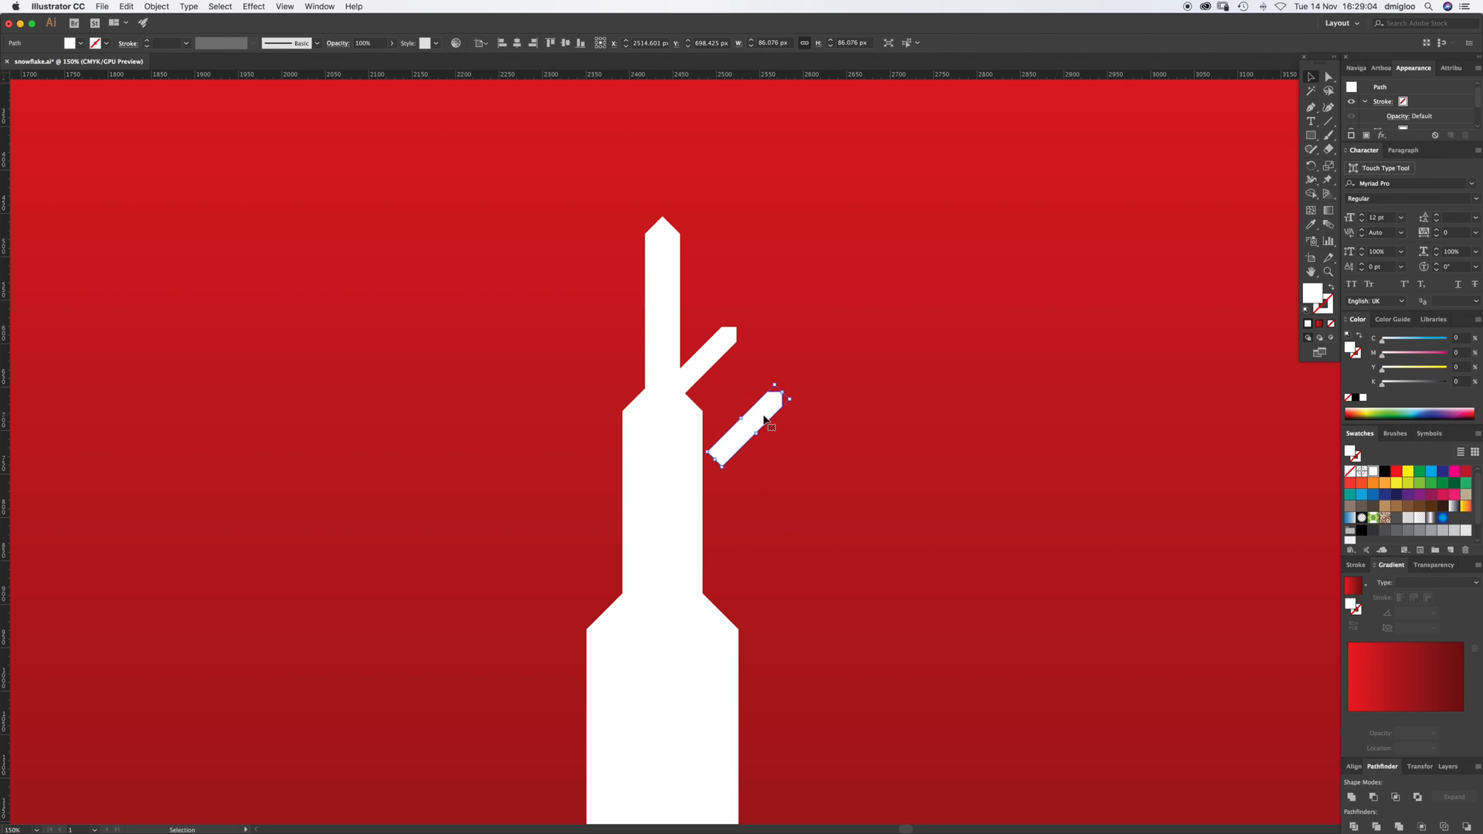
Step: Add an enlarged short diagonal branch and a longer, wider branch lower on the stem
left_click_drag(721, 464, 712, 456)
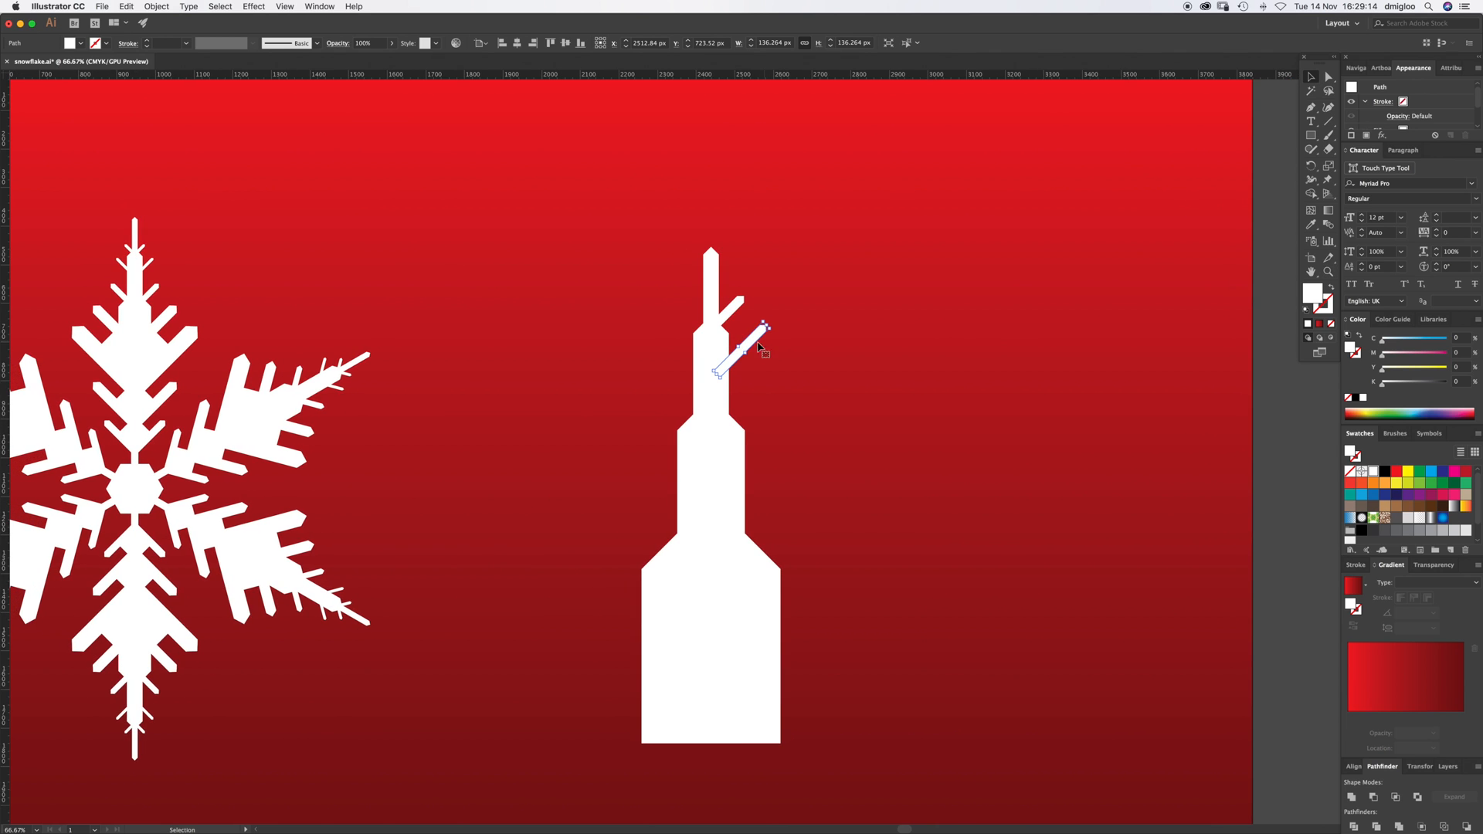
left_click_drag(738, 350, 757, 397)
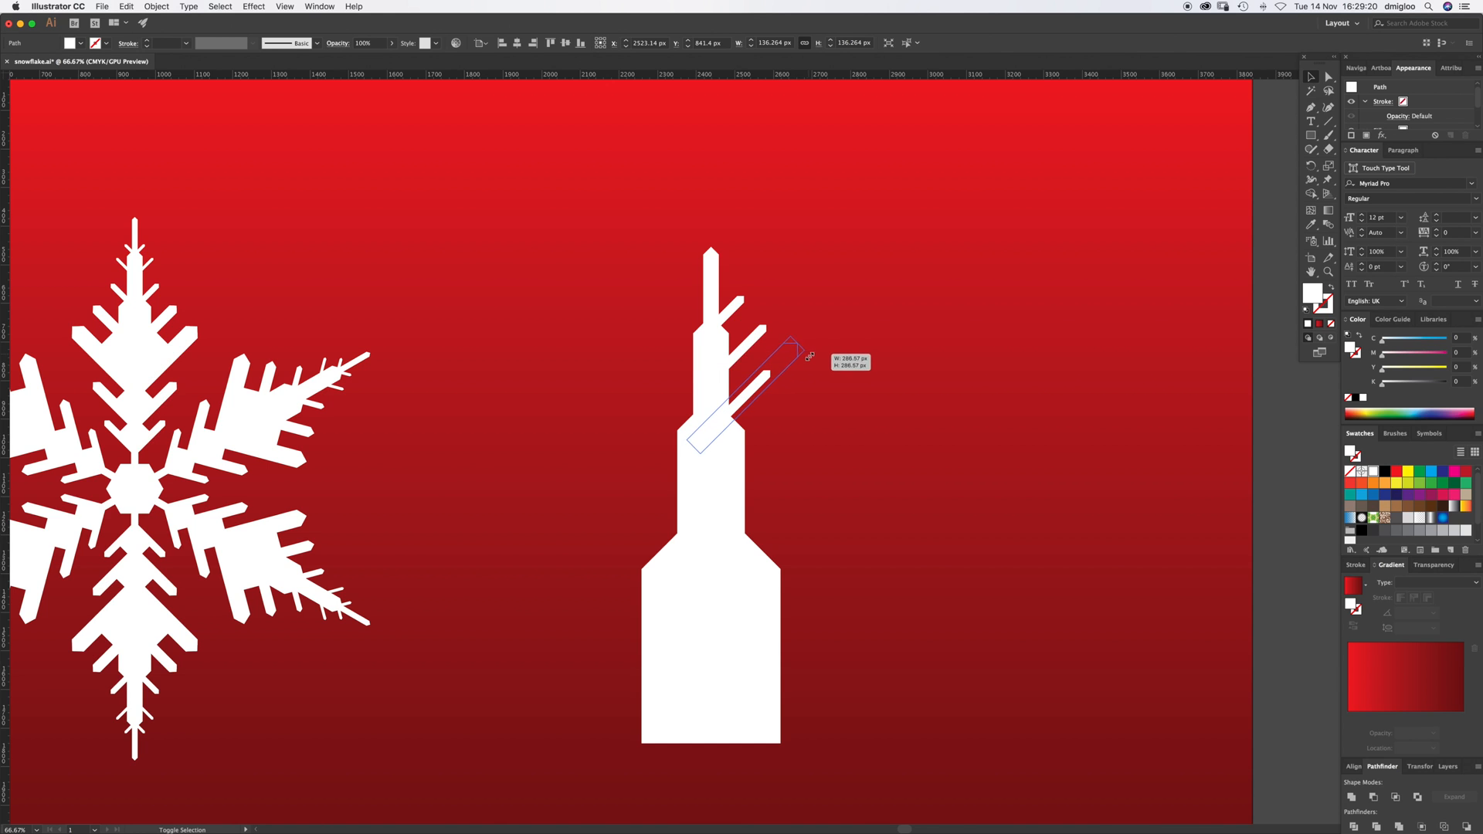
left_click_drag(808, 358, 795, 369)
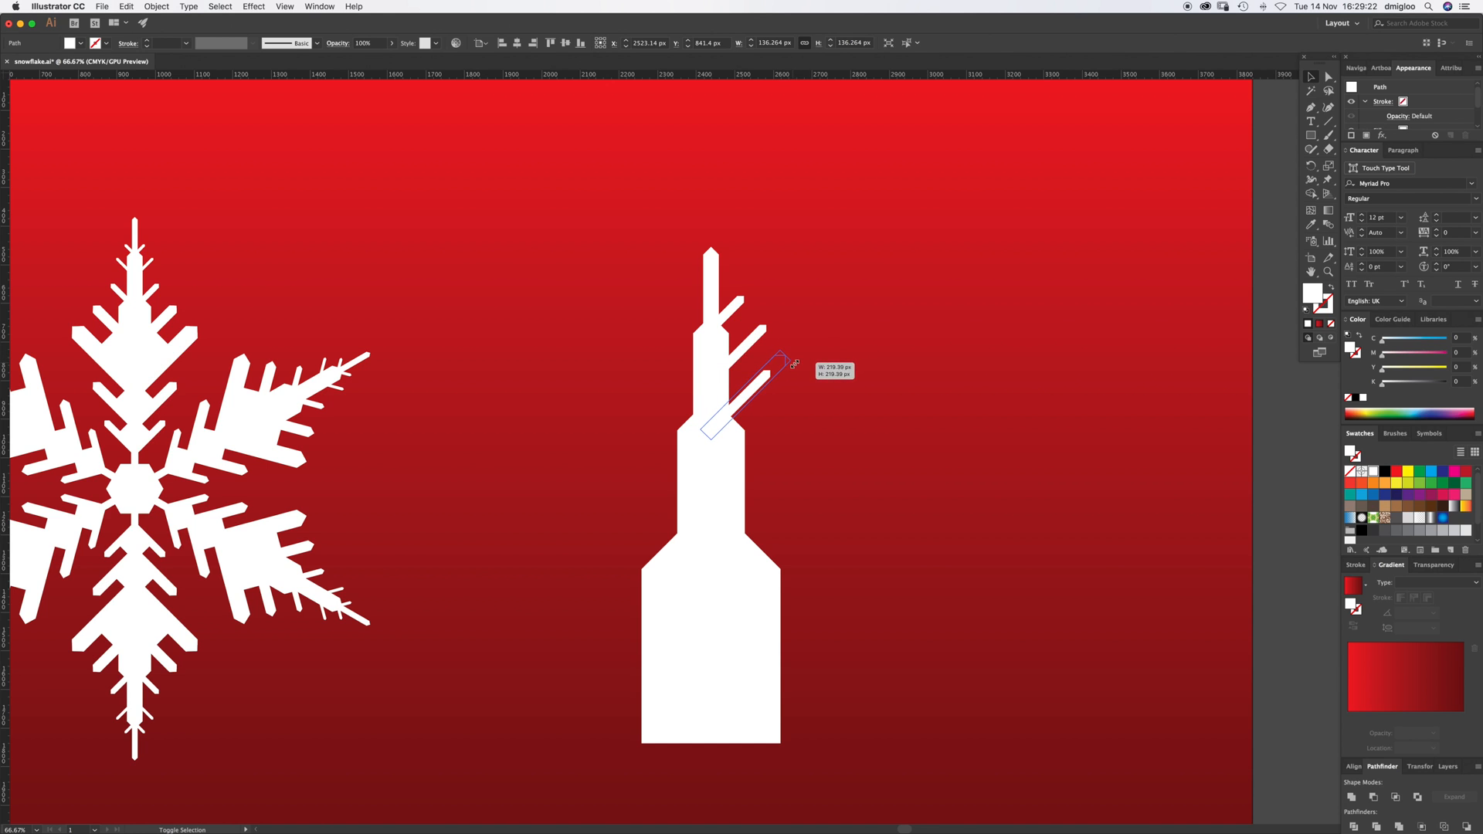
left_click(789, 443)
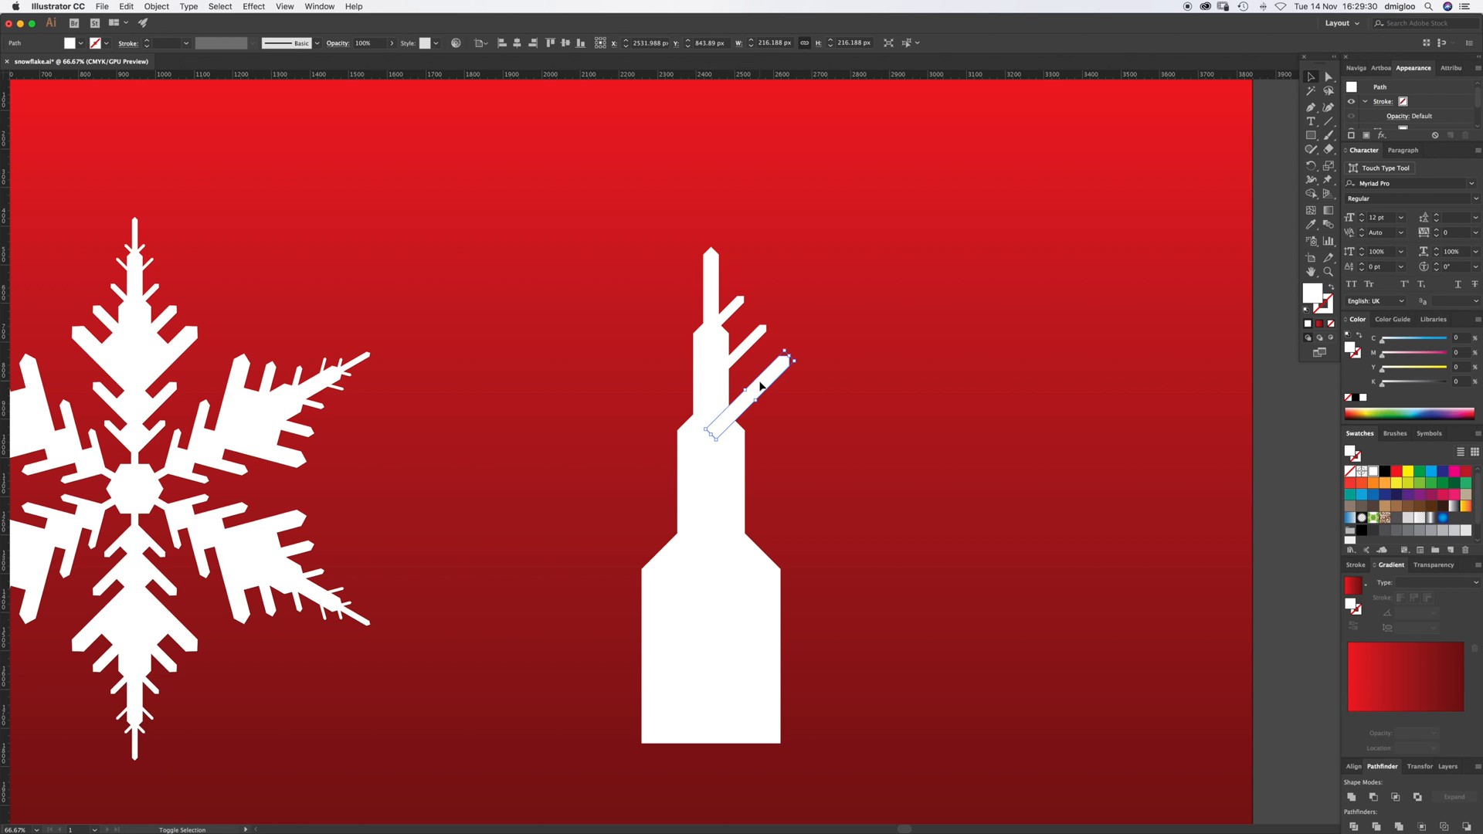
left_click(824, 412)
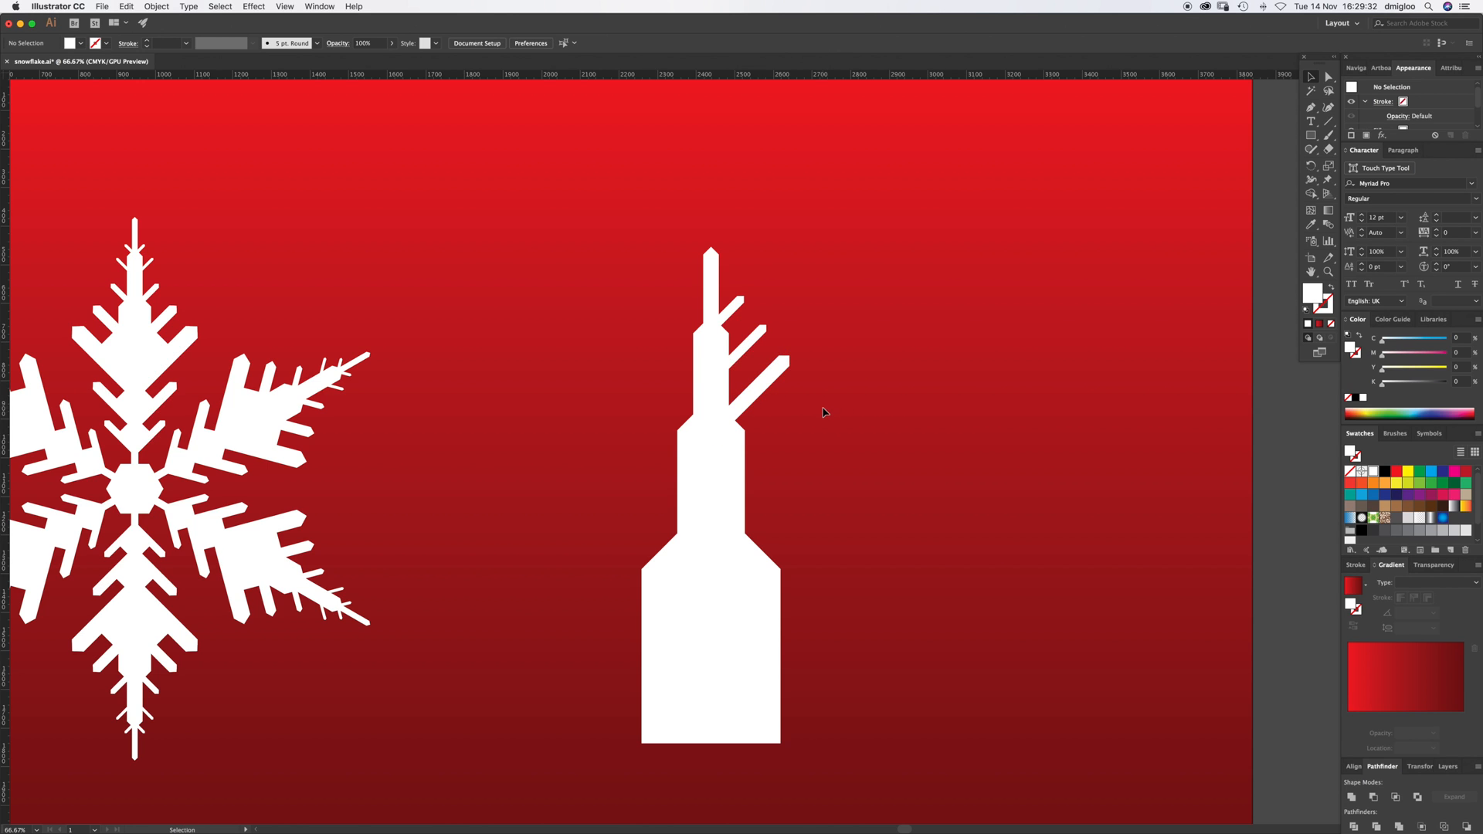
mouse_move(757, 410)
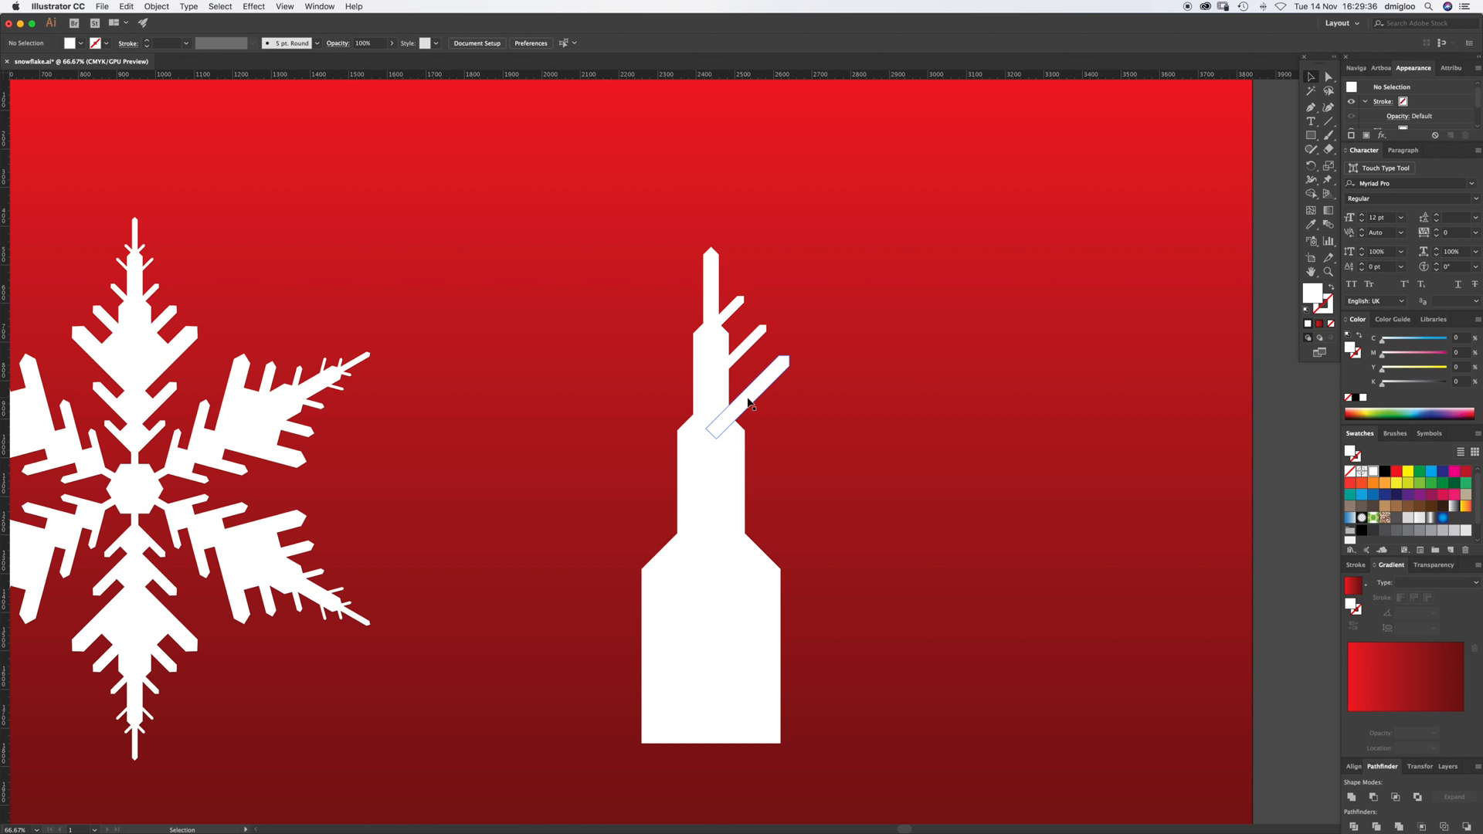
left_click_drag(719, 397, 780, 472)
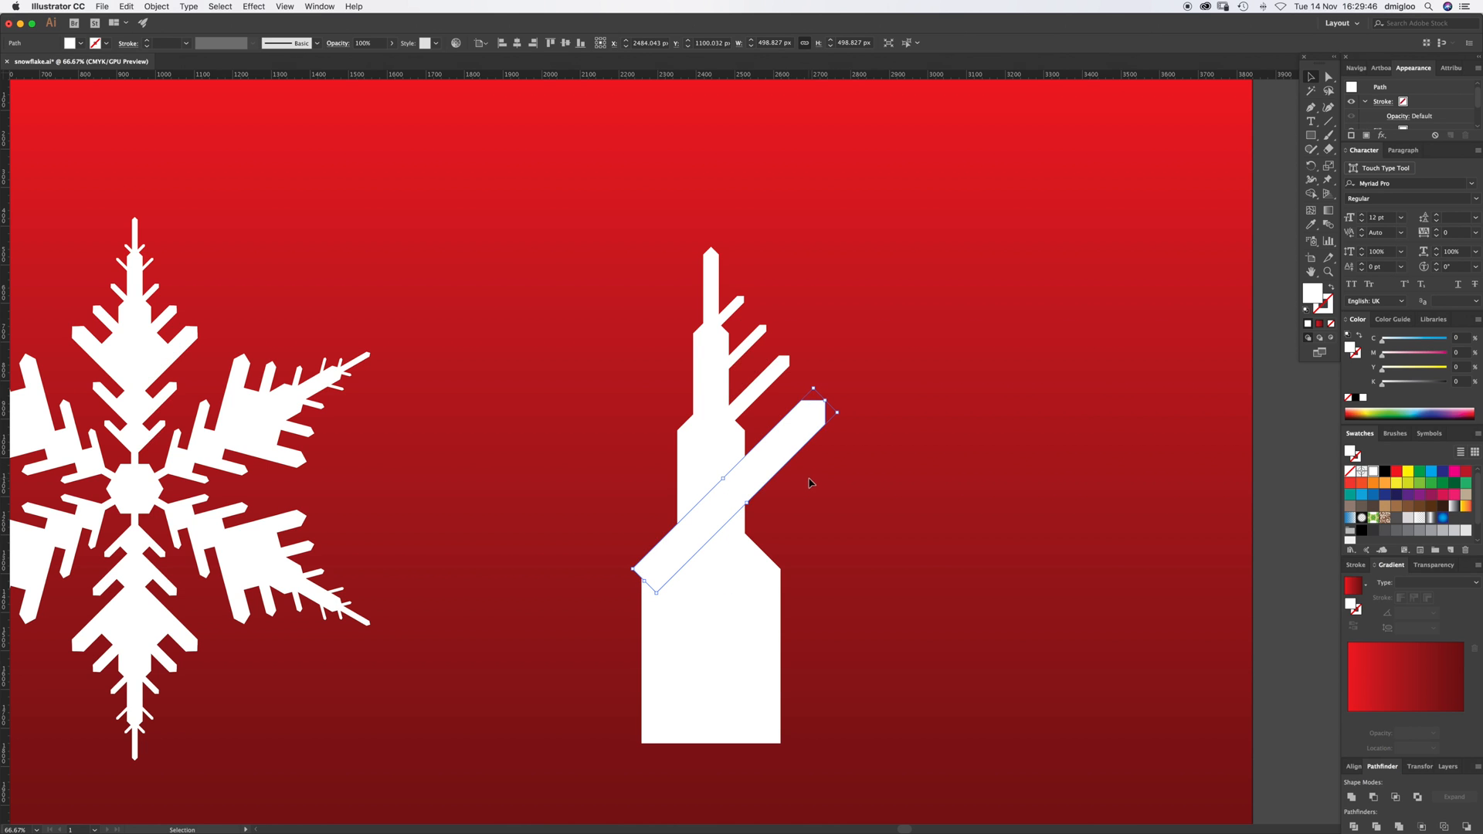
left_click(807, 484)
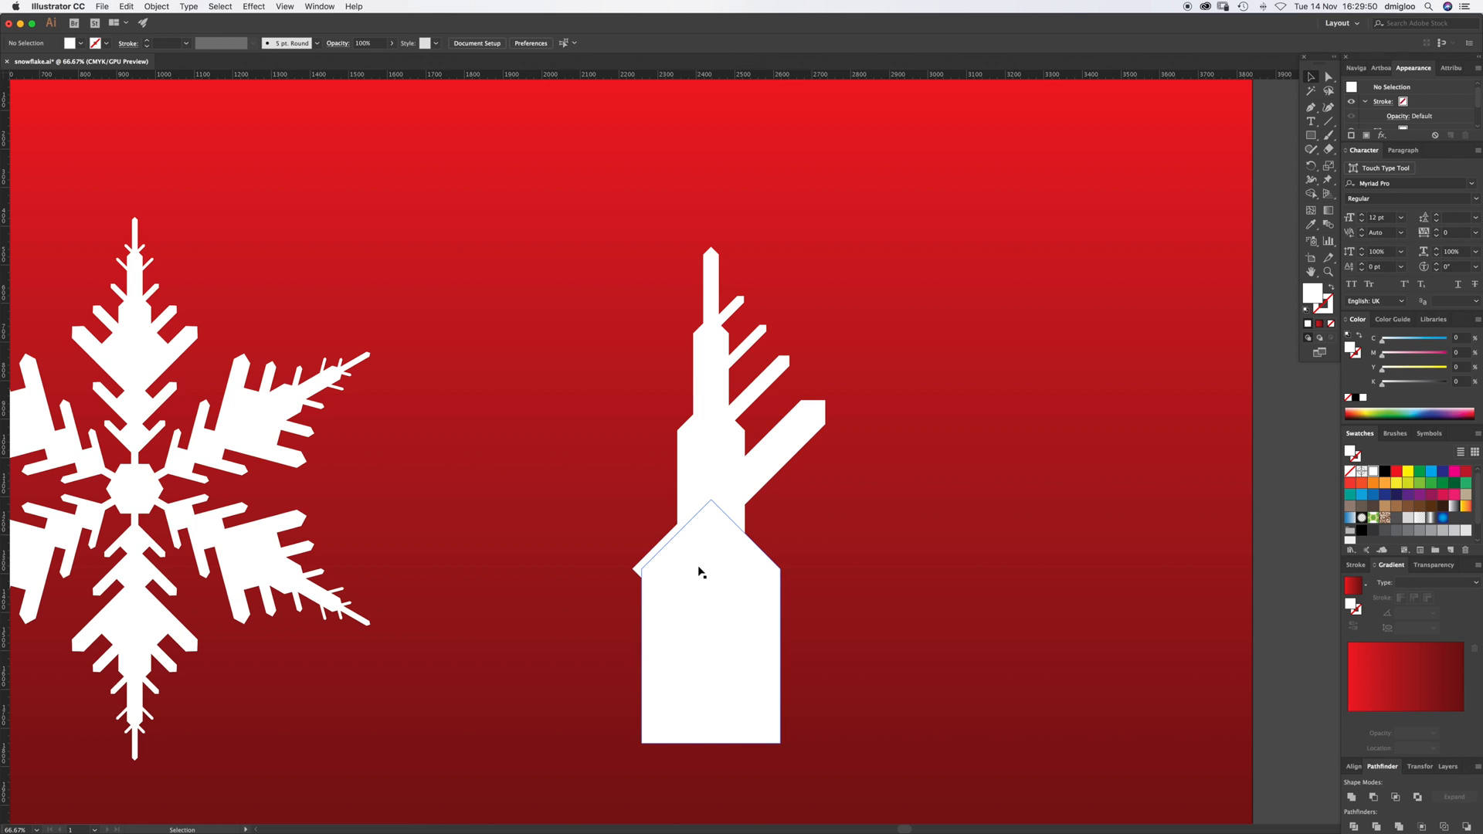
mouse_move(732, 575)
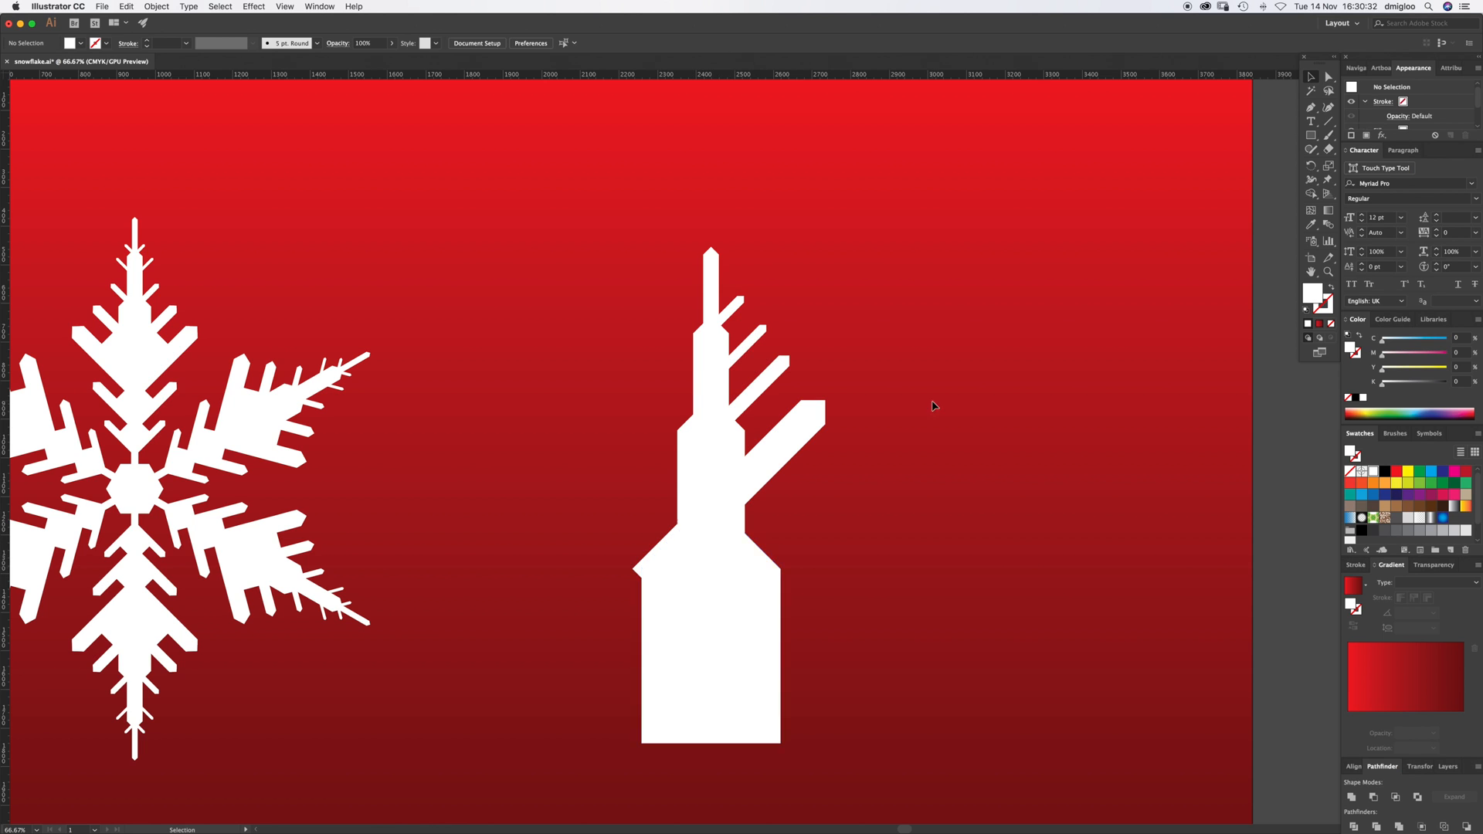
Step: Cut away the arm's left-side anchors, leaving a straight vertical edge down to the bottom
left_click(707, 281)
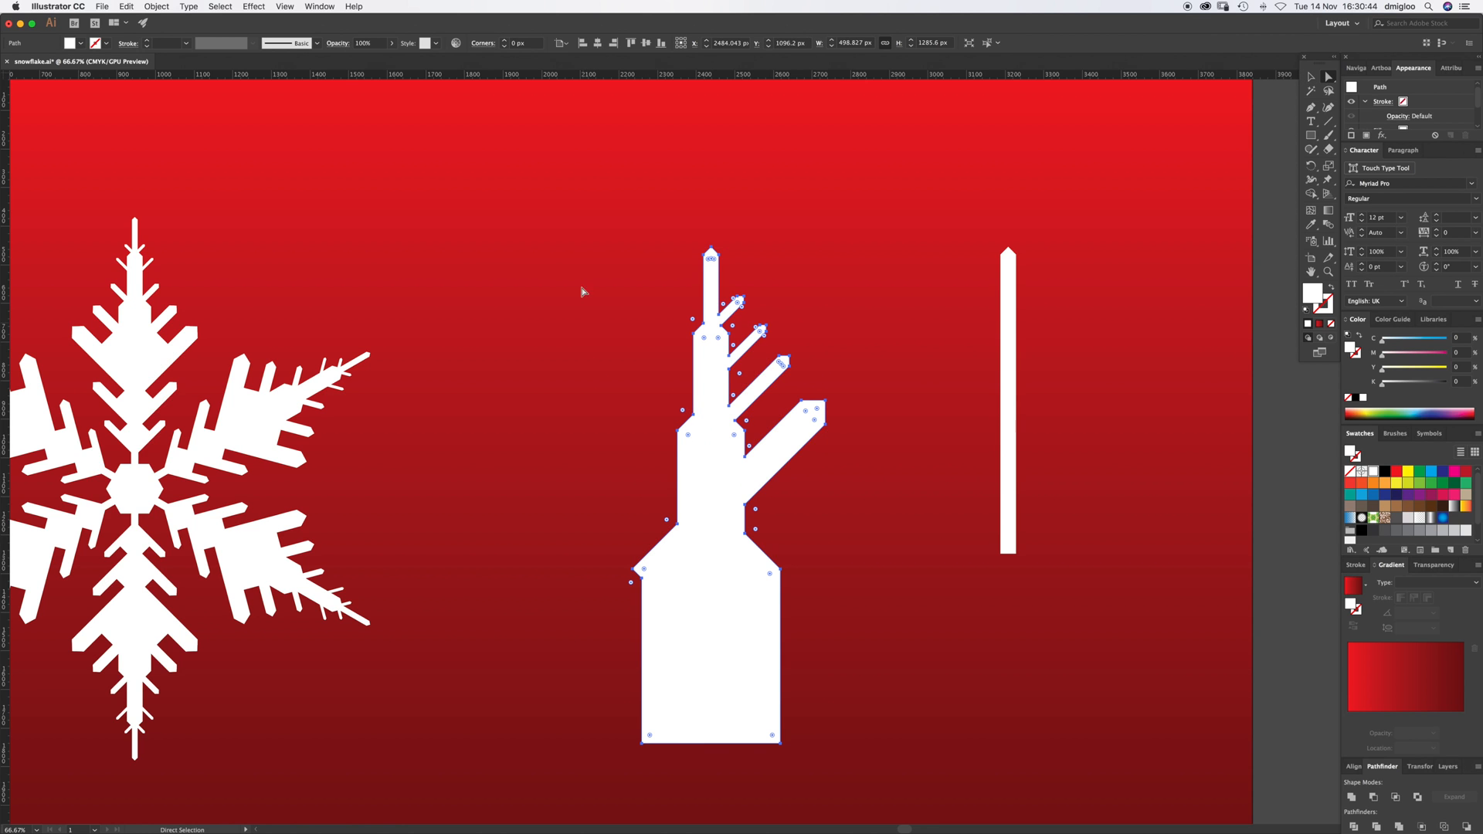
left_click_drag(552, 216, 676, 779)
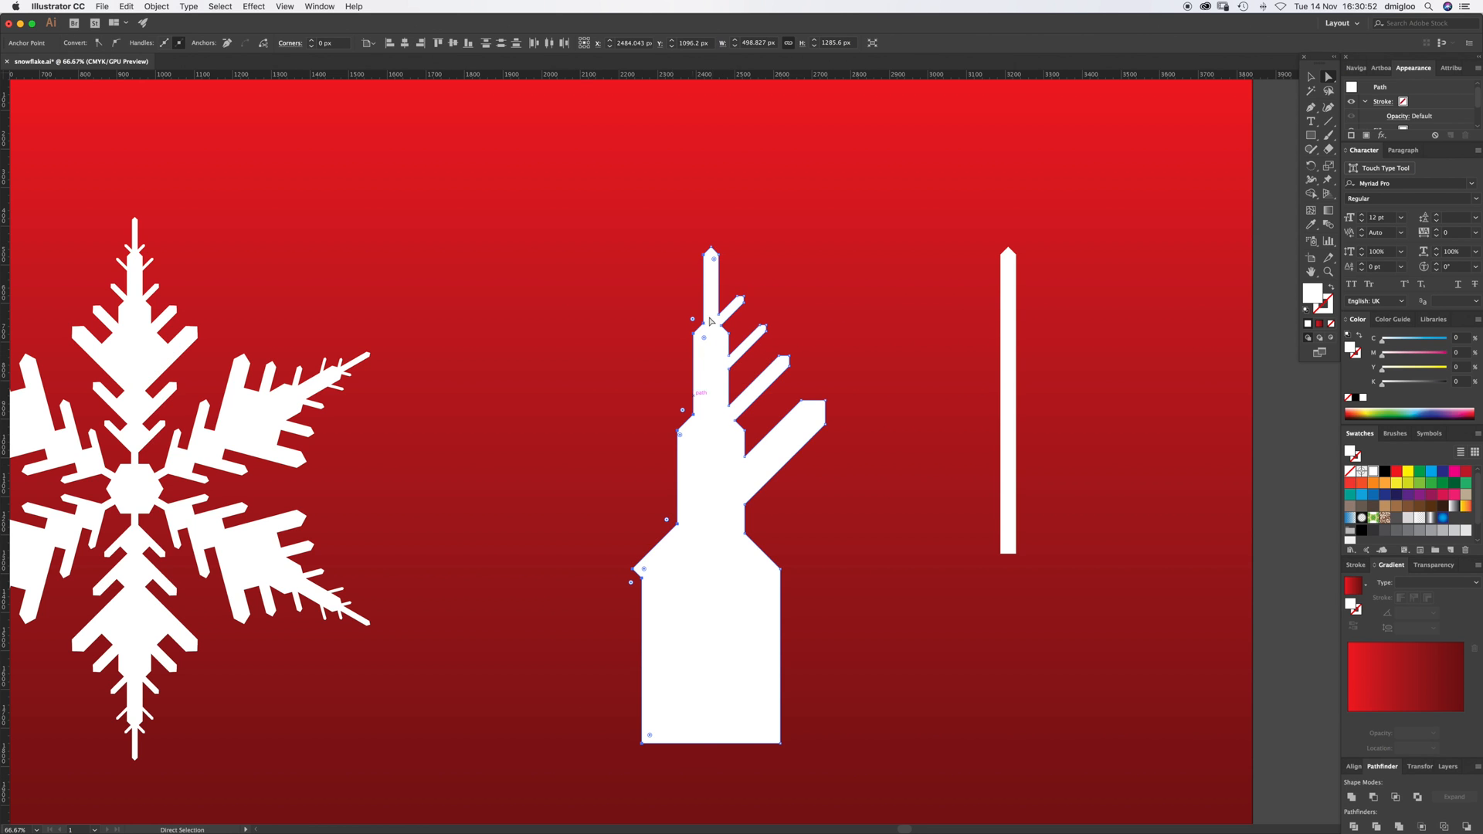
mouse_move(804, 203)
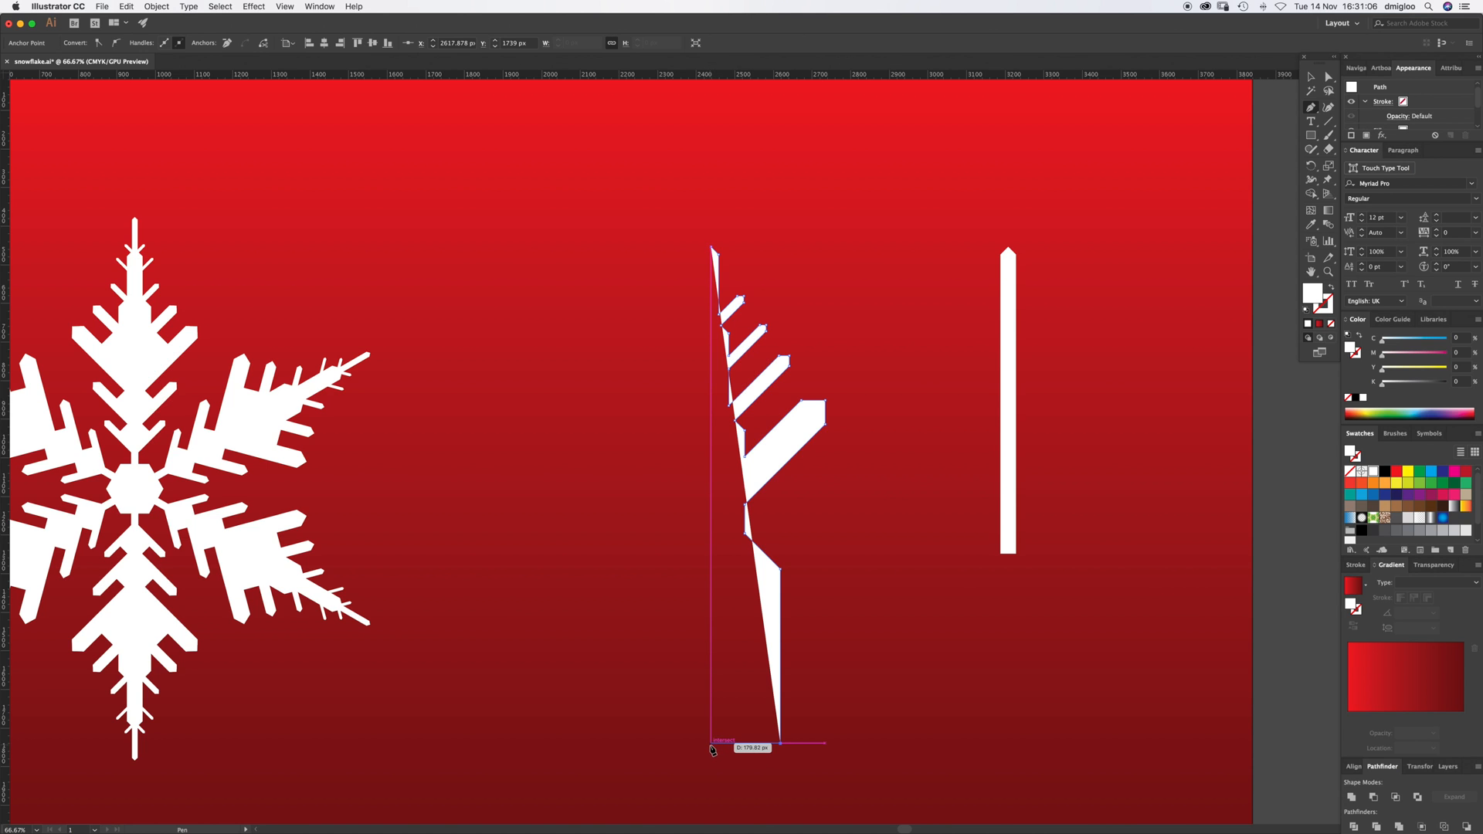
left_click_drag(713, 742, 714, 254)
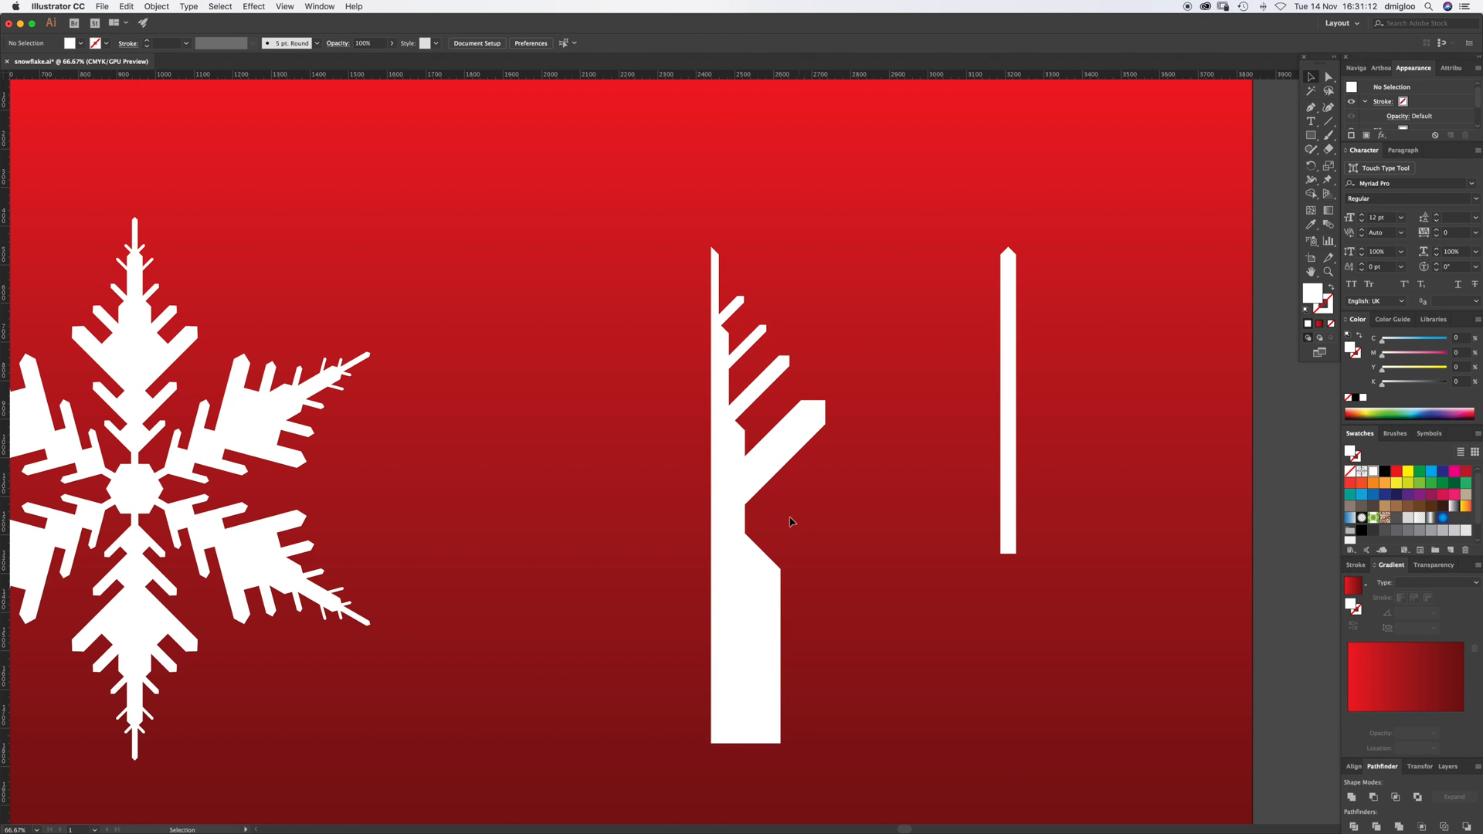
mouse_move(752, 617)
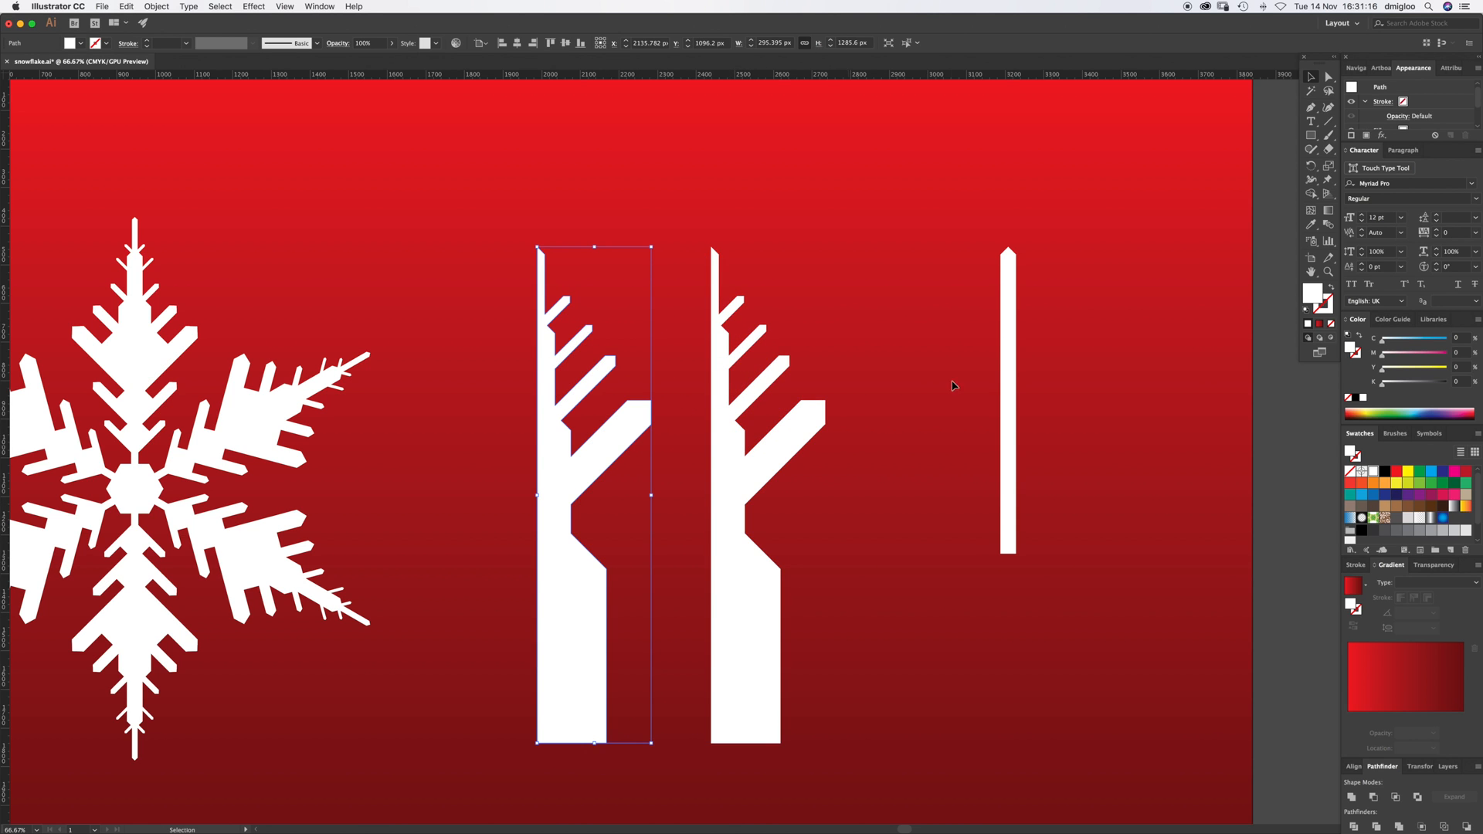
Step: Reflect a copy of the half-arm across the vertical axis and join it to the original
left_click(1310, 166)
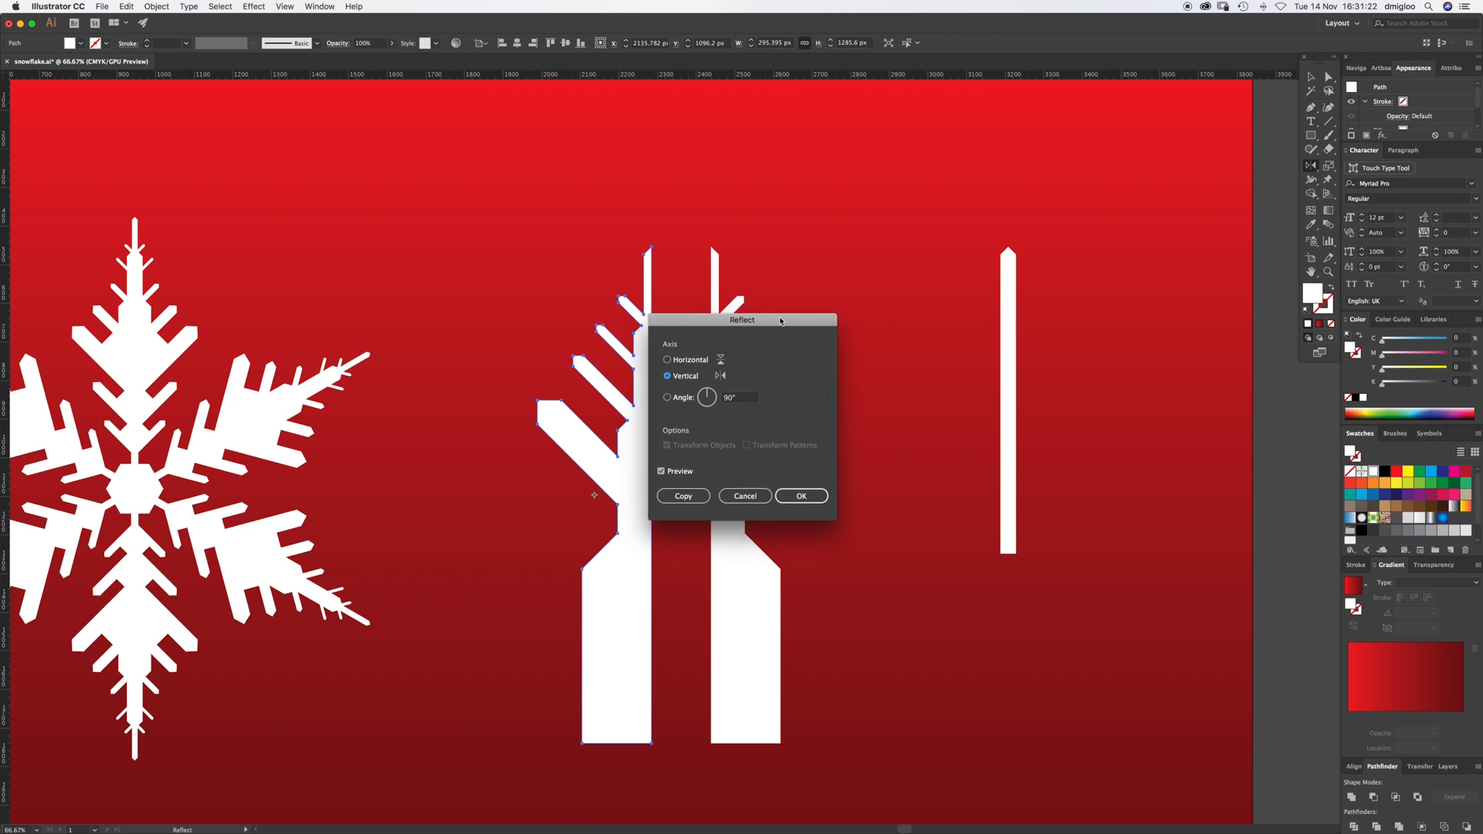
left_click_drag(741, 320, 908, 269)
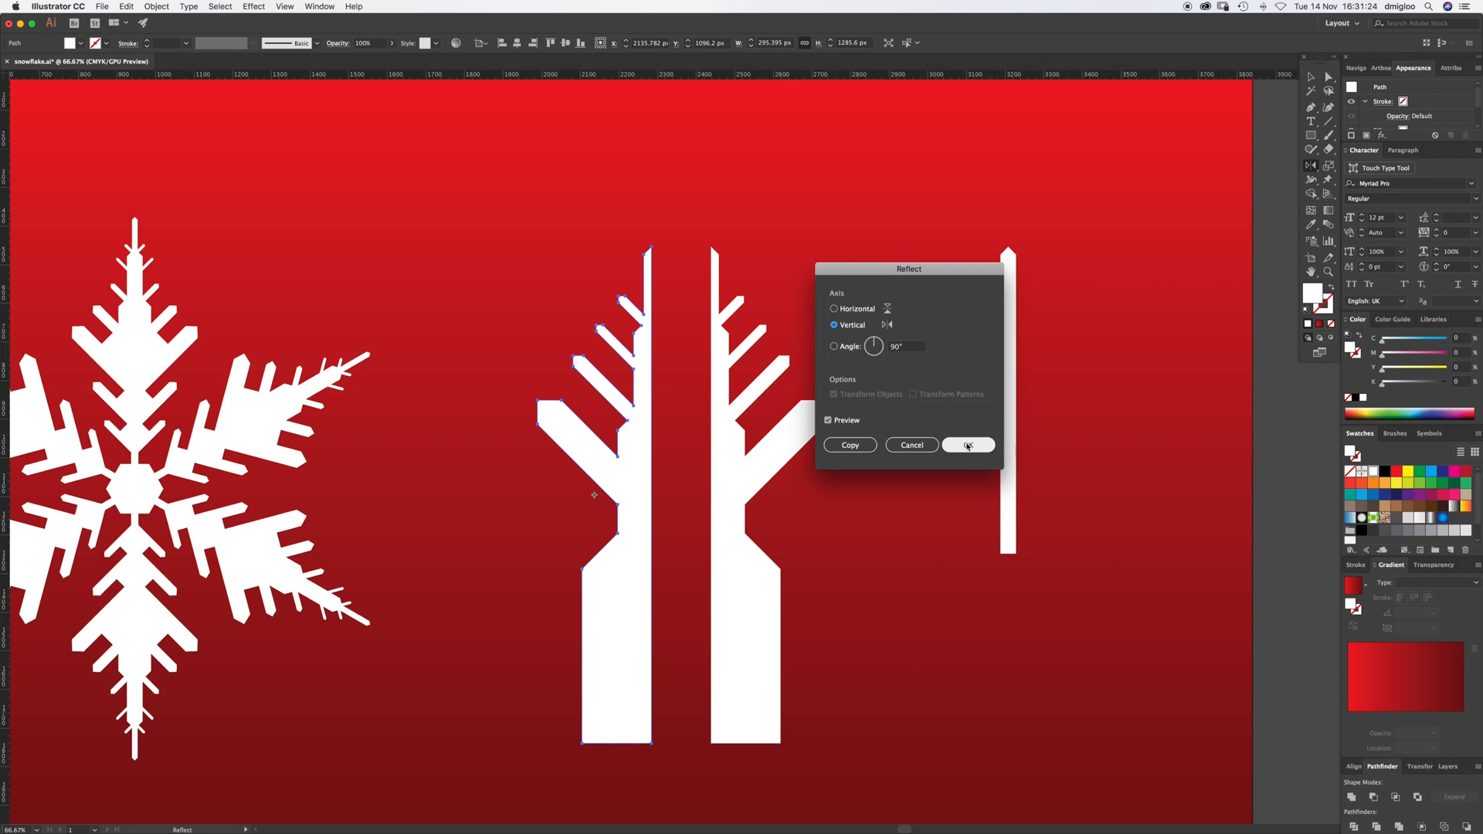
left_click(967, 445)
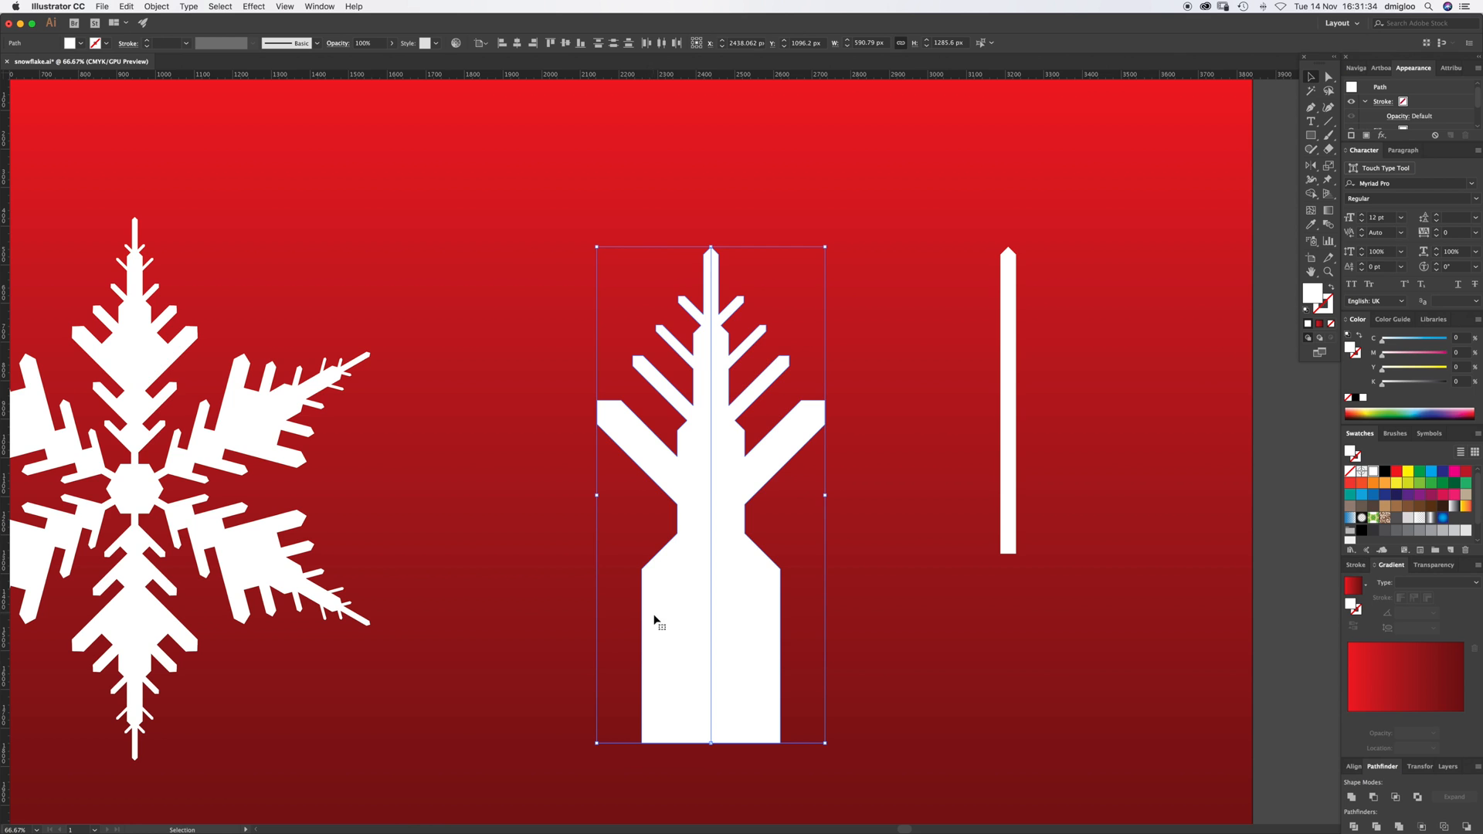
mouse_move(1265, 702)
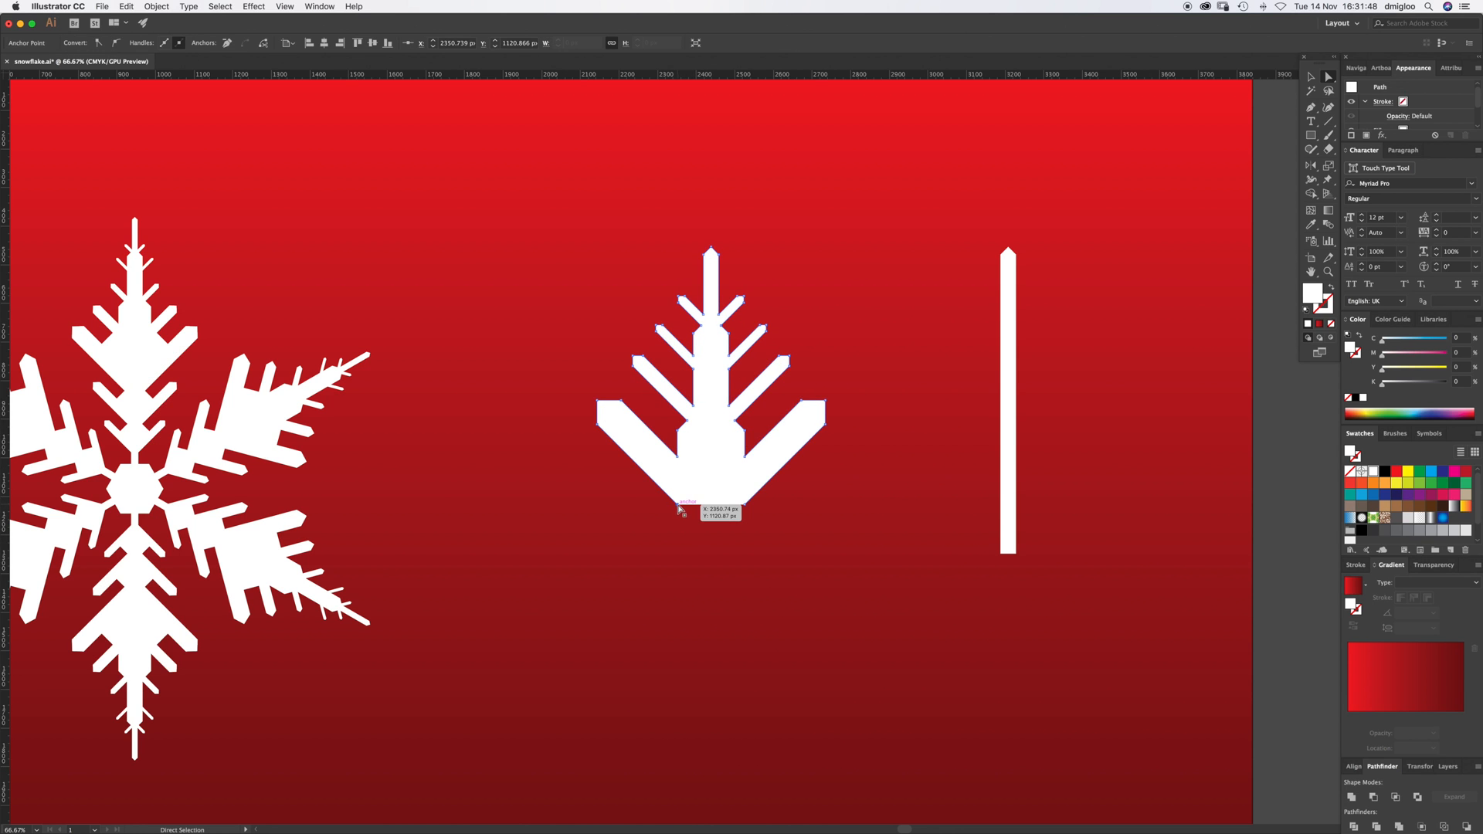
Step: Drag the arm's bottom corner anchors into a downward-pointing V
left_click_drag(710, 496, 700, 531)
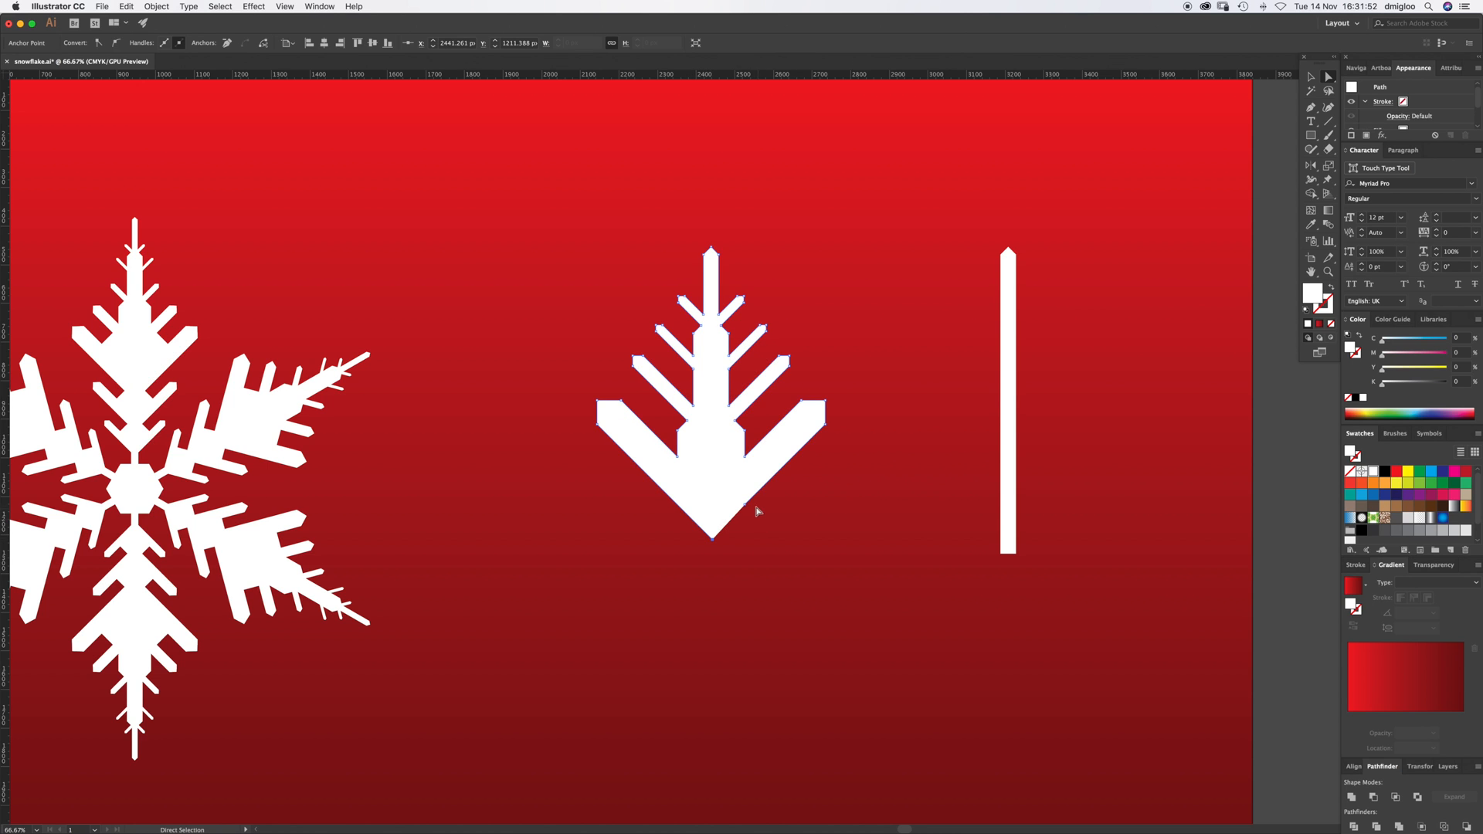
mouse_move(722, 547)
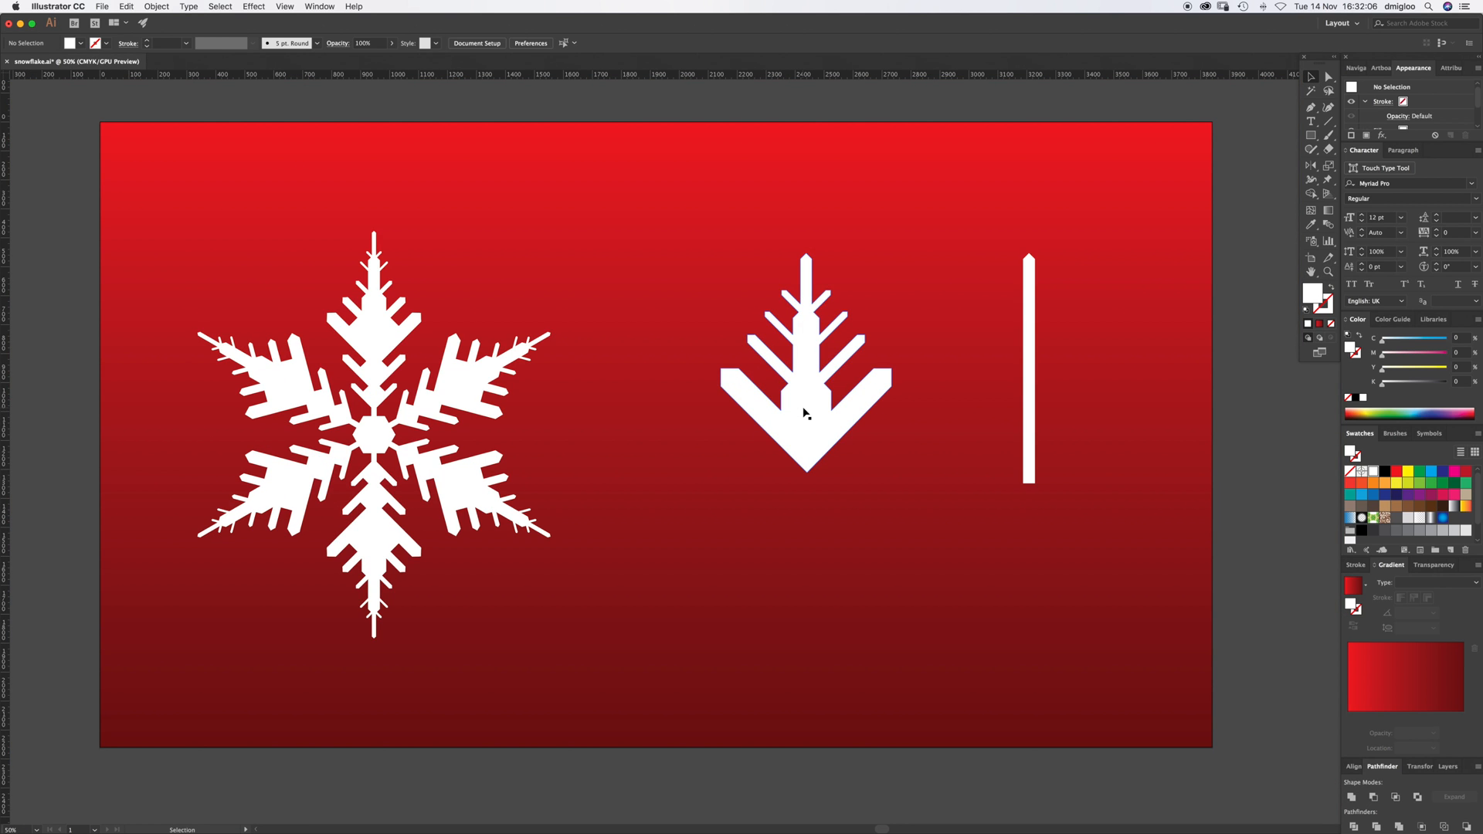
Step: Duplicate the arm below itself and resize it as a second chevron tier
left_click_drag(805, 331, 805, 433)
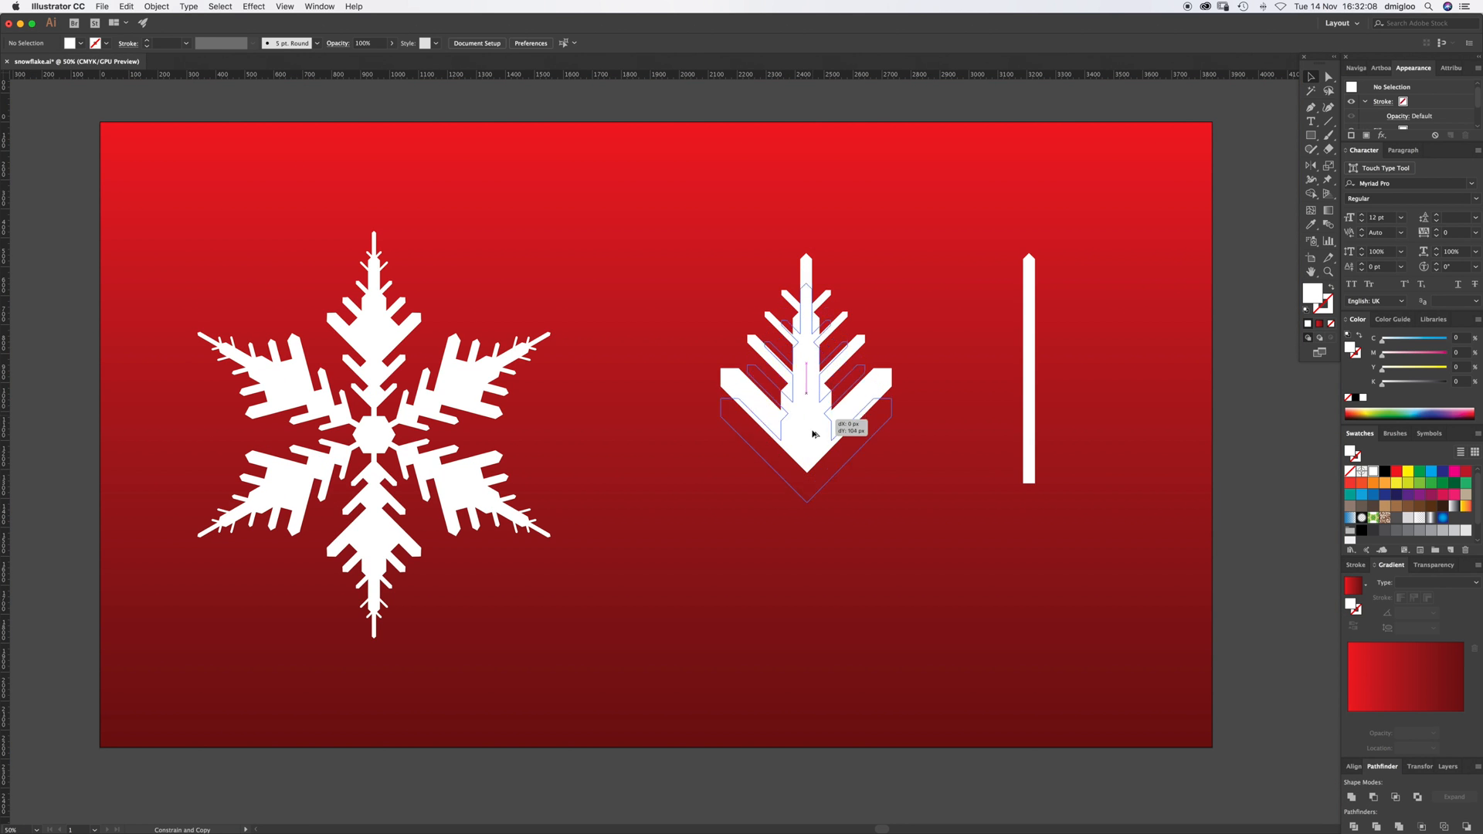
left_click_drag(810, 433, 813, 504)
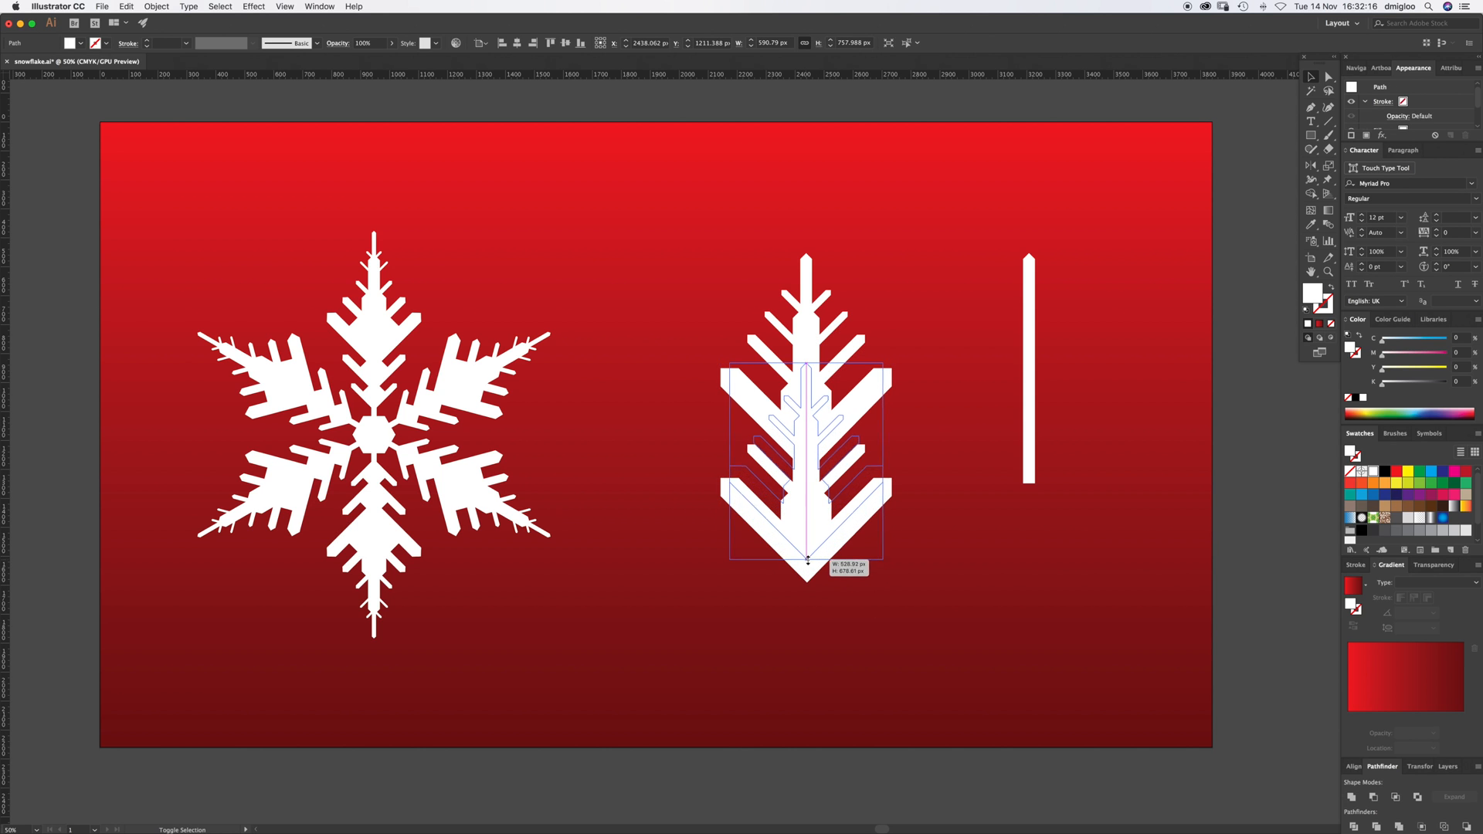
left_click_drag(808, 563, 808, 532)
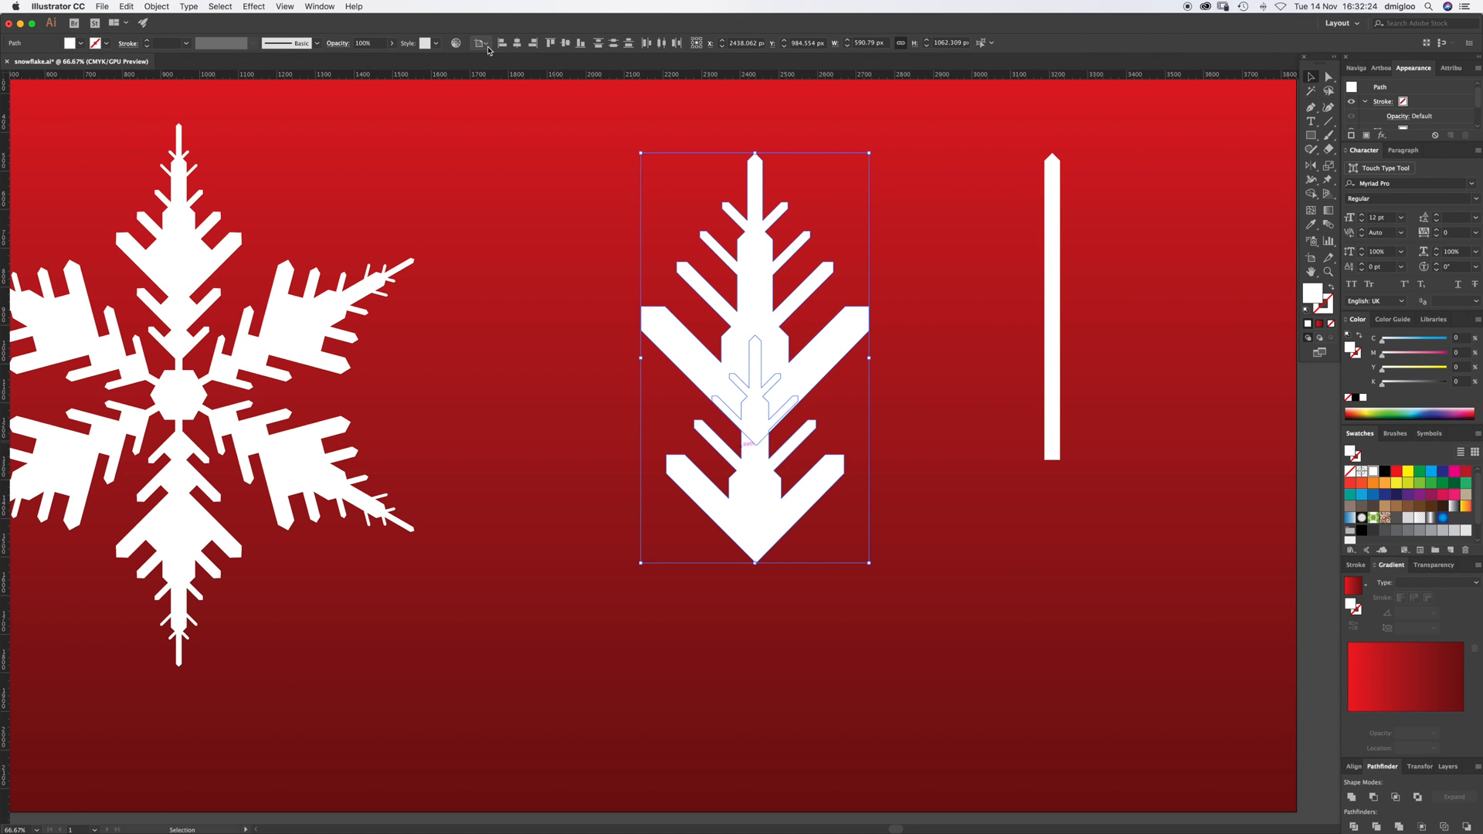
Step: Center the thin pointed bar on the arm, extending below it as the stem
left_click(932, 384)
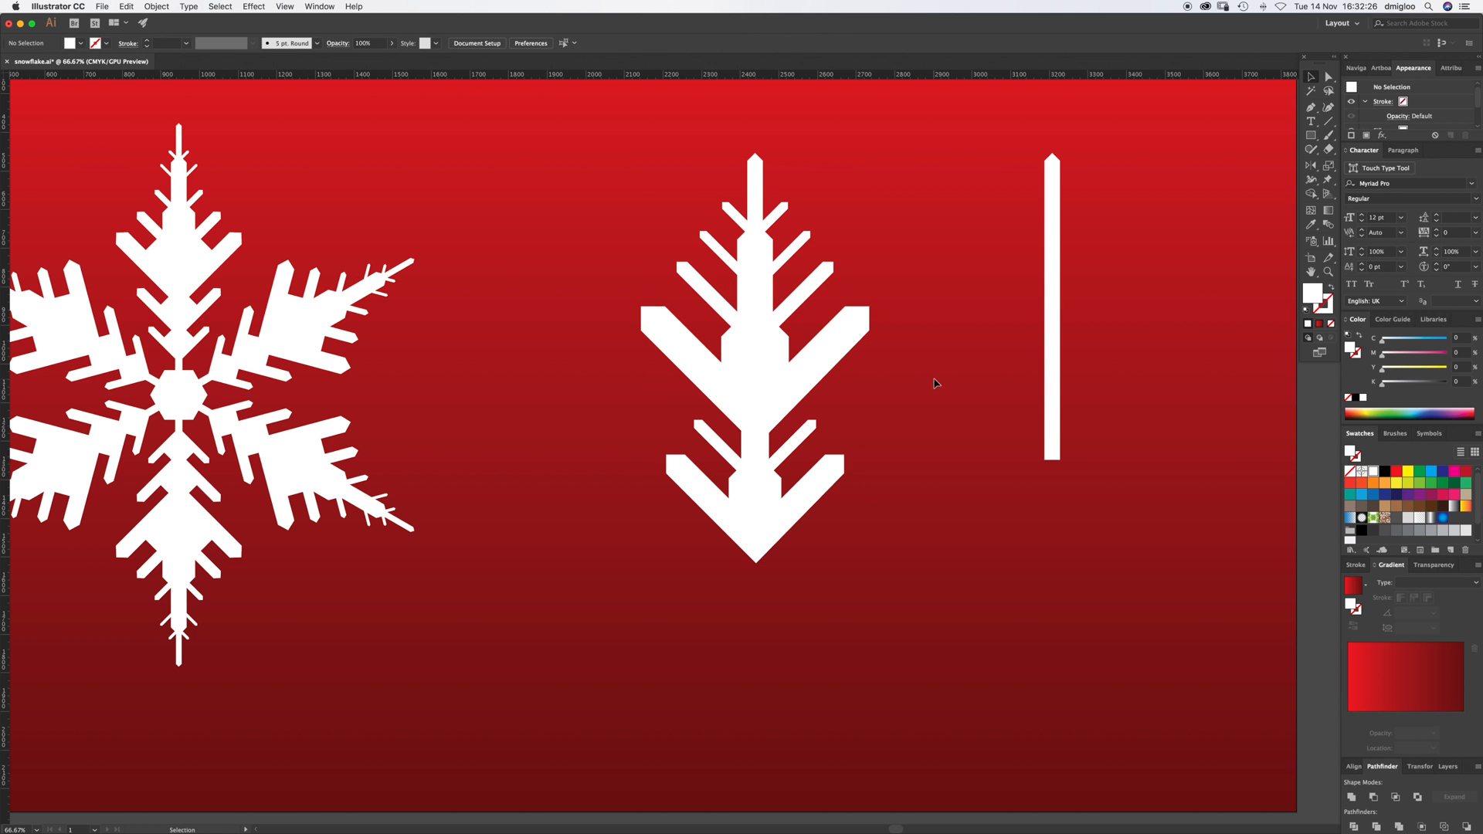
mouse_move(928, 414)
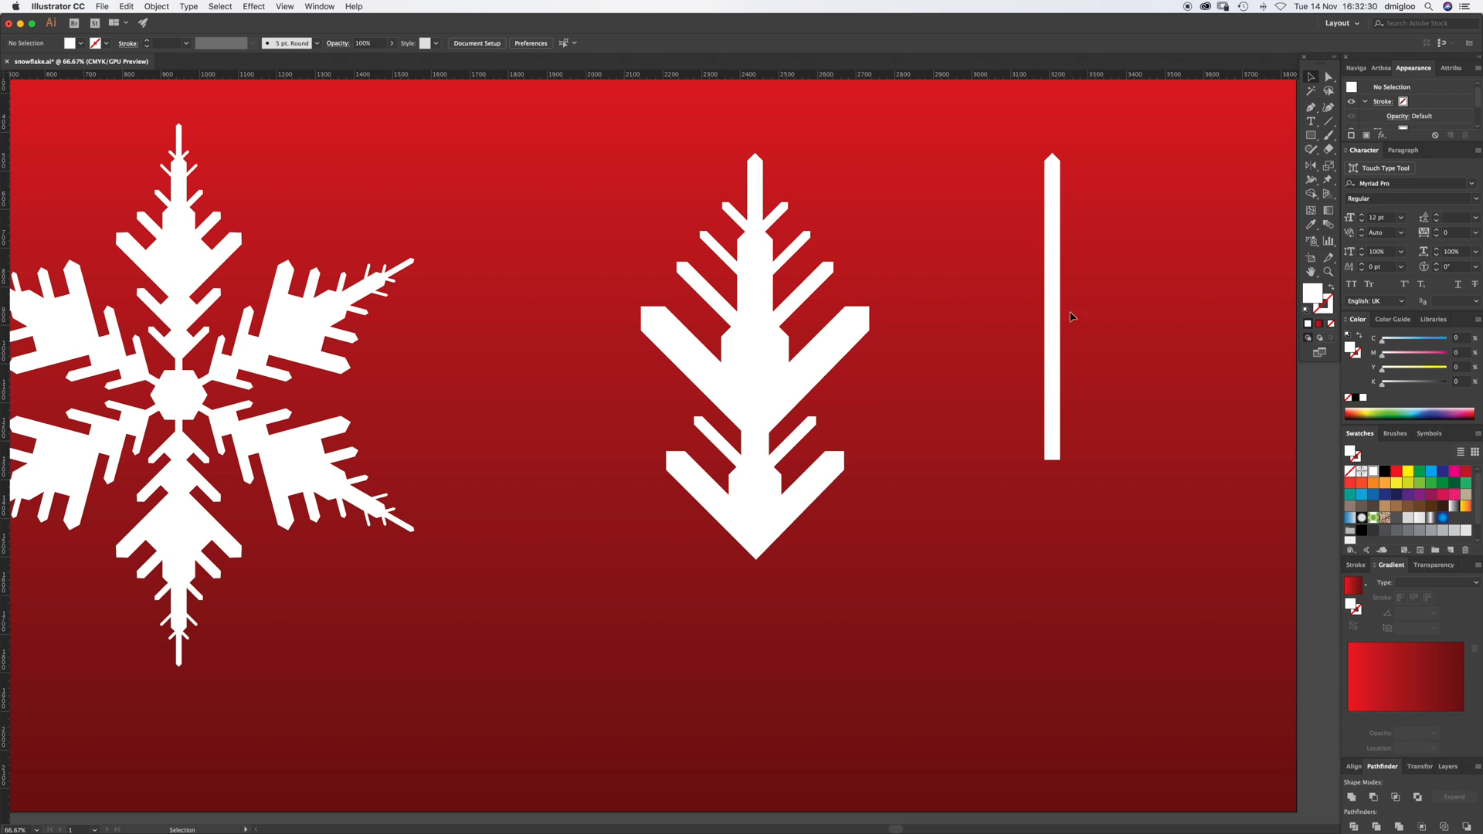
left_click_drag(1053, 312, 749, 417)
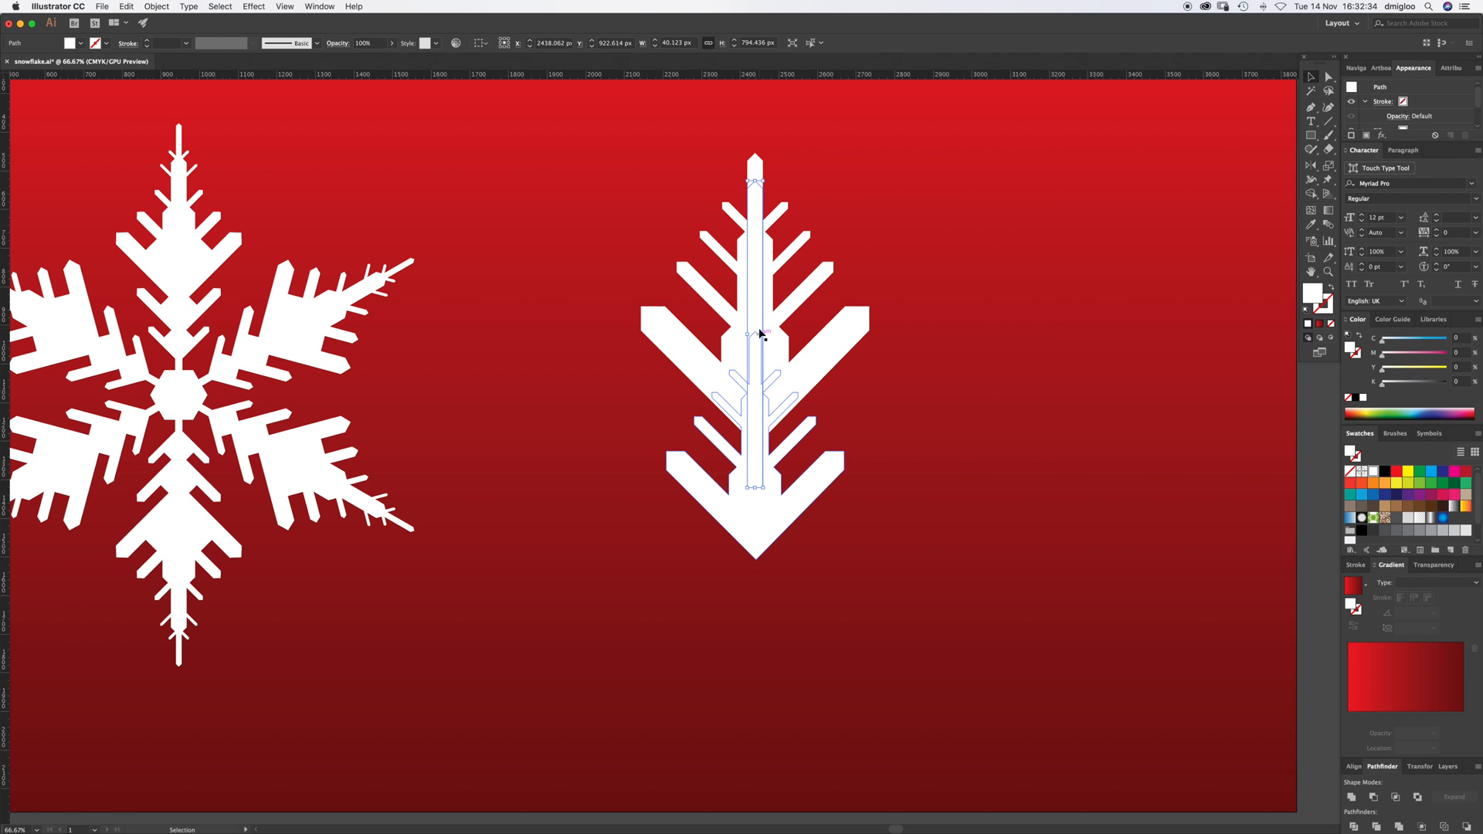
left_click_drag(755, 336, 754, 476)
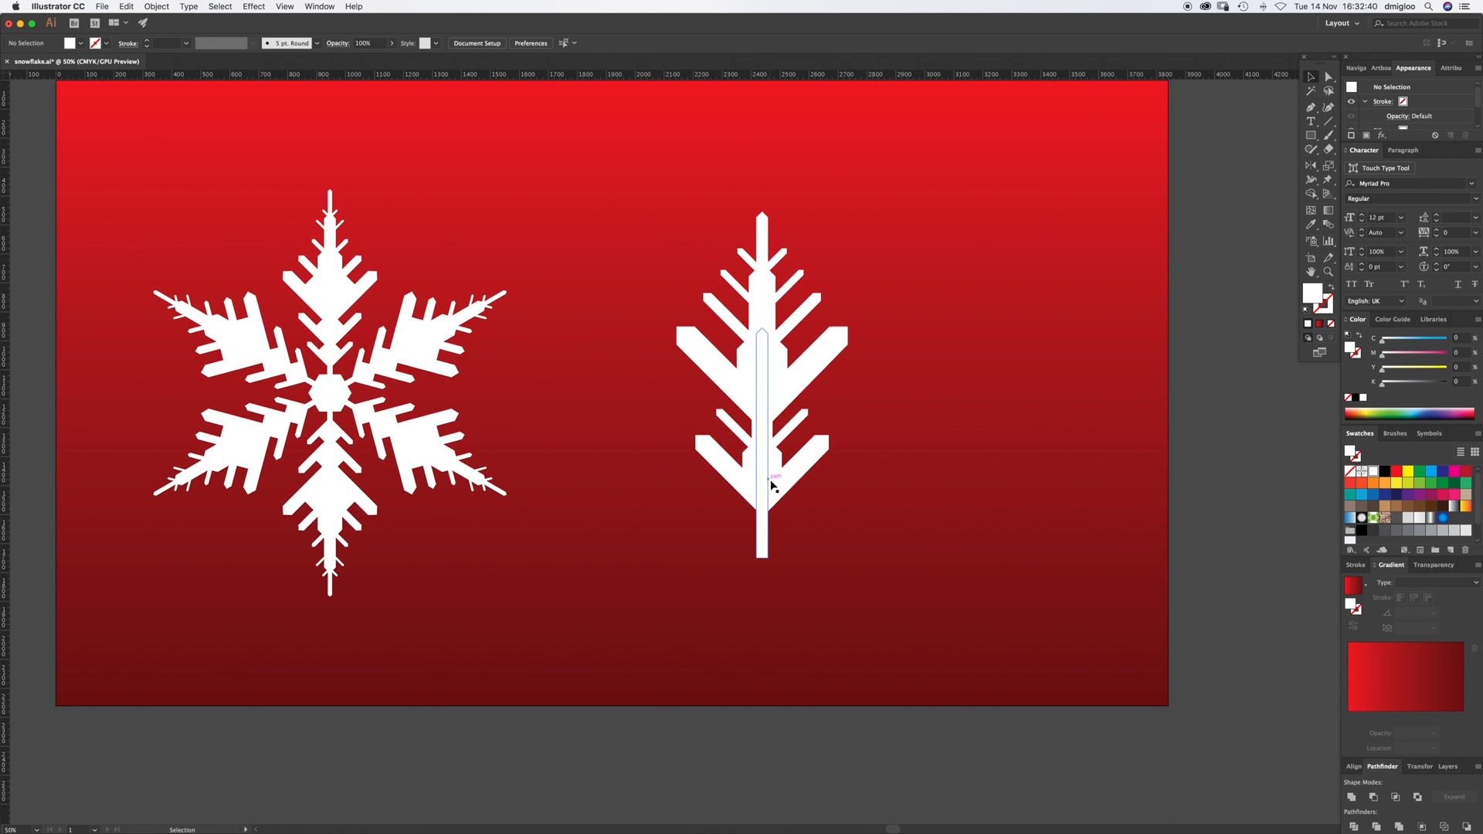
Step: Scale all arm pieces down together to a small size, then deselect
left_click(773, 482)
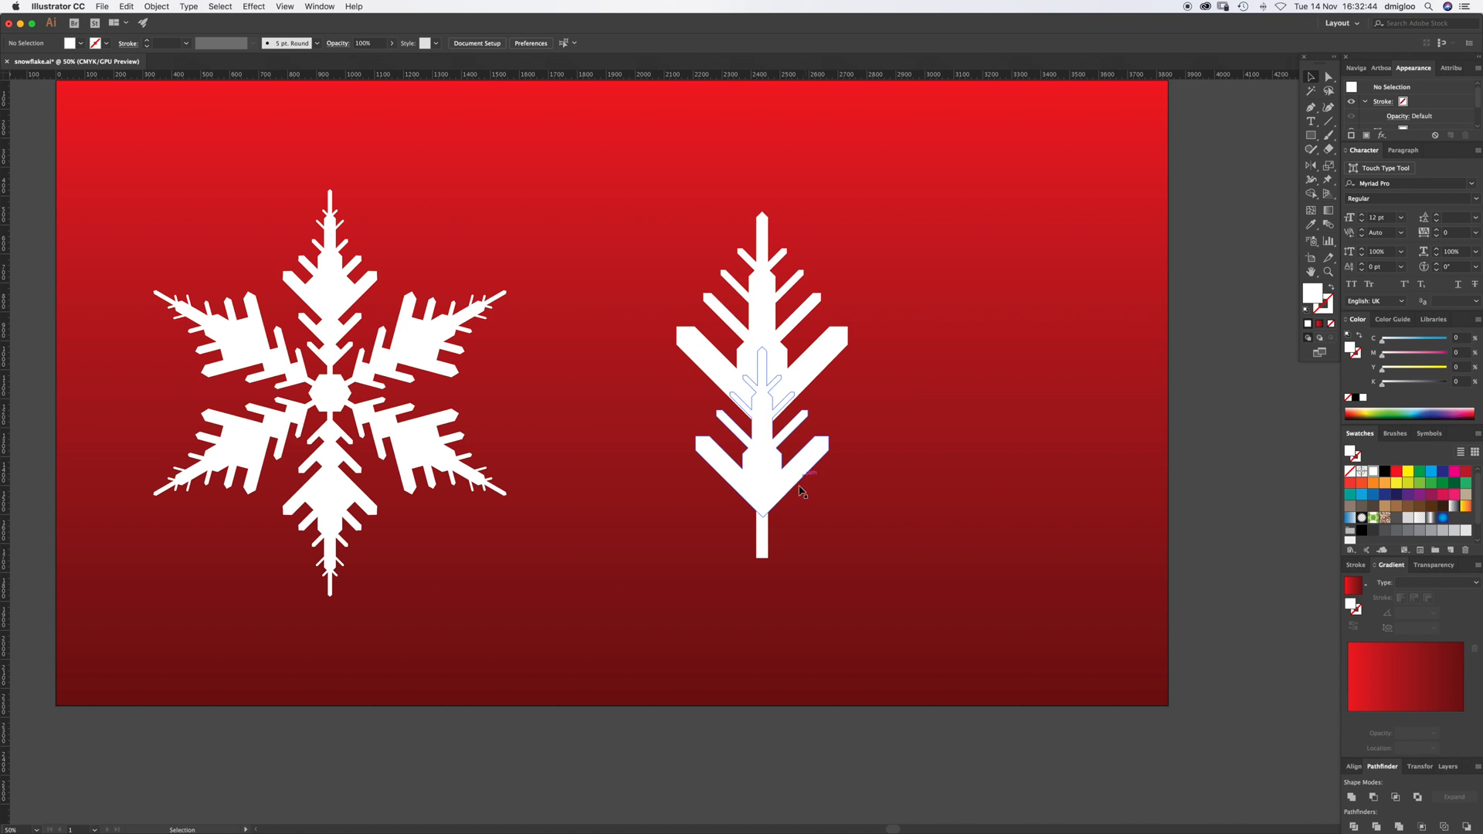
mouse_move(718, 441)
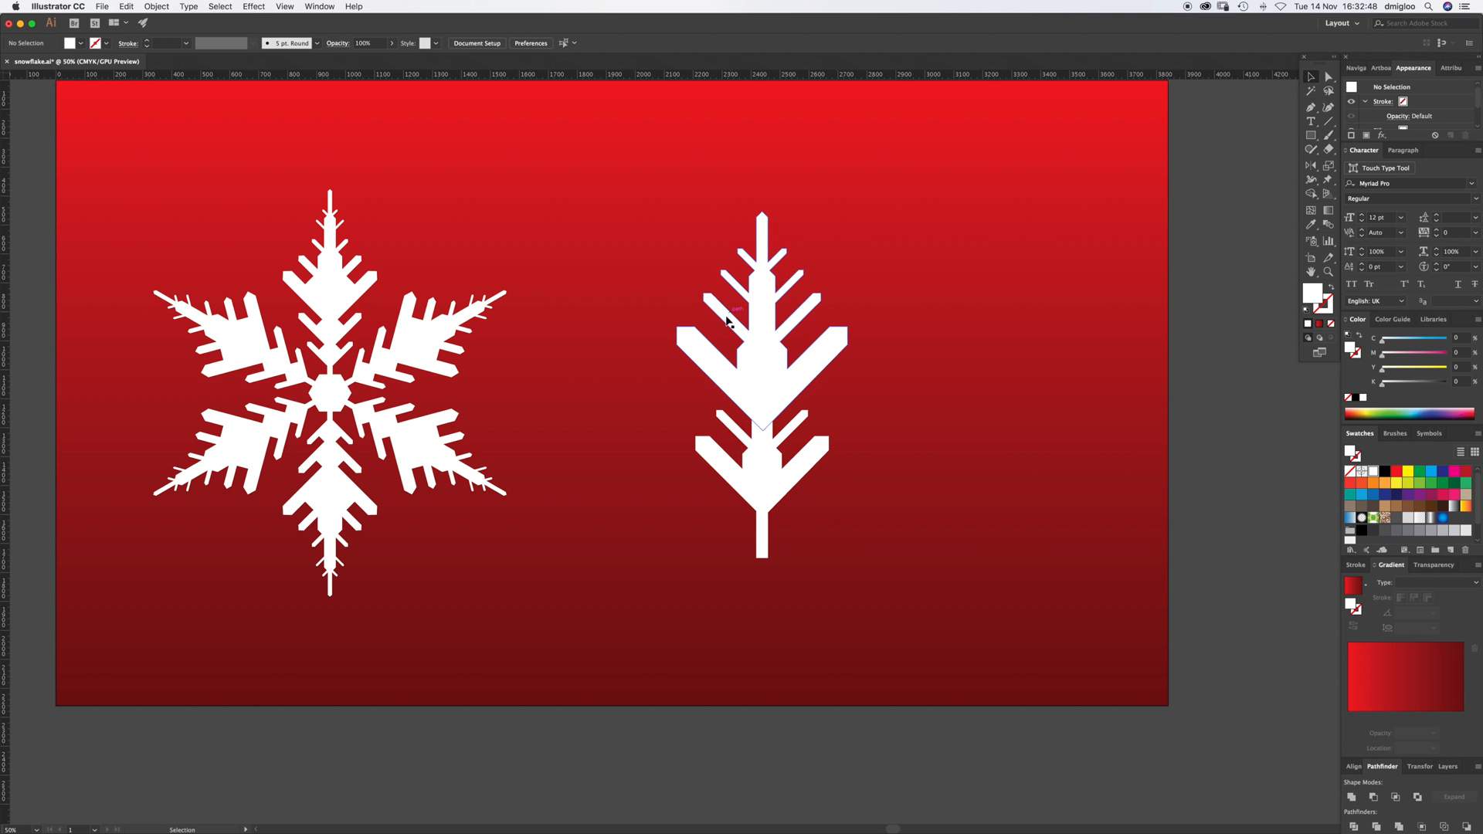
mouse_move(768, 317)
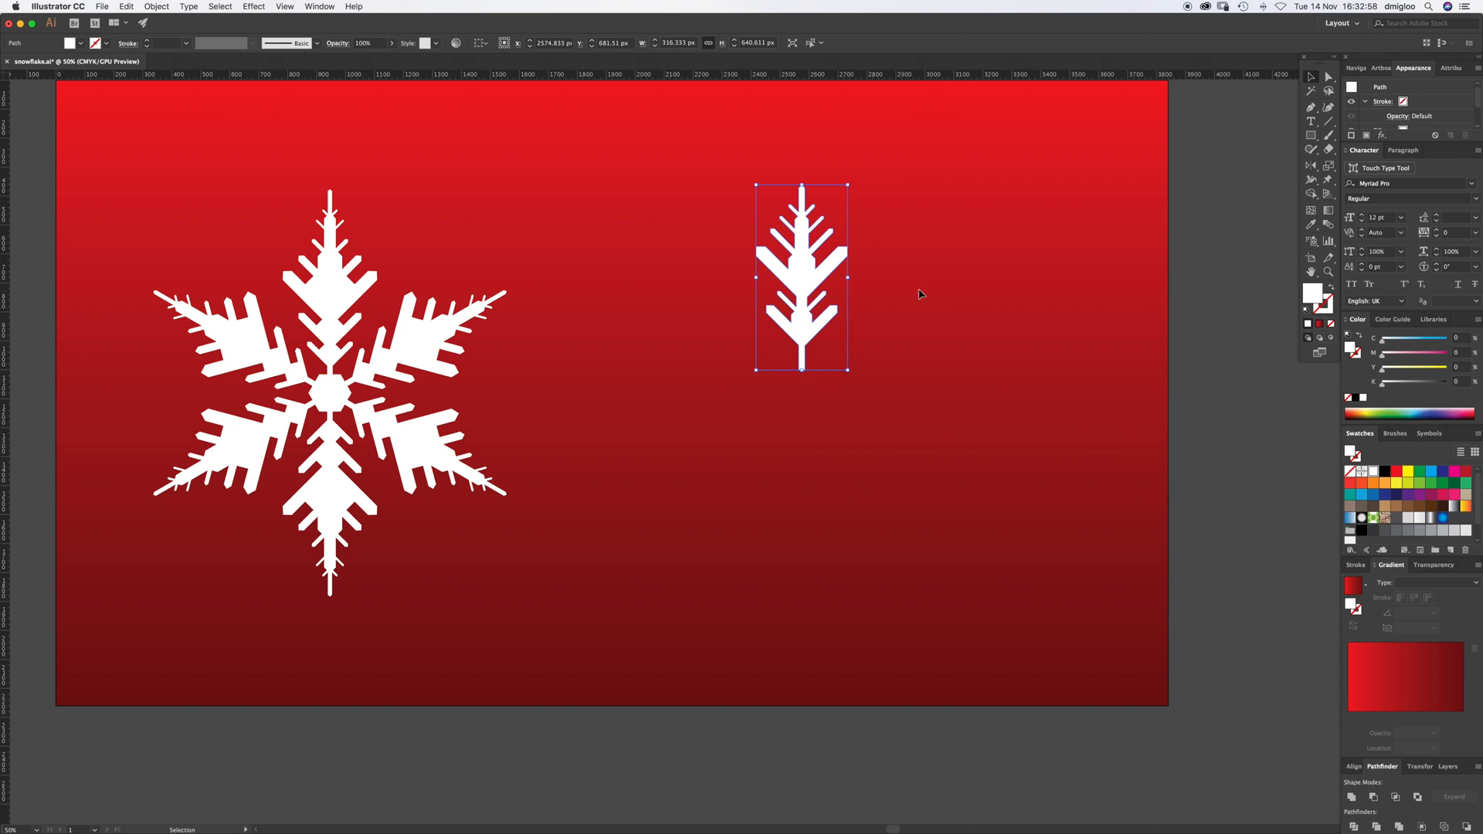
left_click(921, 293)
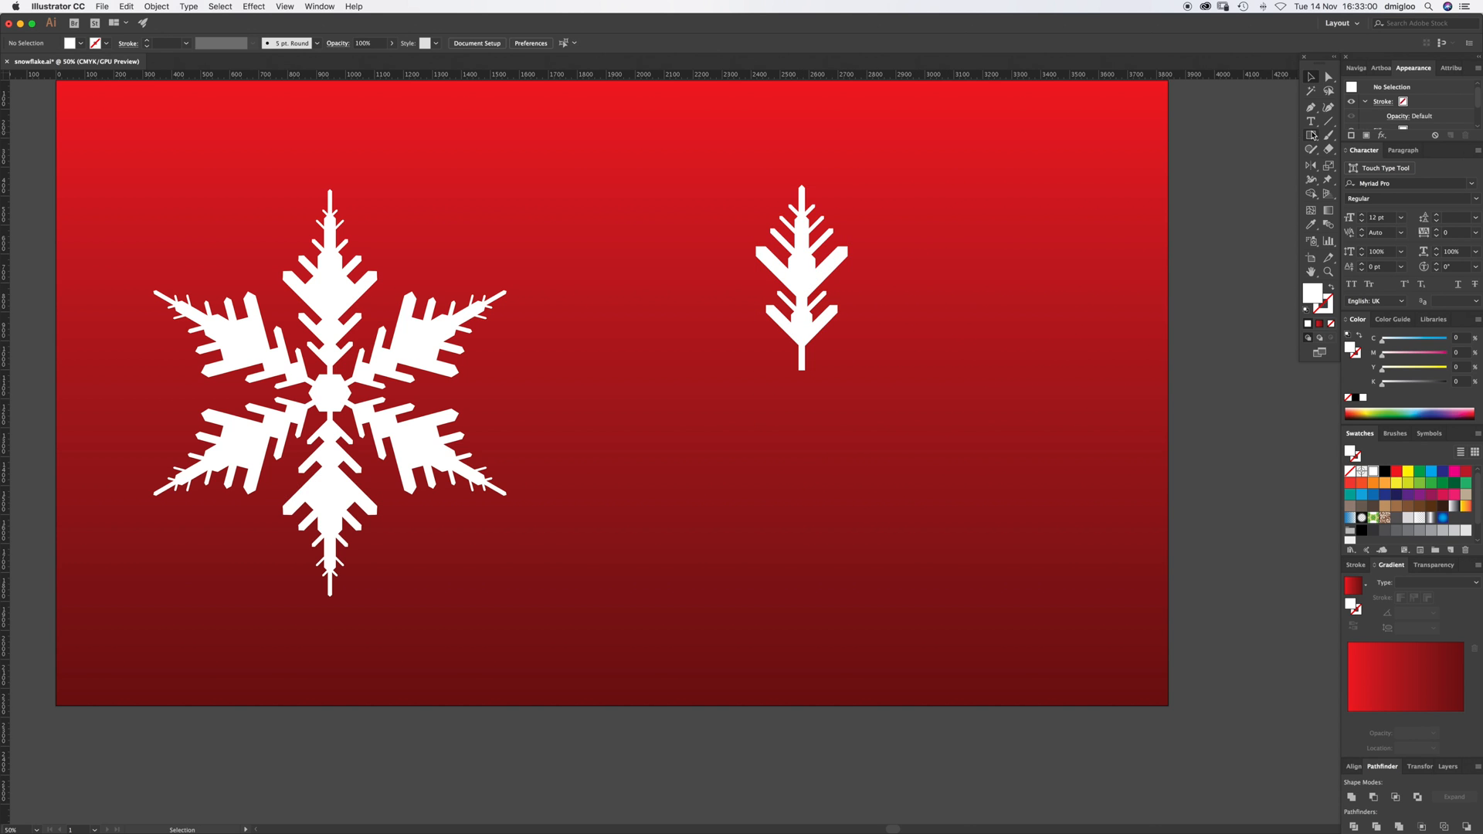
Step: Draw a small white hexagon and position it at the lower end of the arm's stem
left_click(1310, 134)
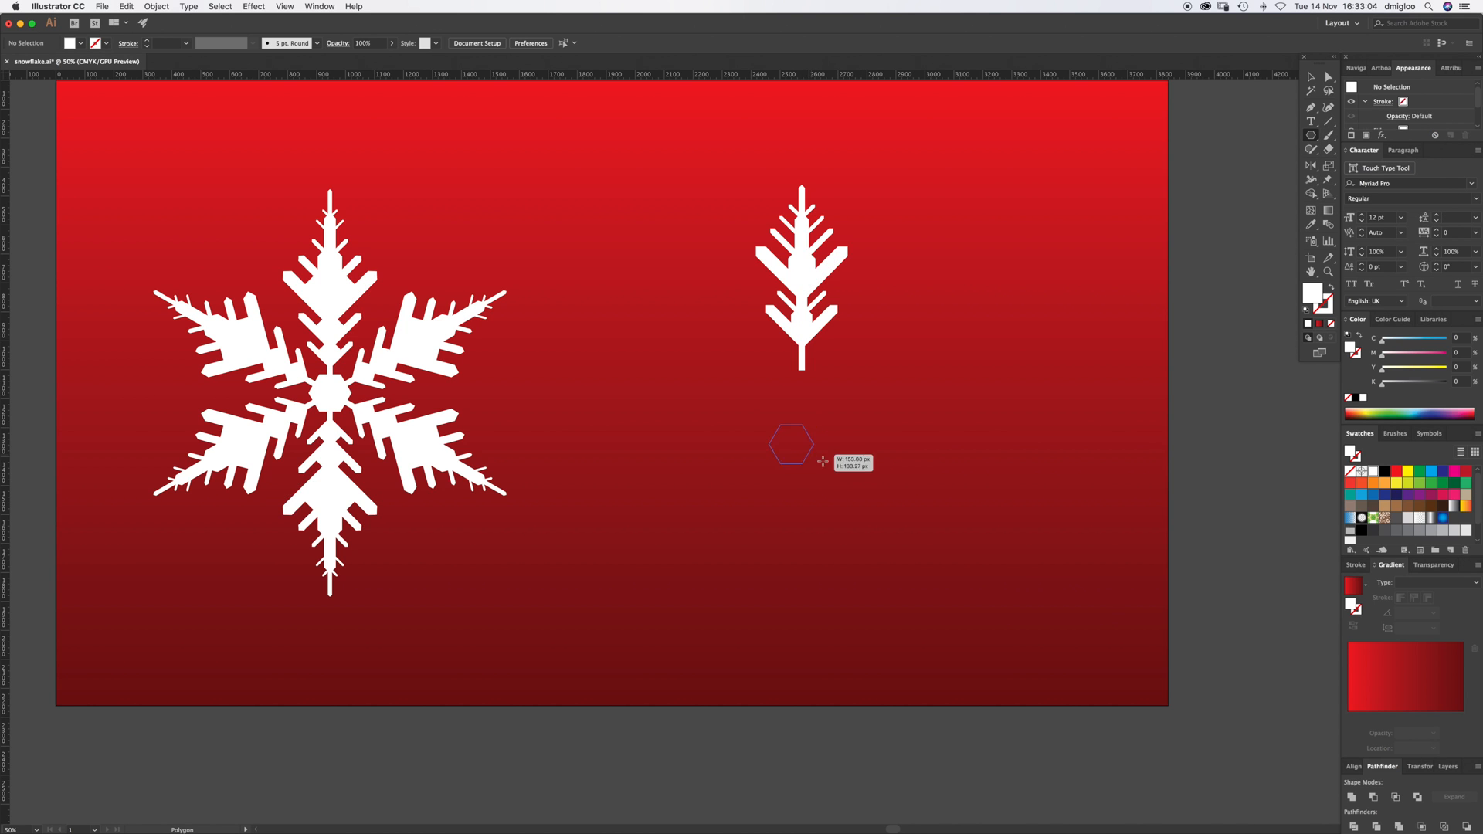
left_click_drag(821, 462, 832, 464)
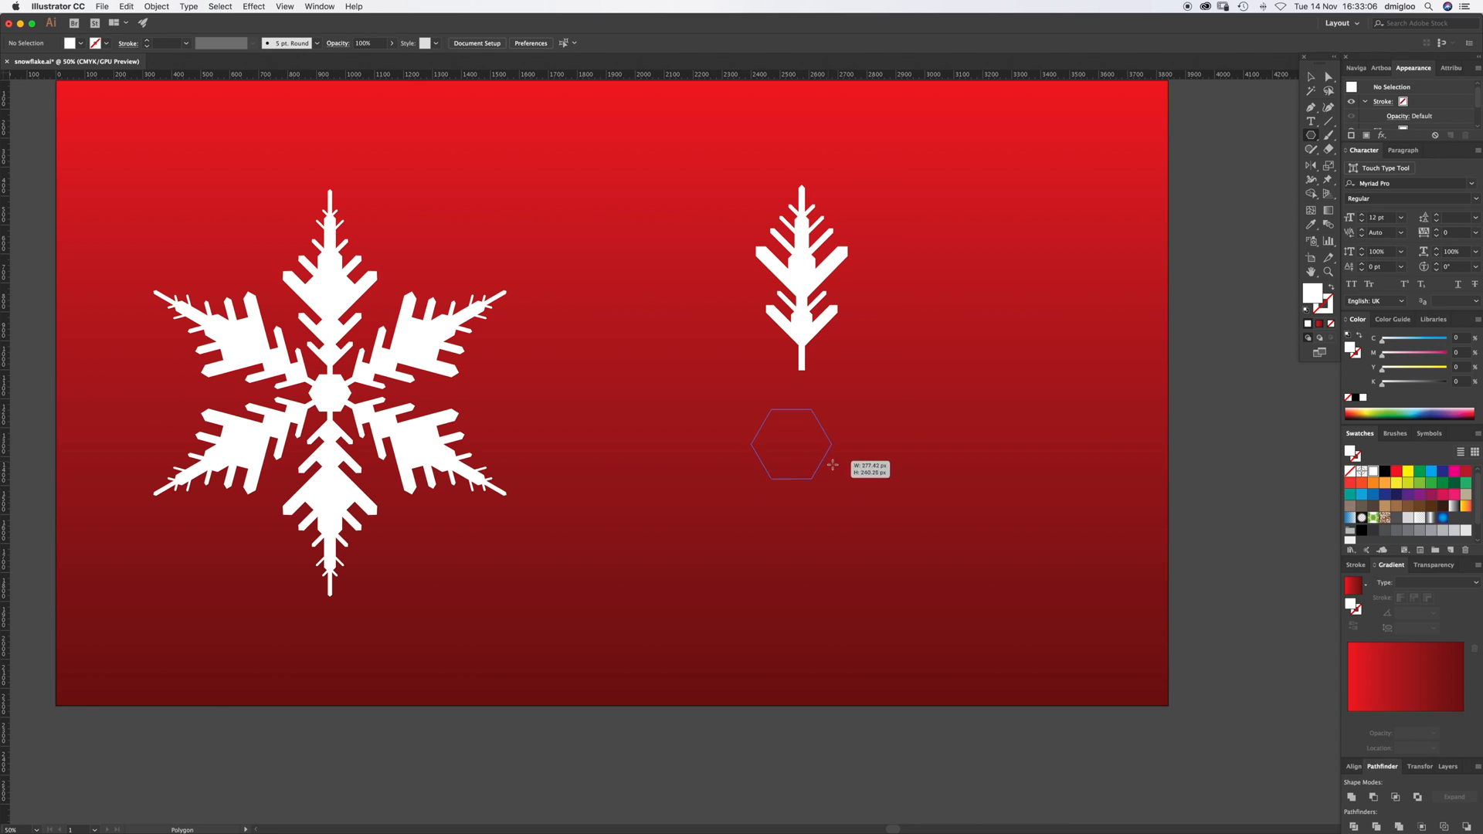
left_click_drag(832, 464, 816, 451)
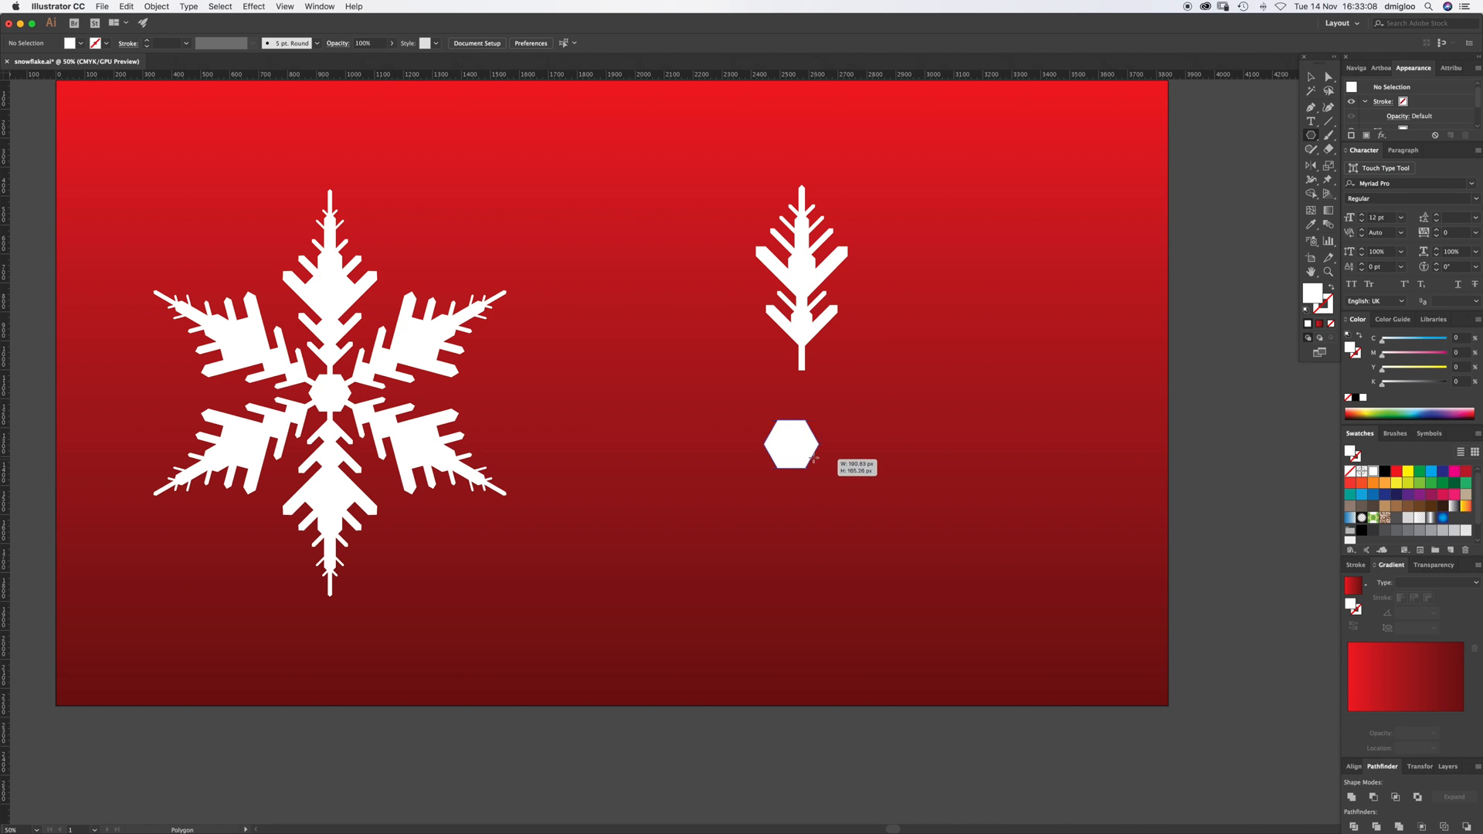
left_click_drag(791, 444, 792, 396)
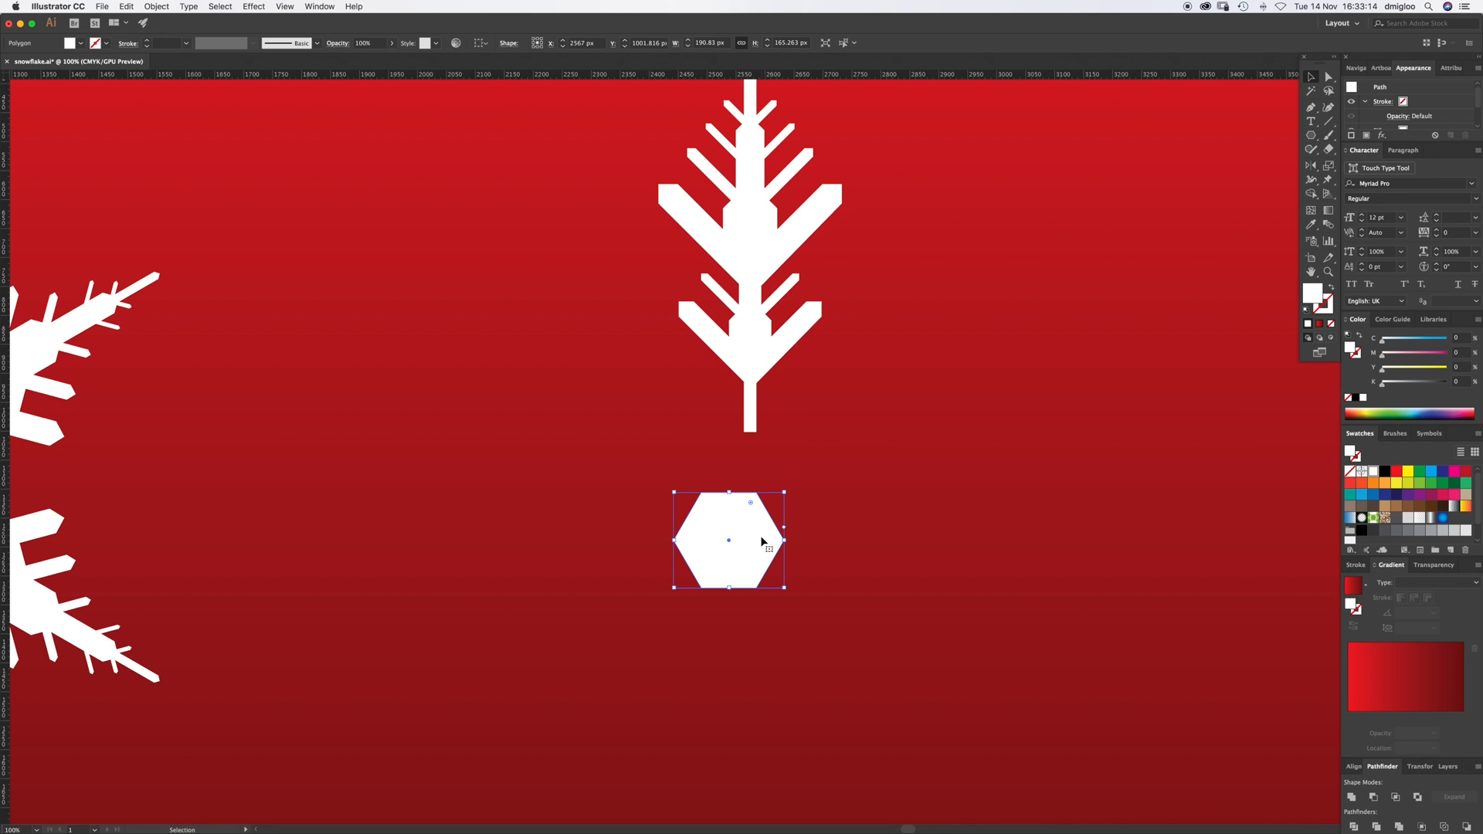
left_click_drag(729, 539, 761, 451)
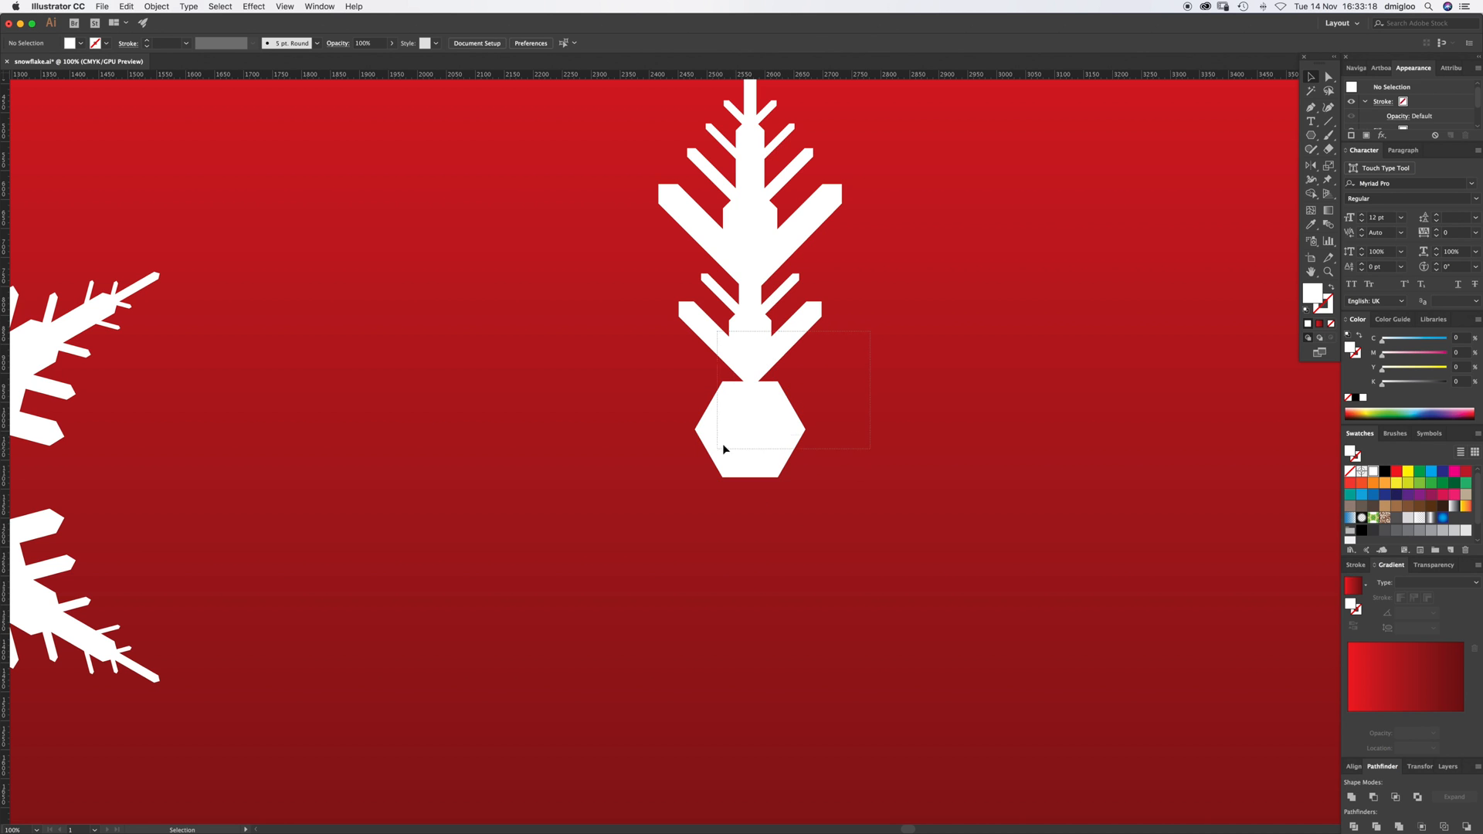
left_click_drag(750, 421, 750, 464)
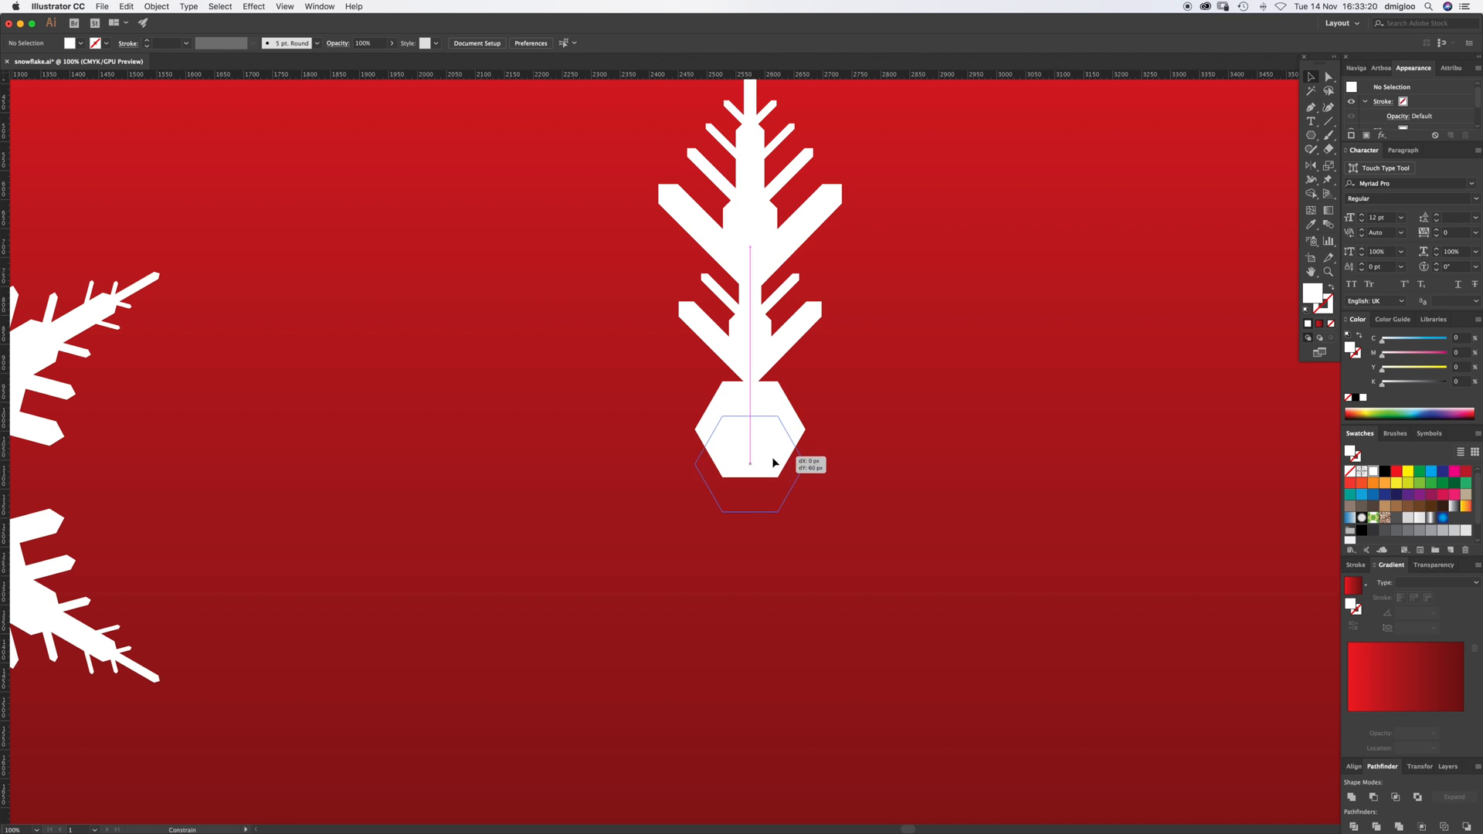
left_click_drag(772, 462, 767, 488)
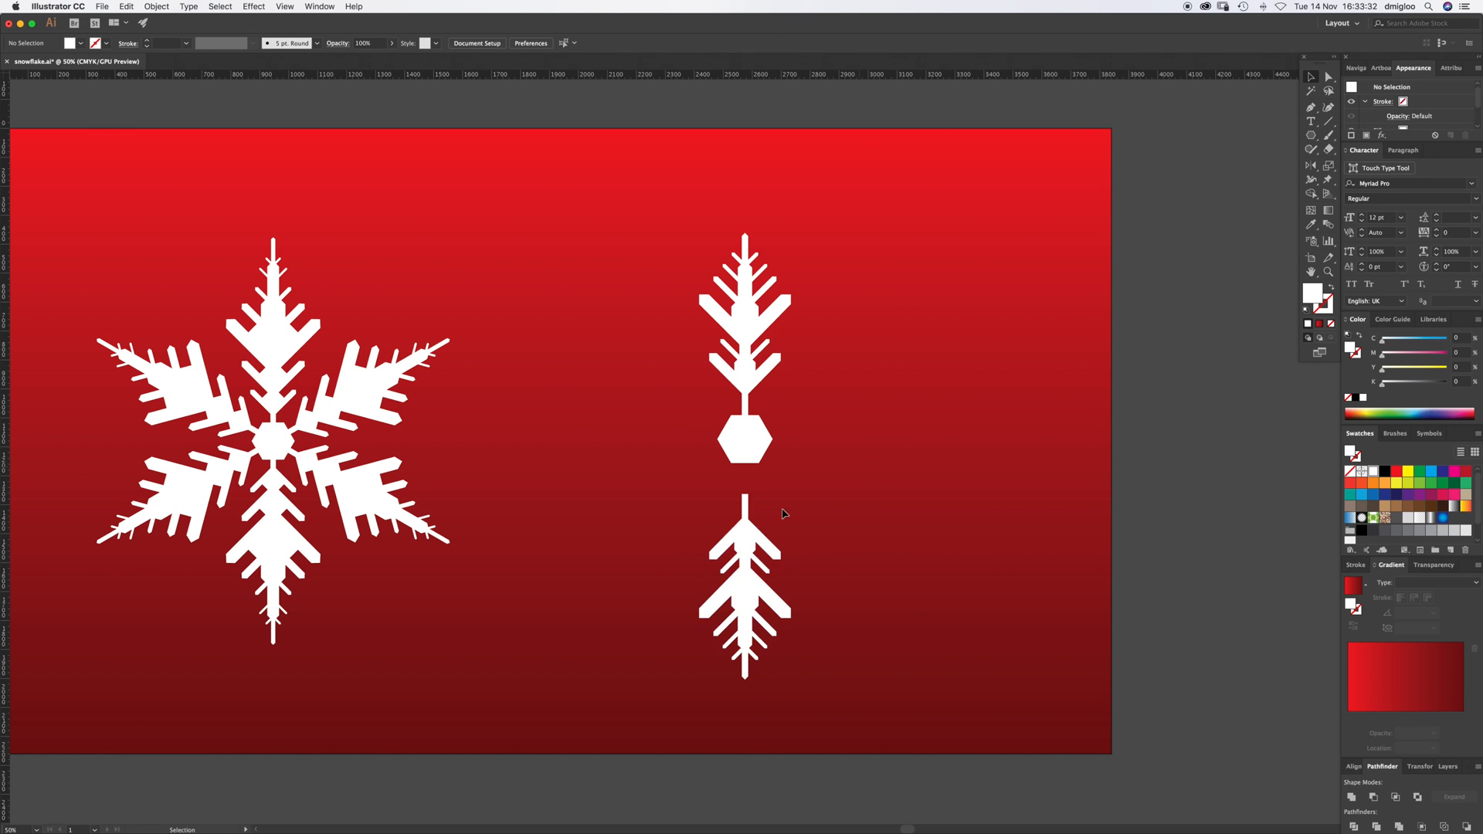
Step: Select the mirrored lower arm so it can be joined to the hexagon
left_click(744, 571)
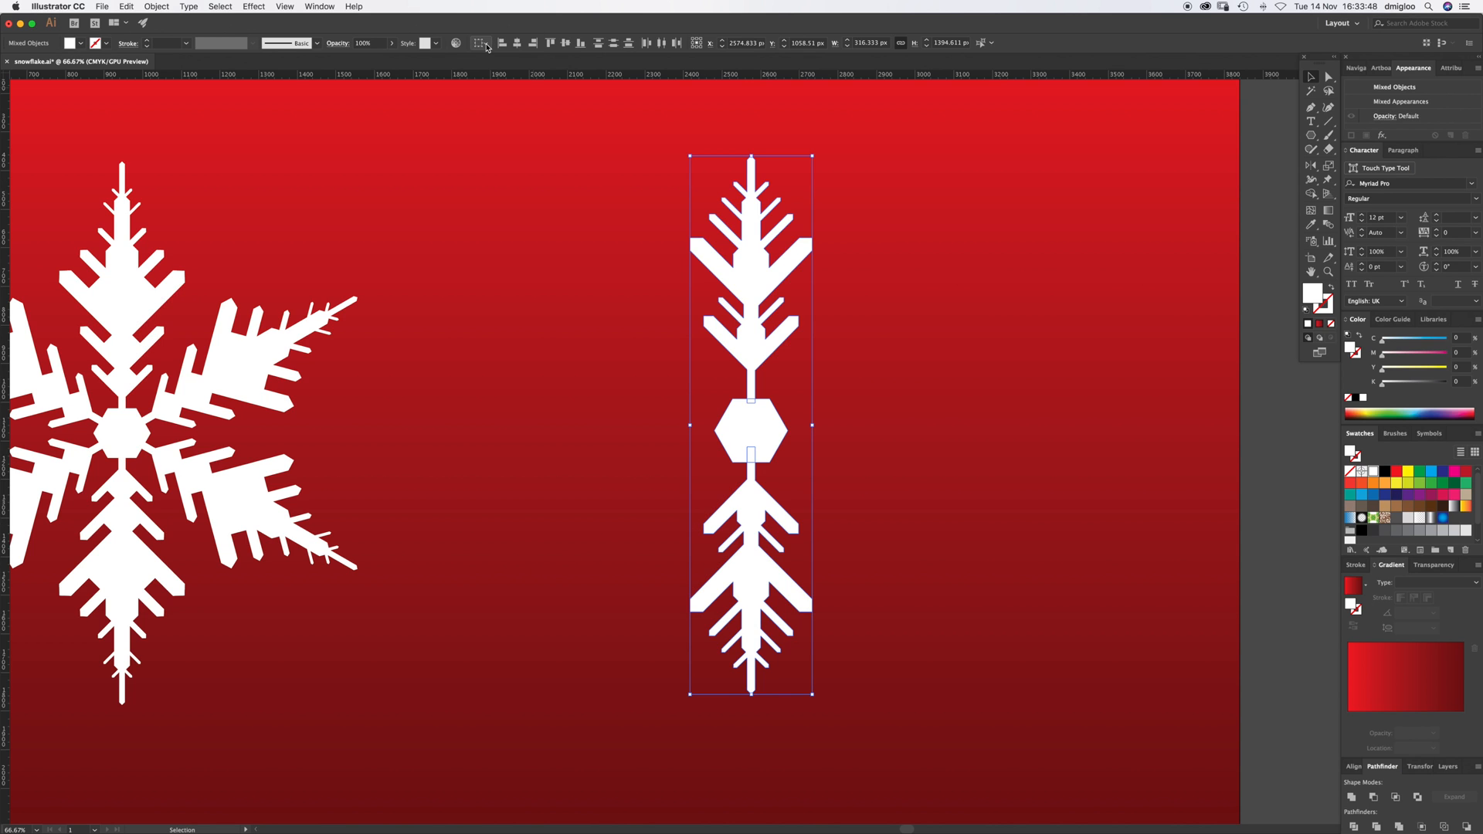
mouse_move(485, 44)
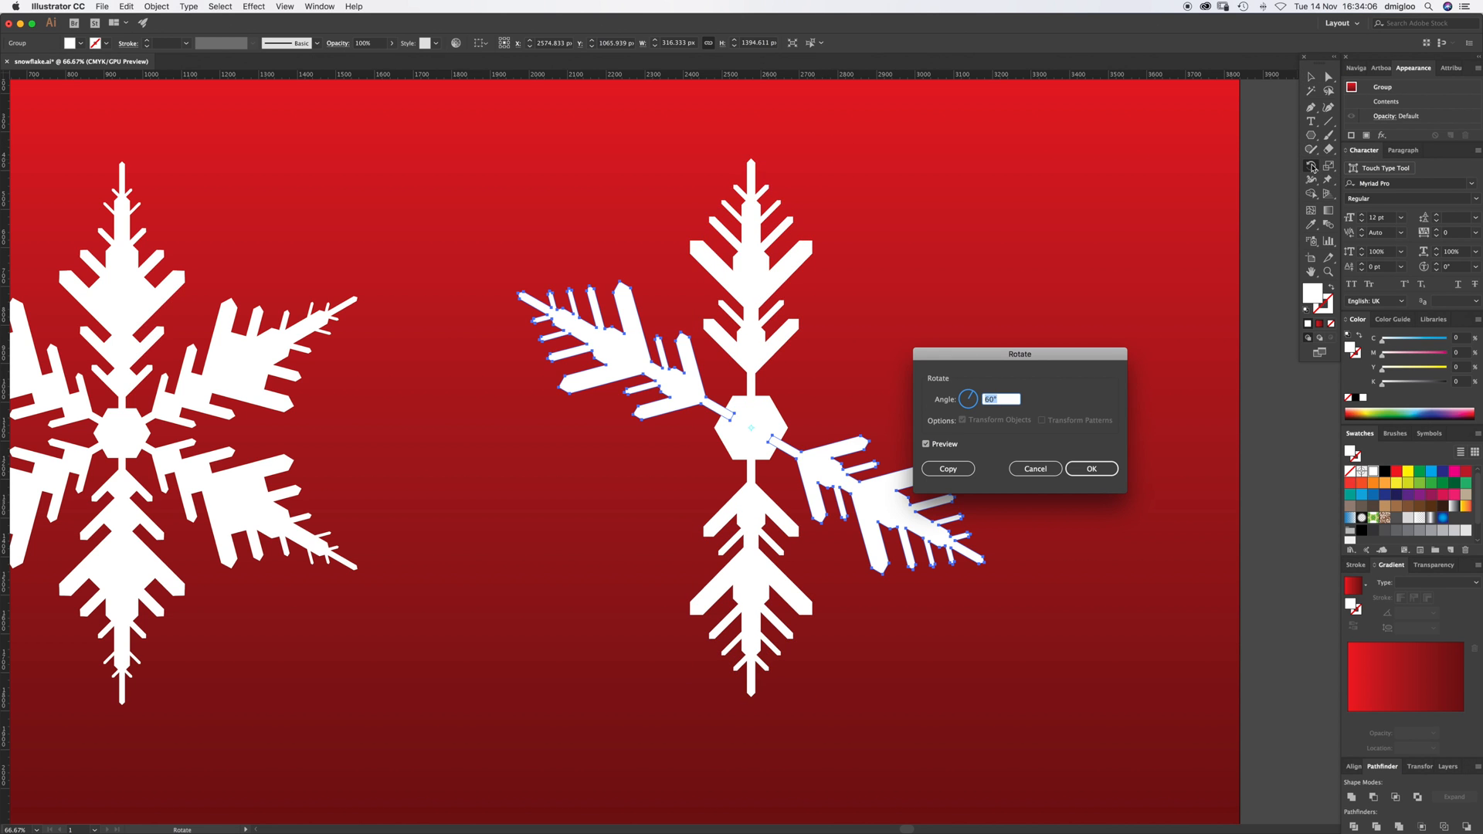
mouse_move(990, 412)
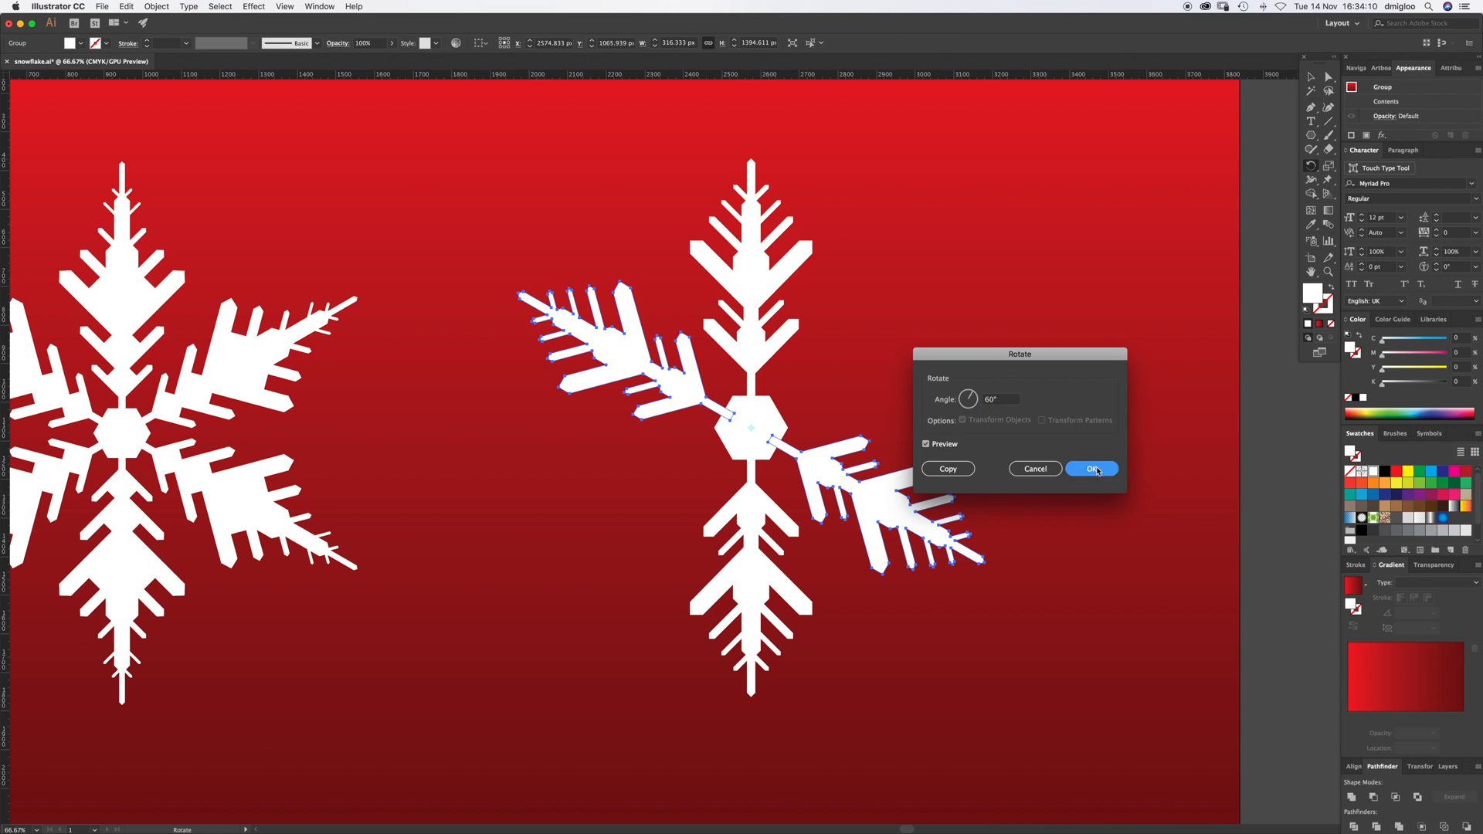
Step: Apply a 60° rotated copy of the vertical spoke around the hexagon
left_click(1092, 469)
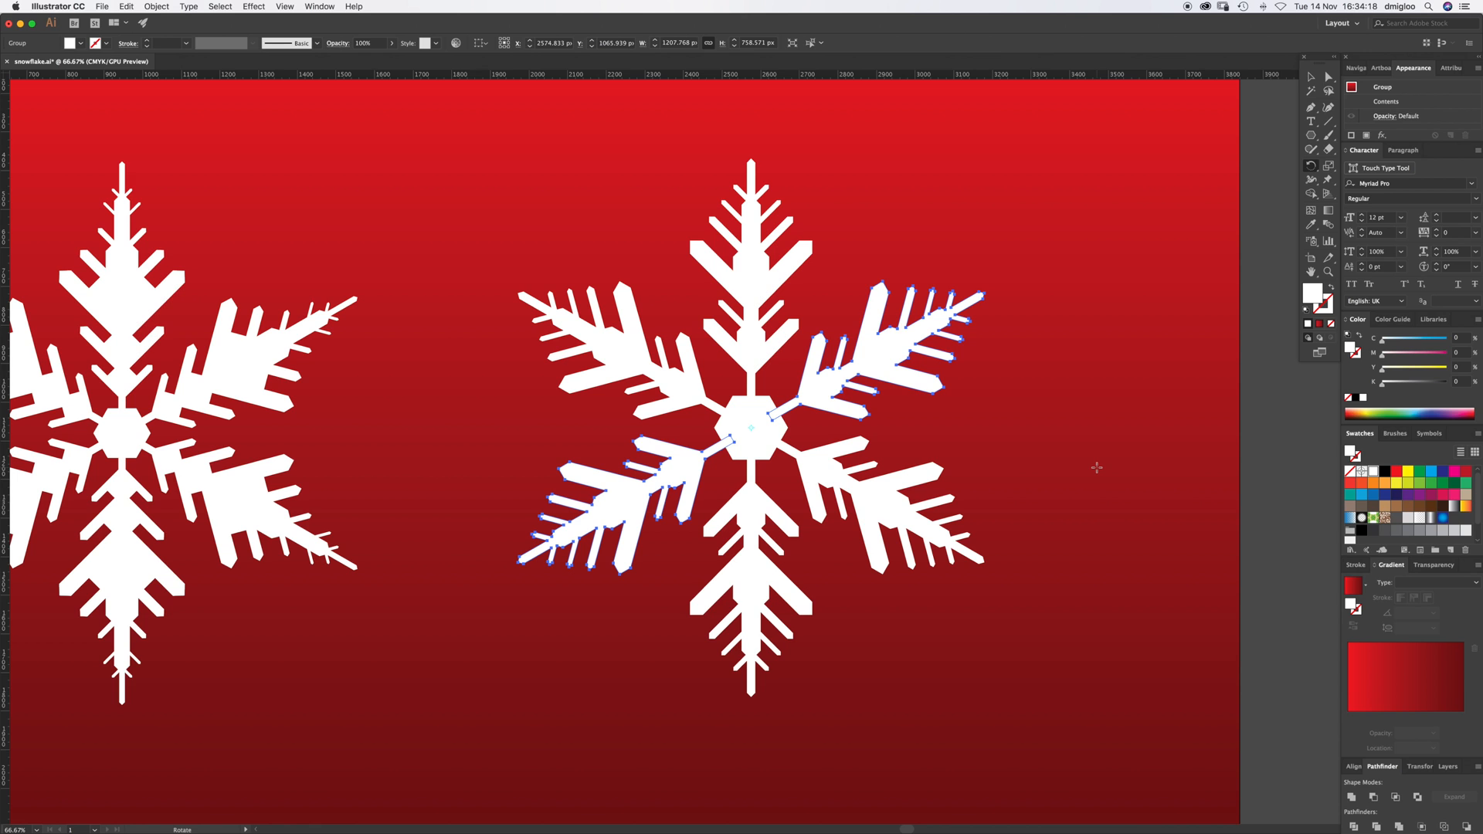
mouse_move(1092, 365)
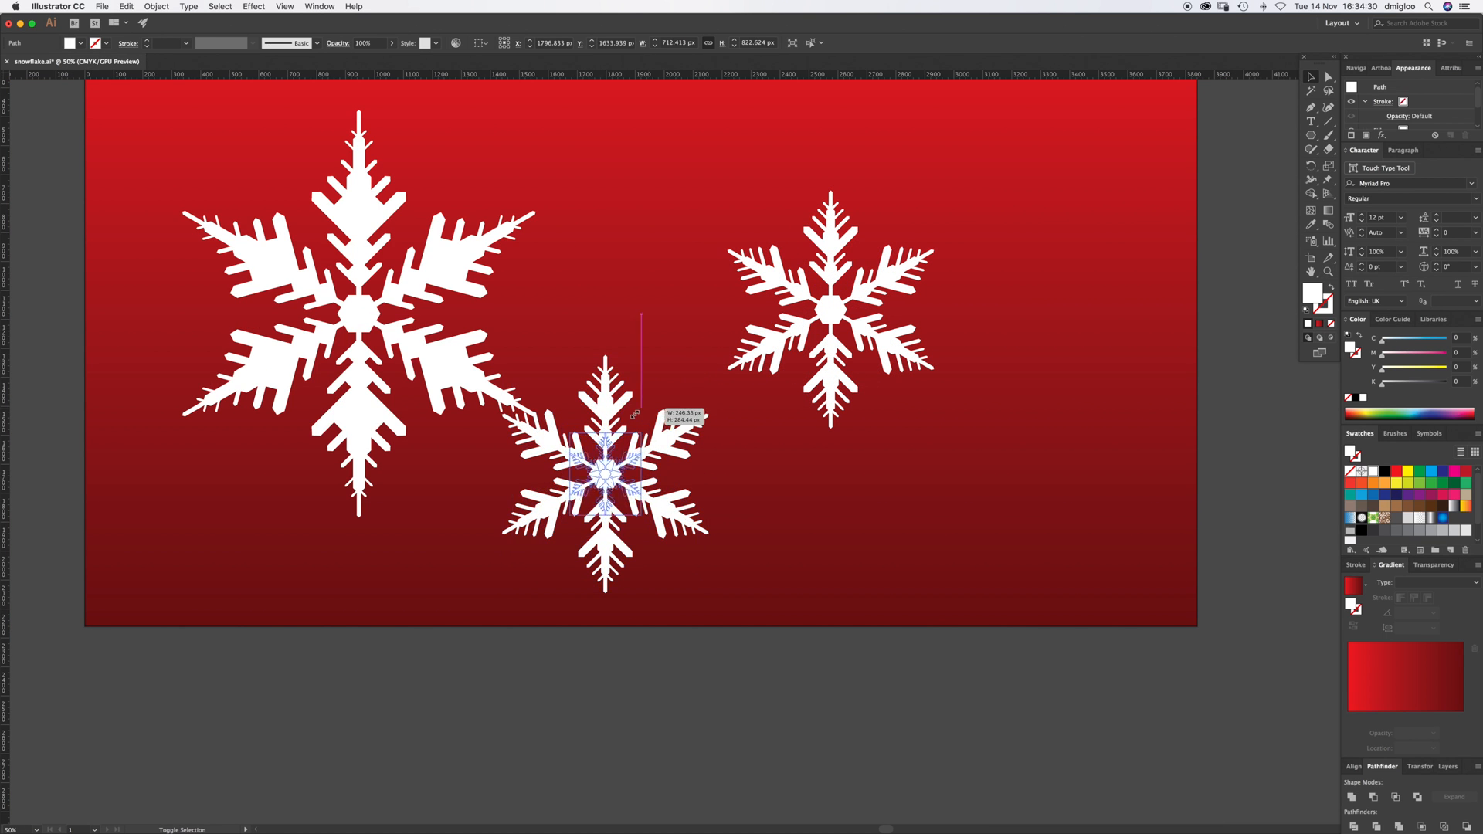
Step: Drag a duplicate of the small snowflake up near the top of the artboard
left_click_drag(605, 473, 629, 165)
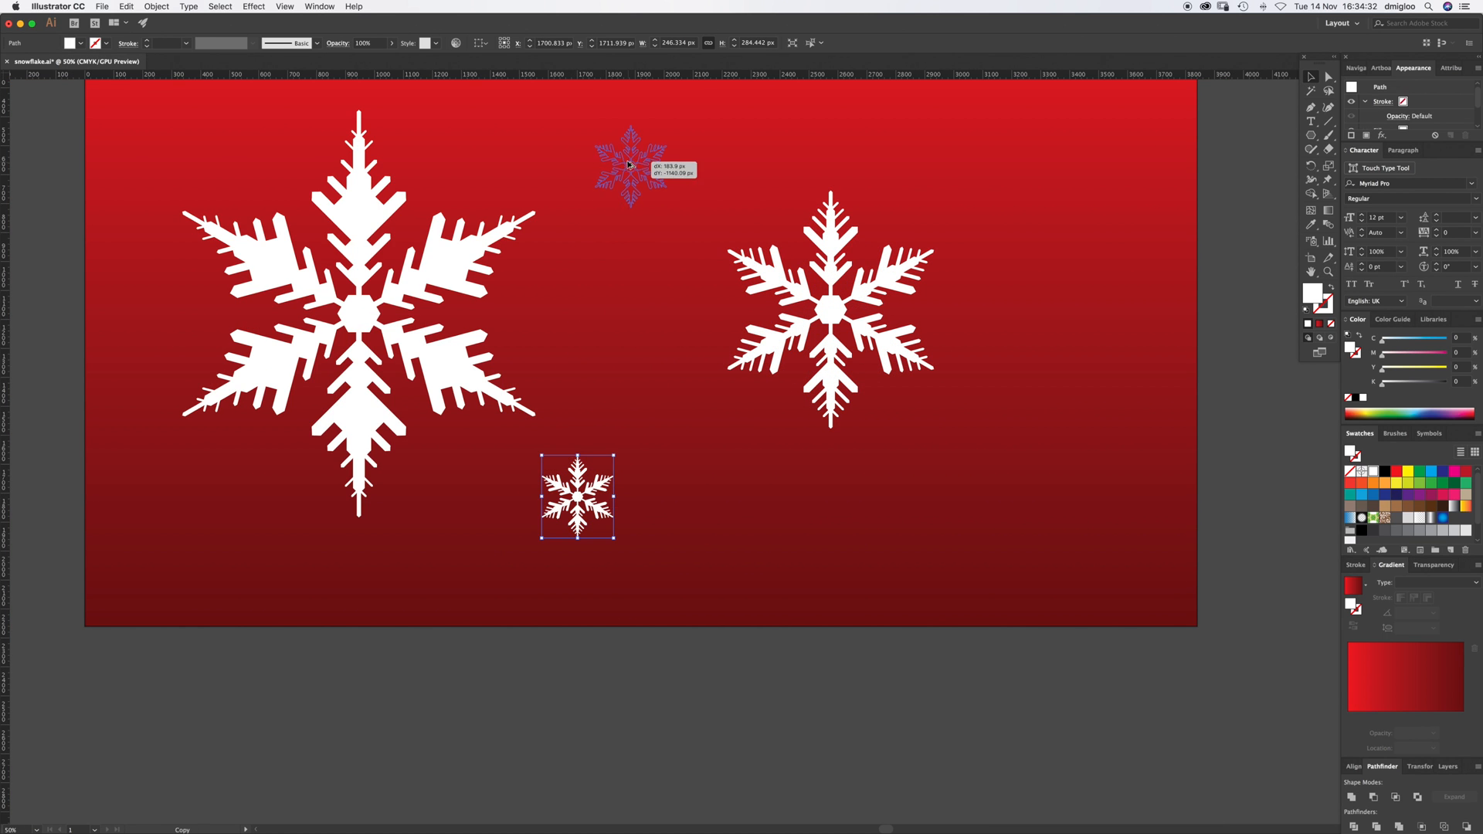